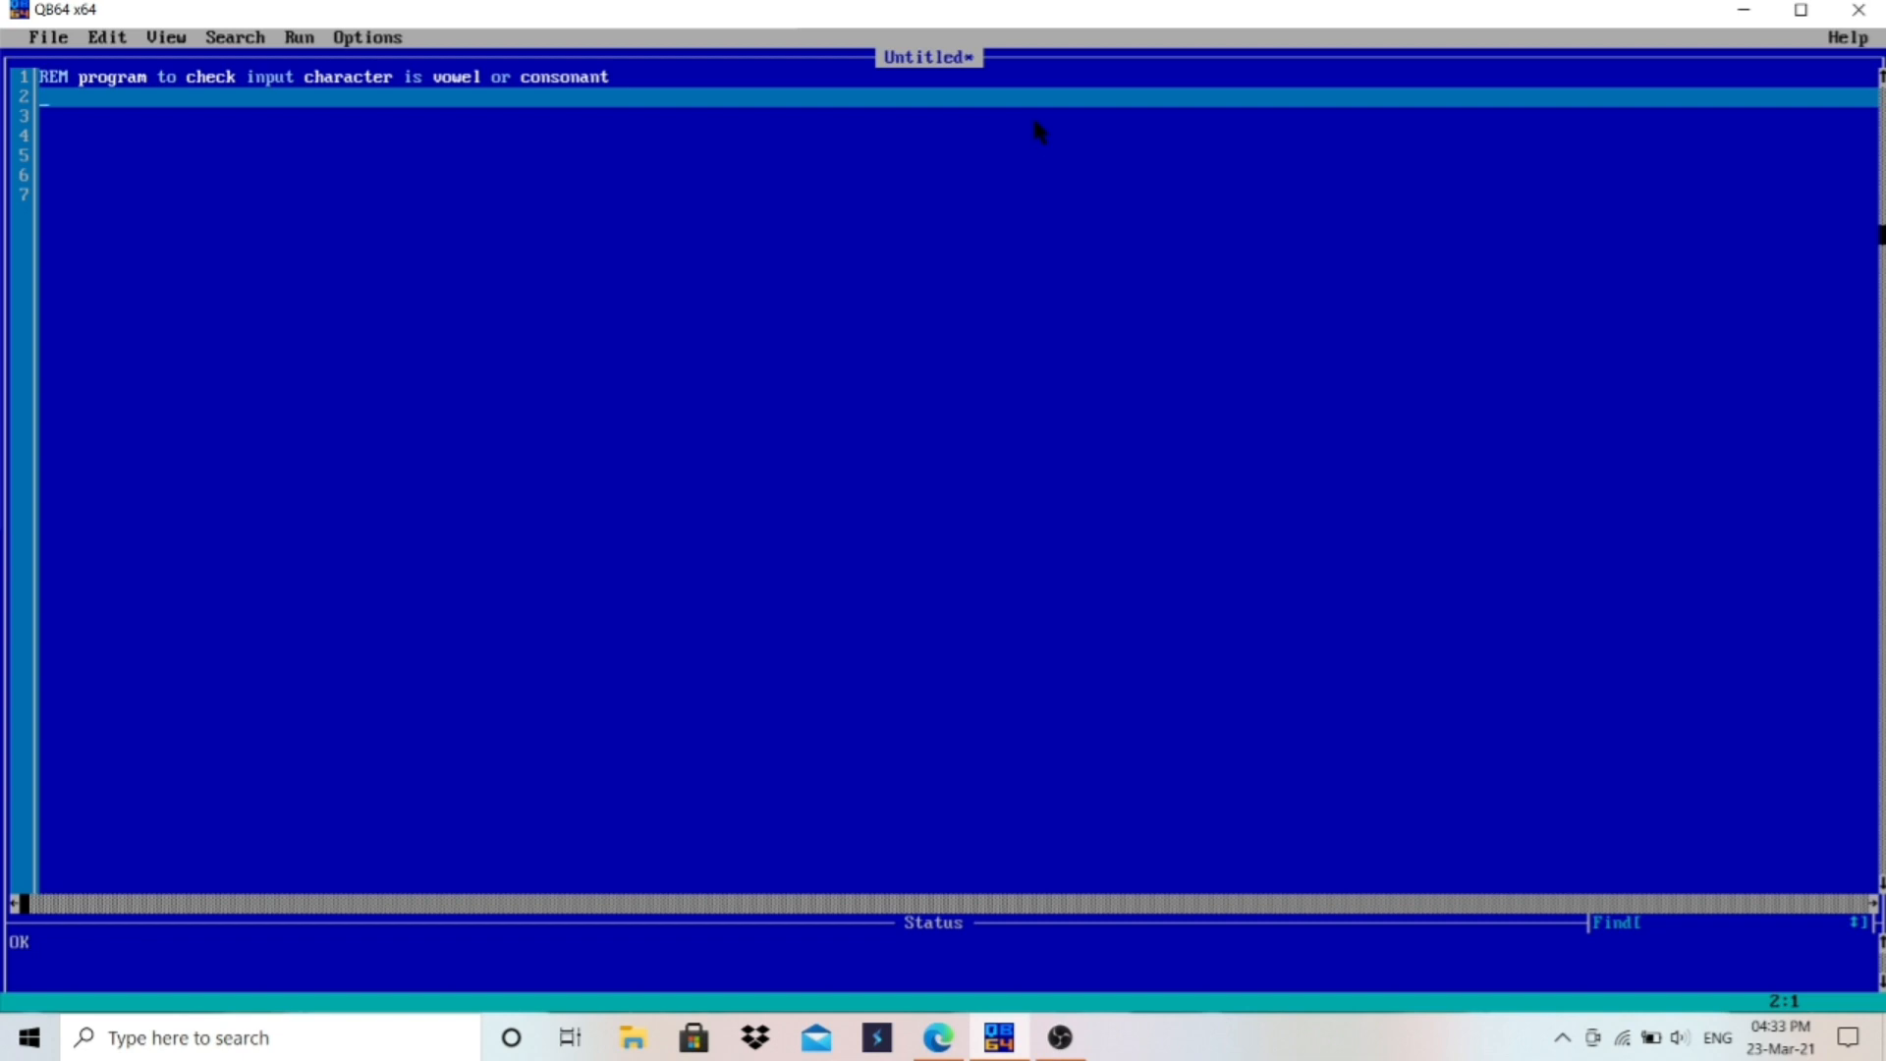
Step: Add CLS on line 2 and INPUT "Enter any character"; n$ on line 3
text(cl)
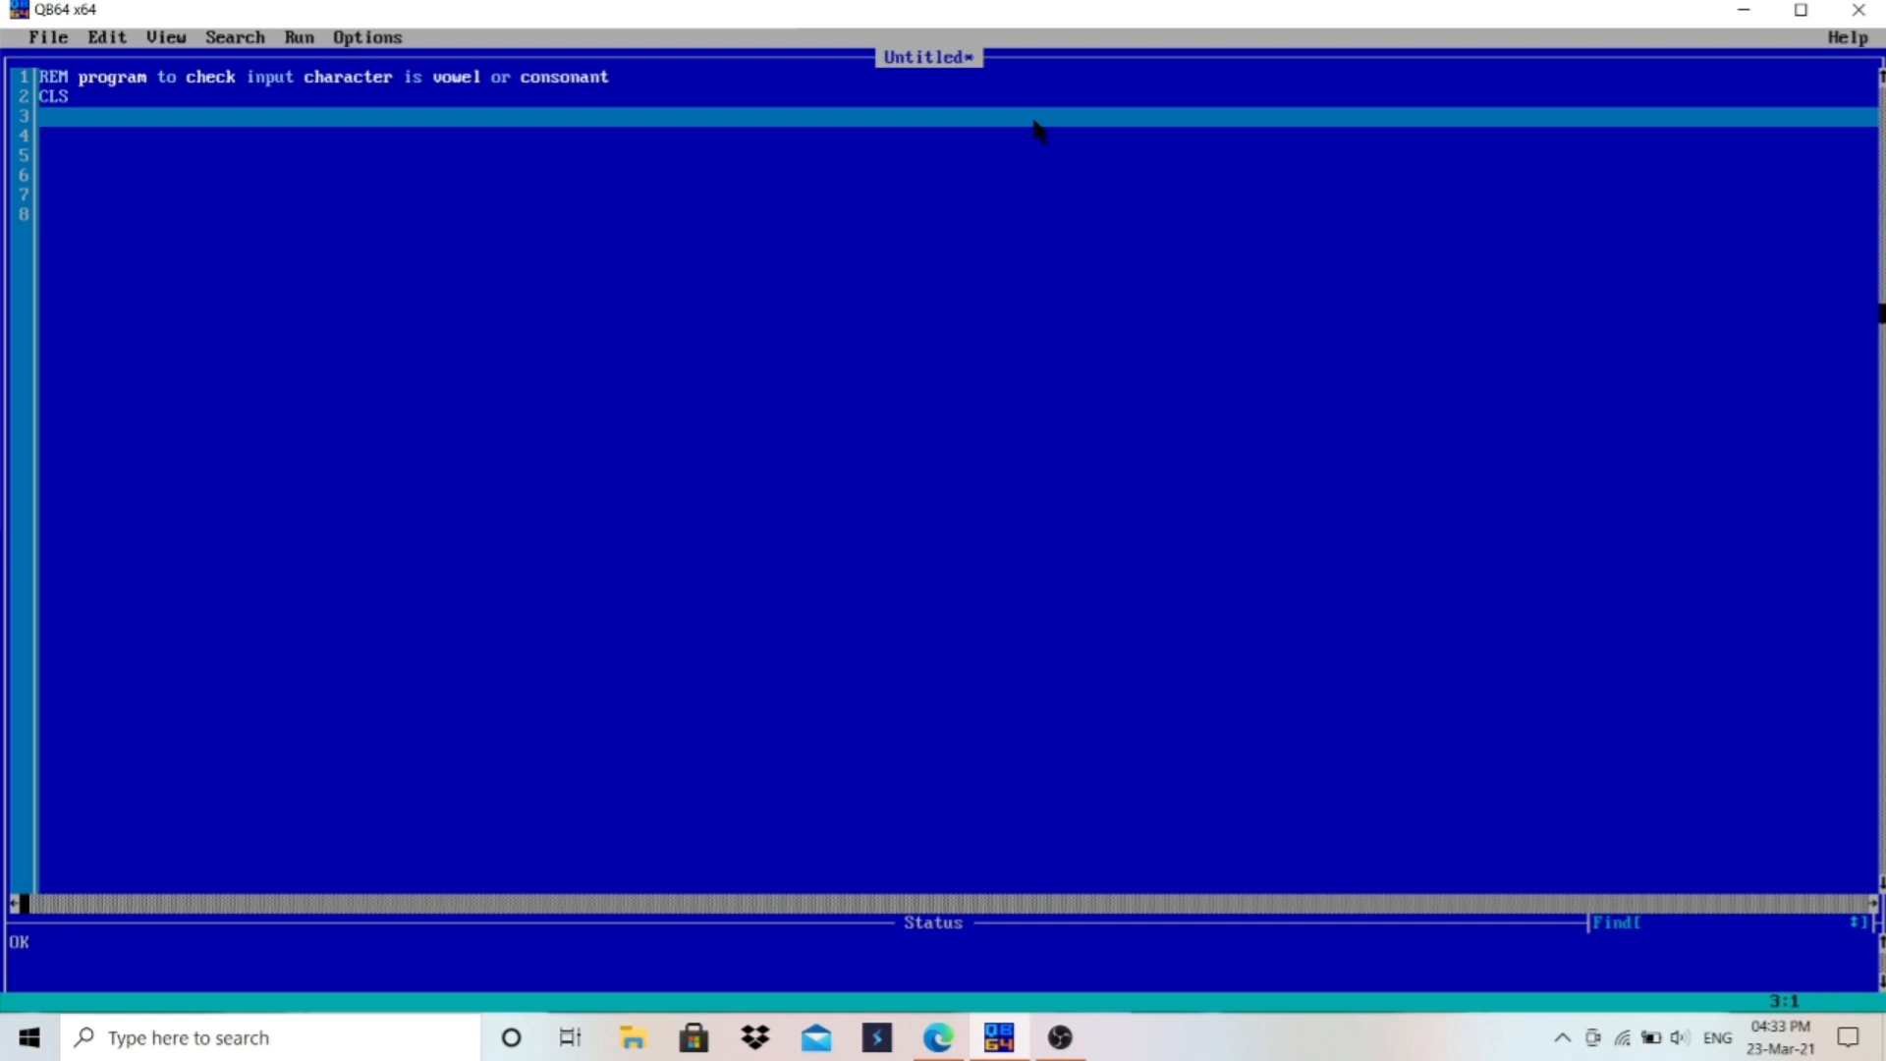
text(input")
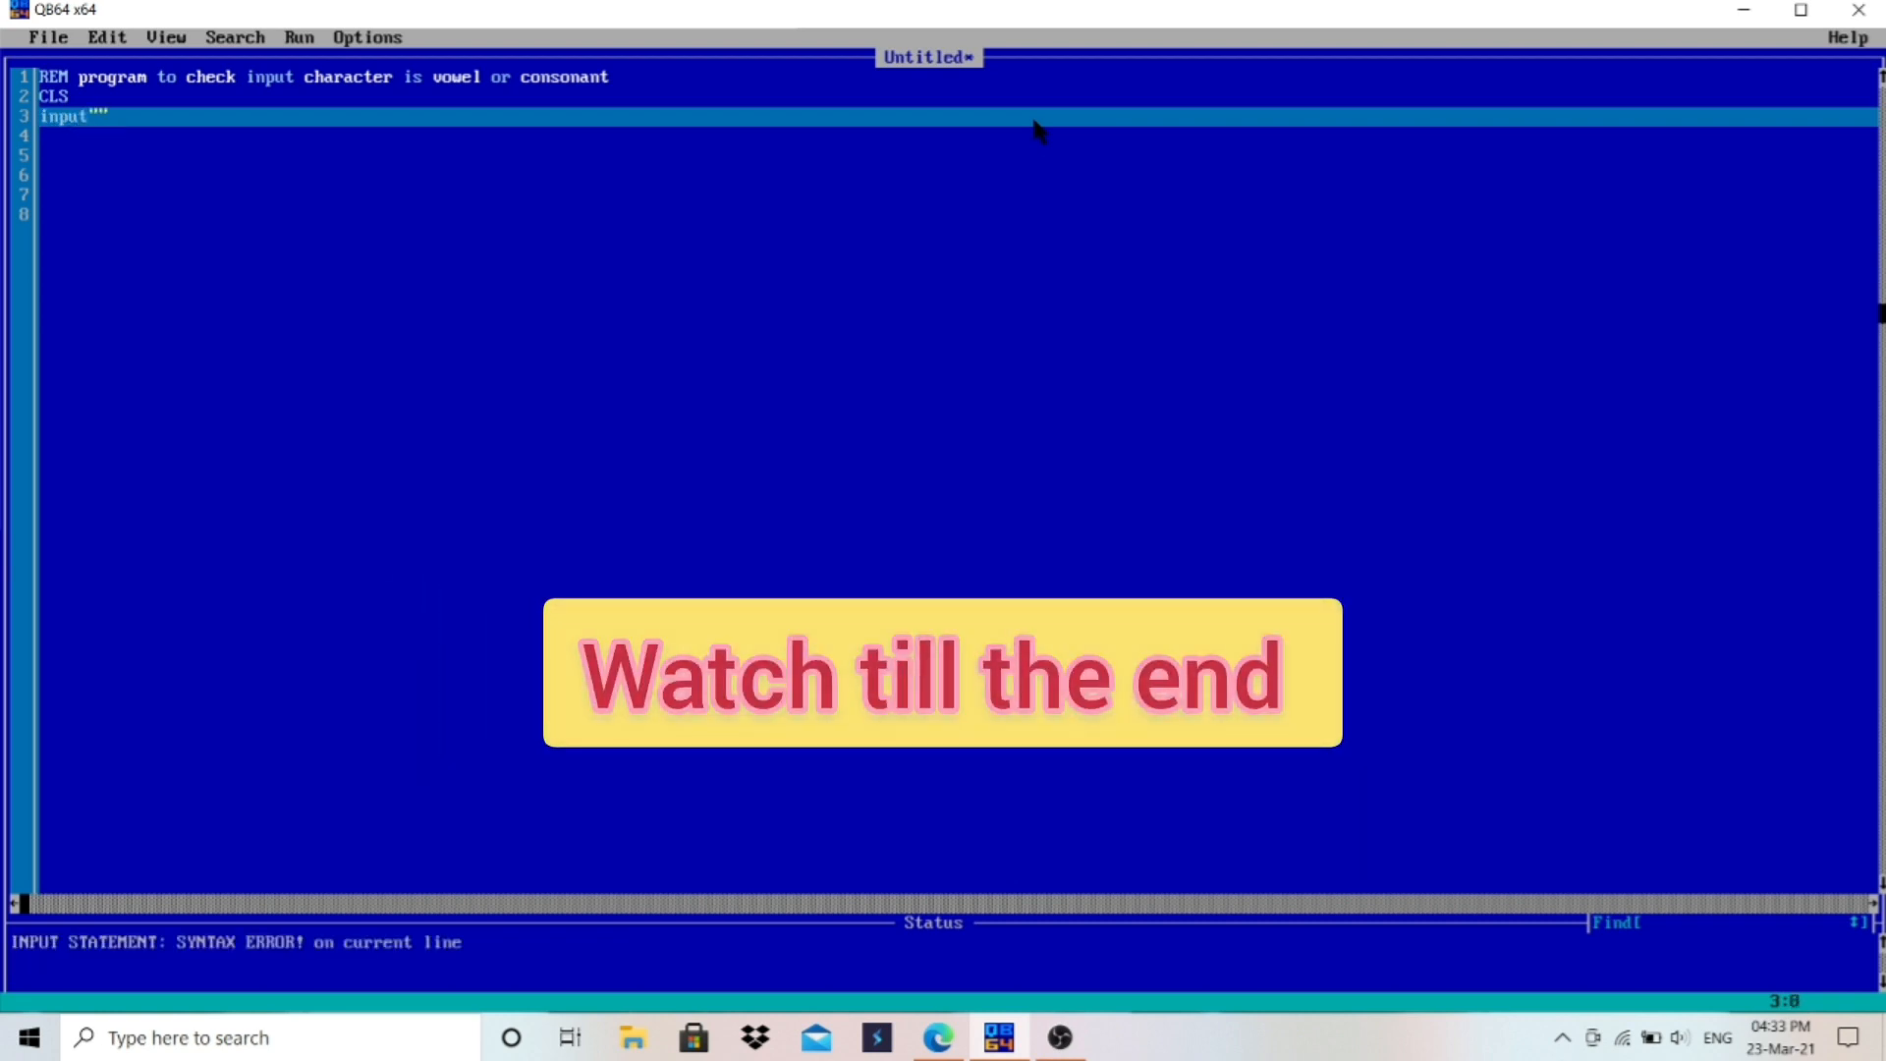
text(Enter any character)
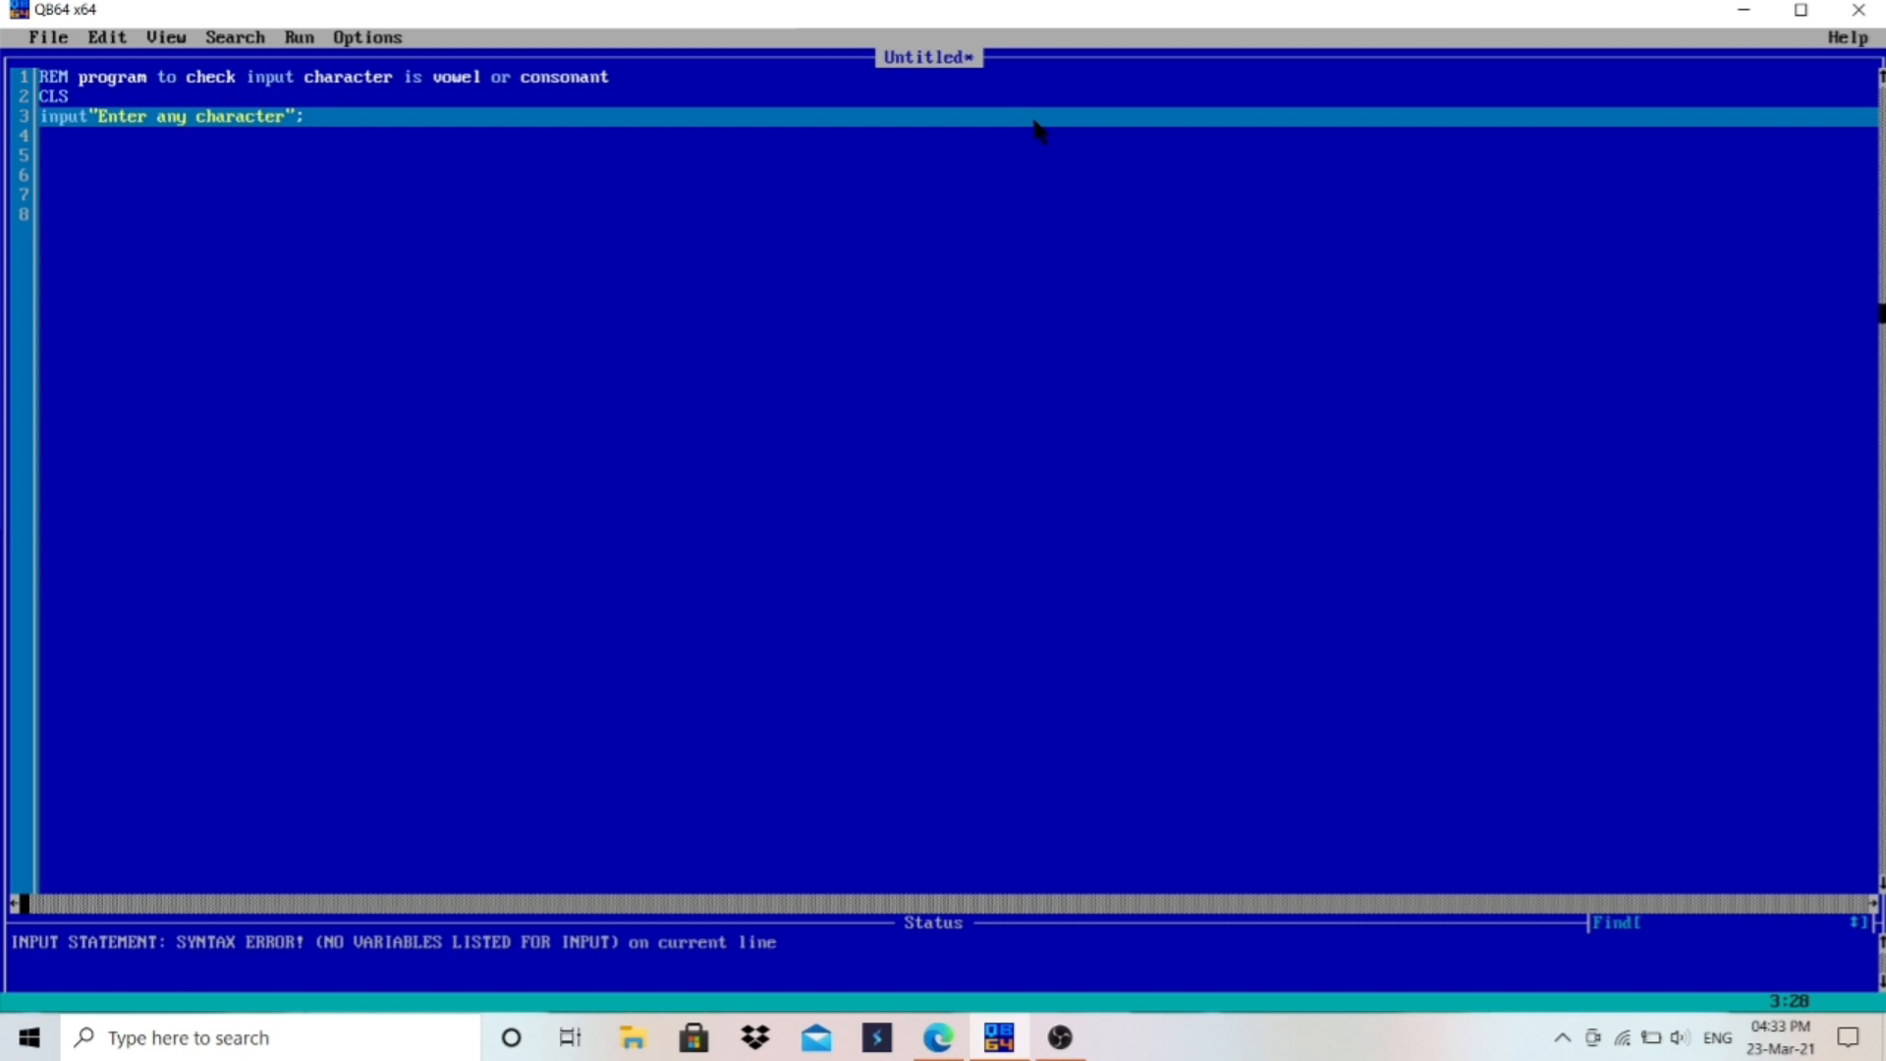
click(310, 116)
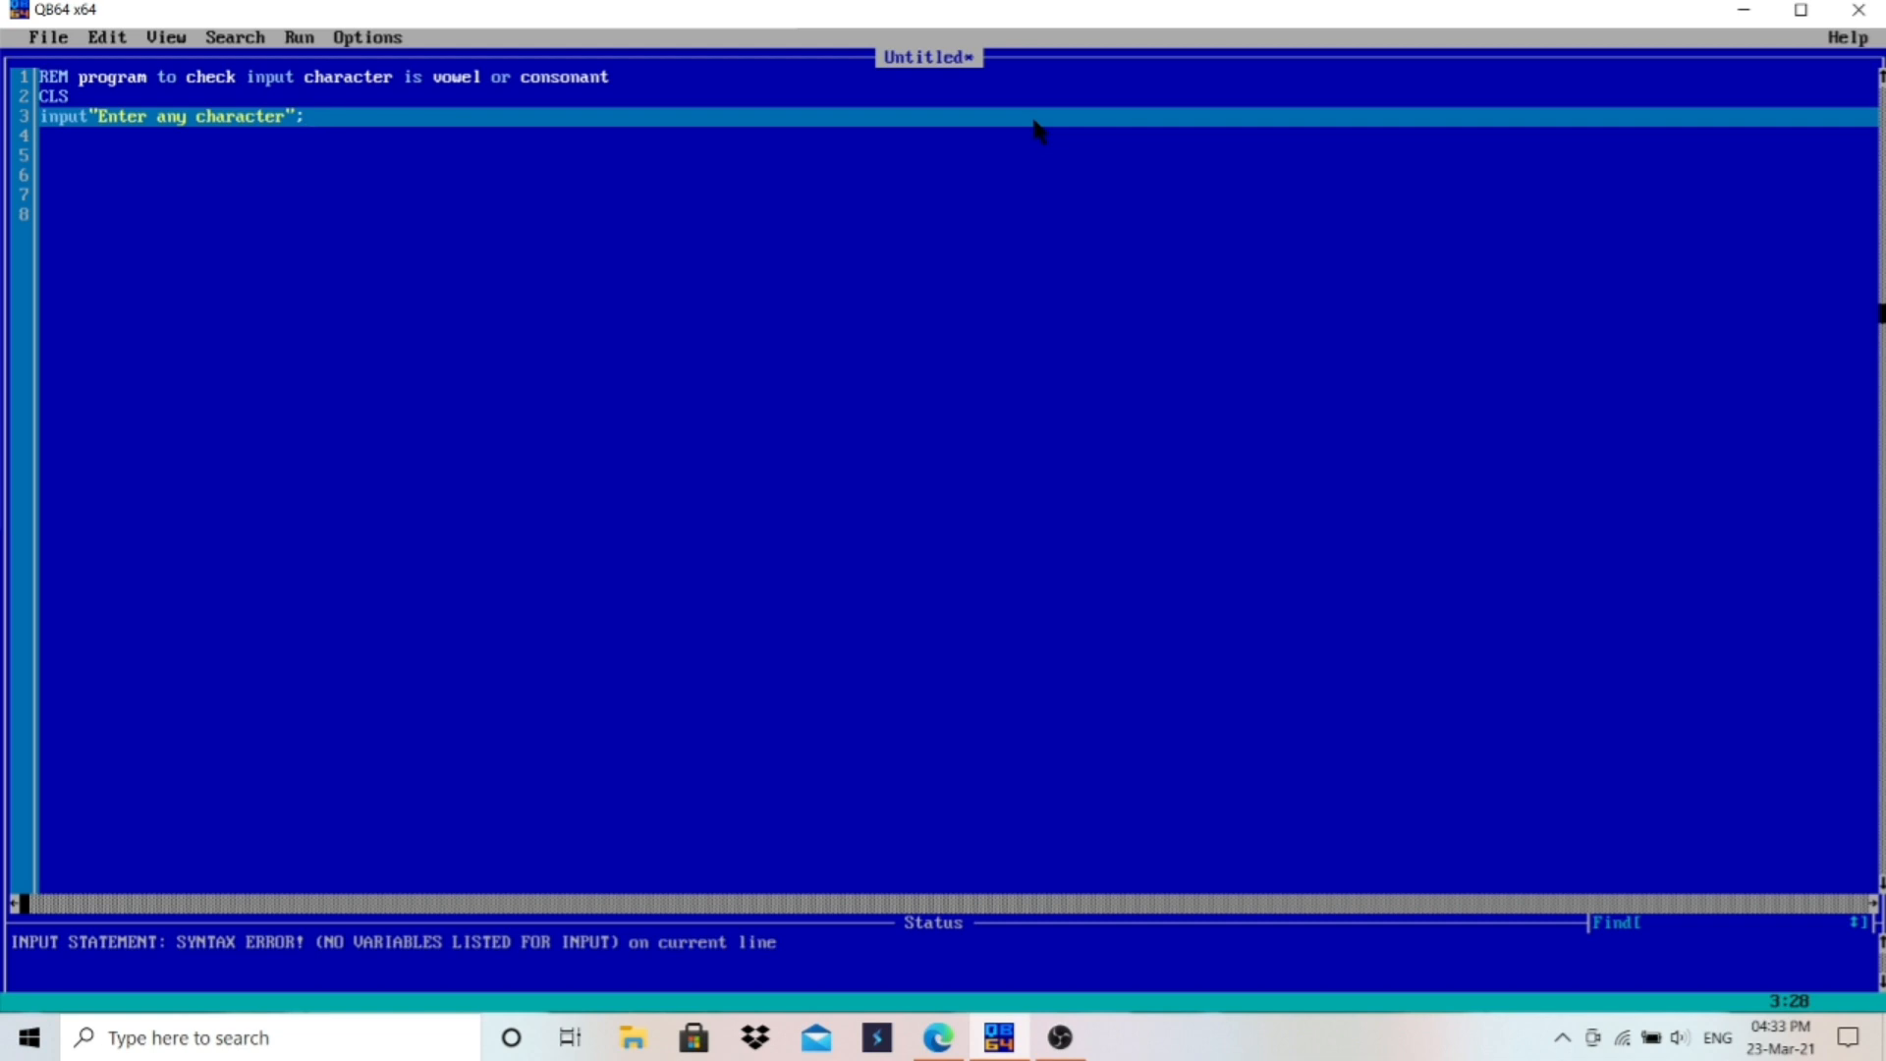
text(n$)
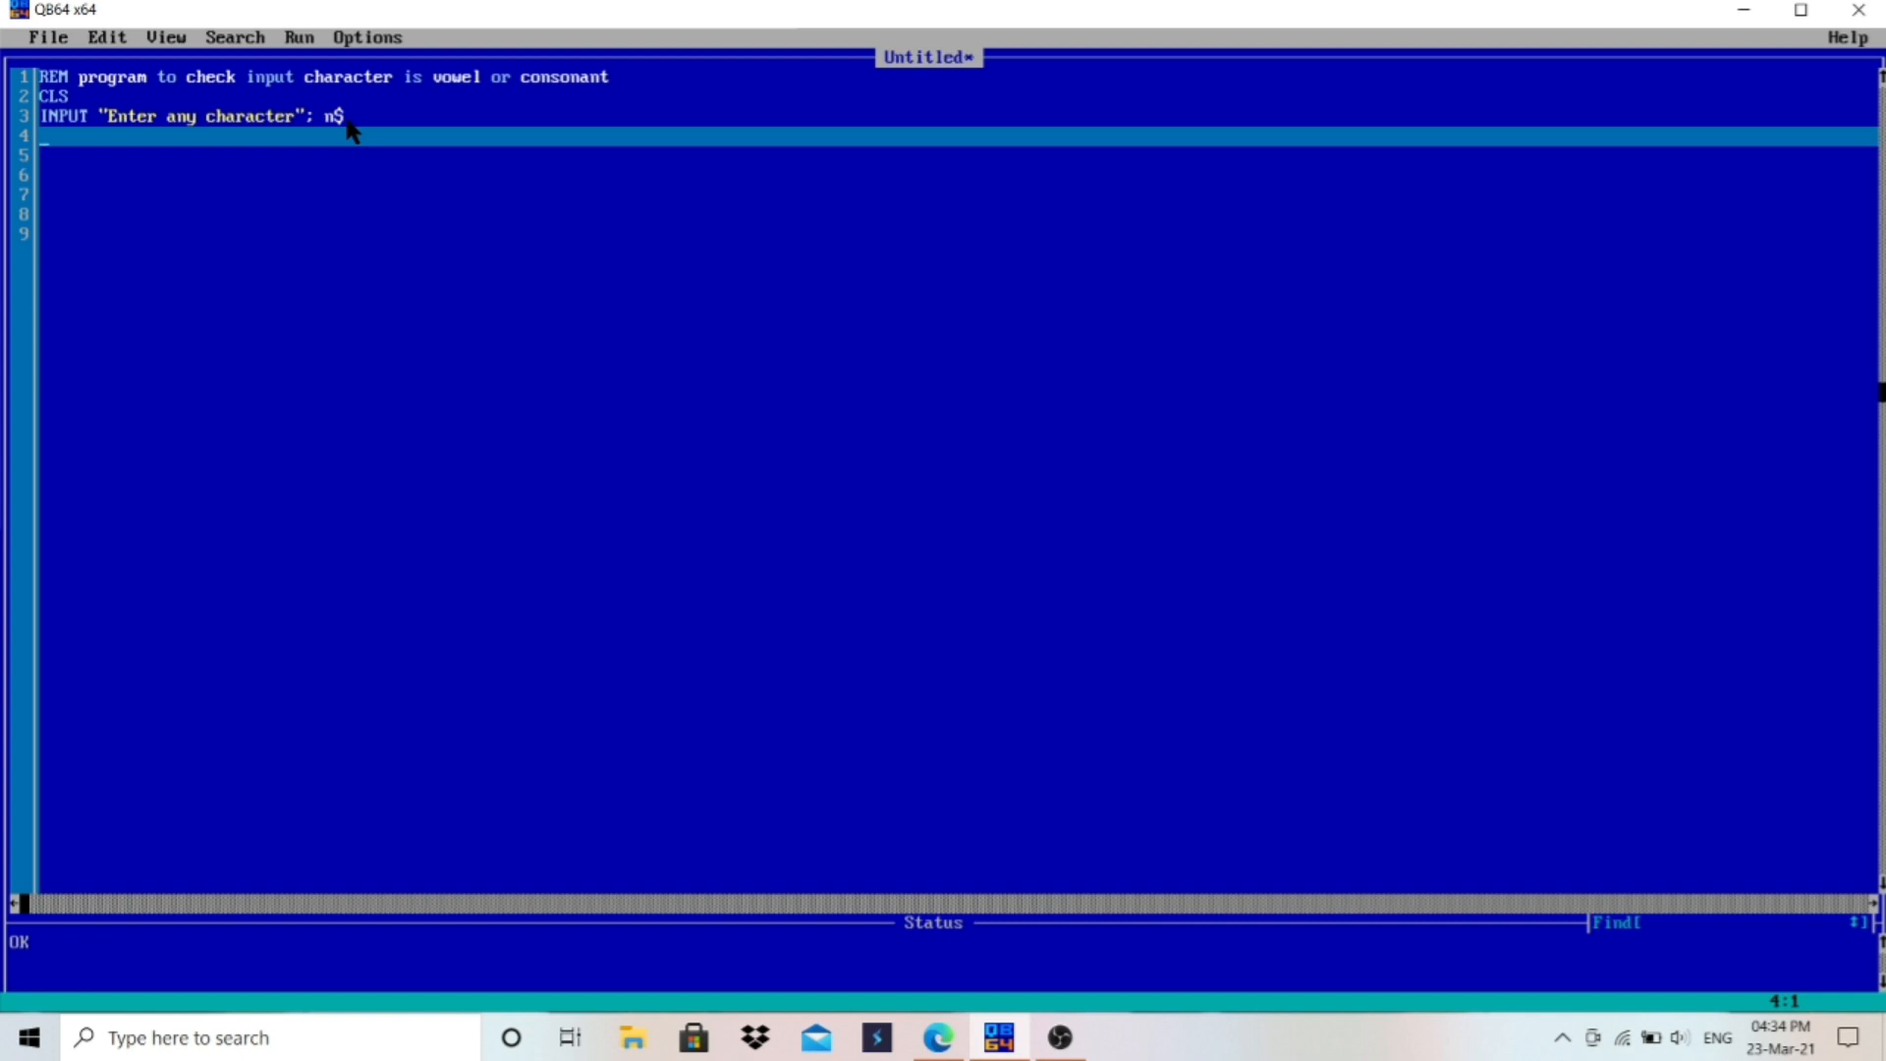
Step: Begin line 4's IF statement testing whether n$ equals "a" or "e"
text(if)
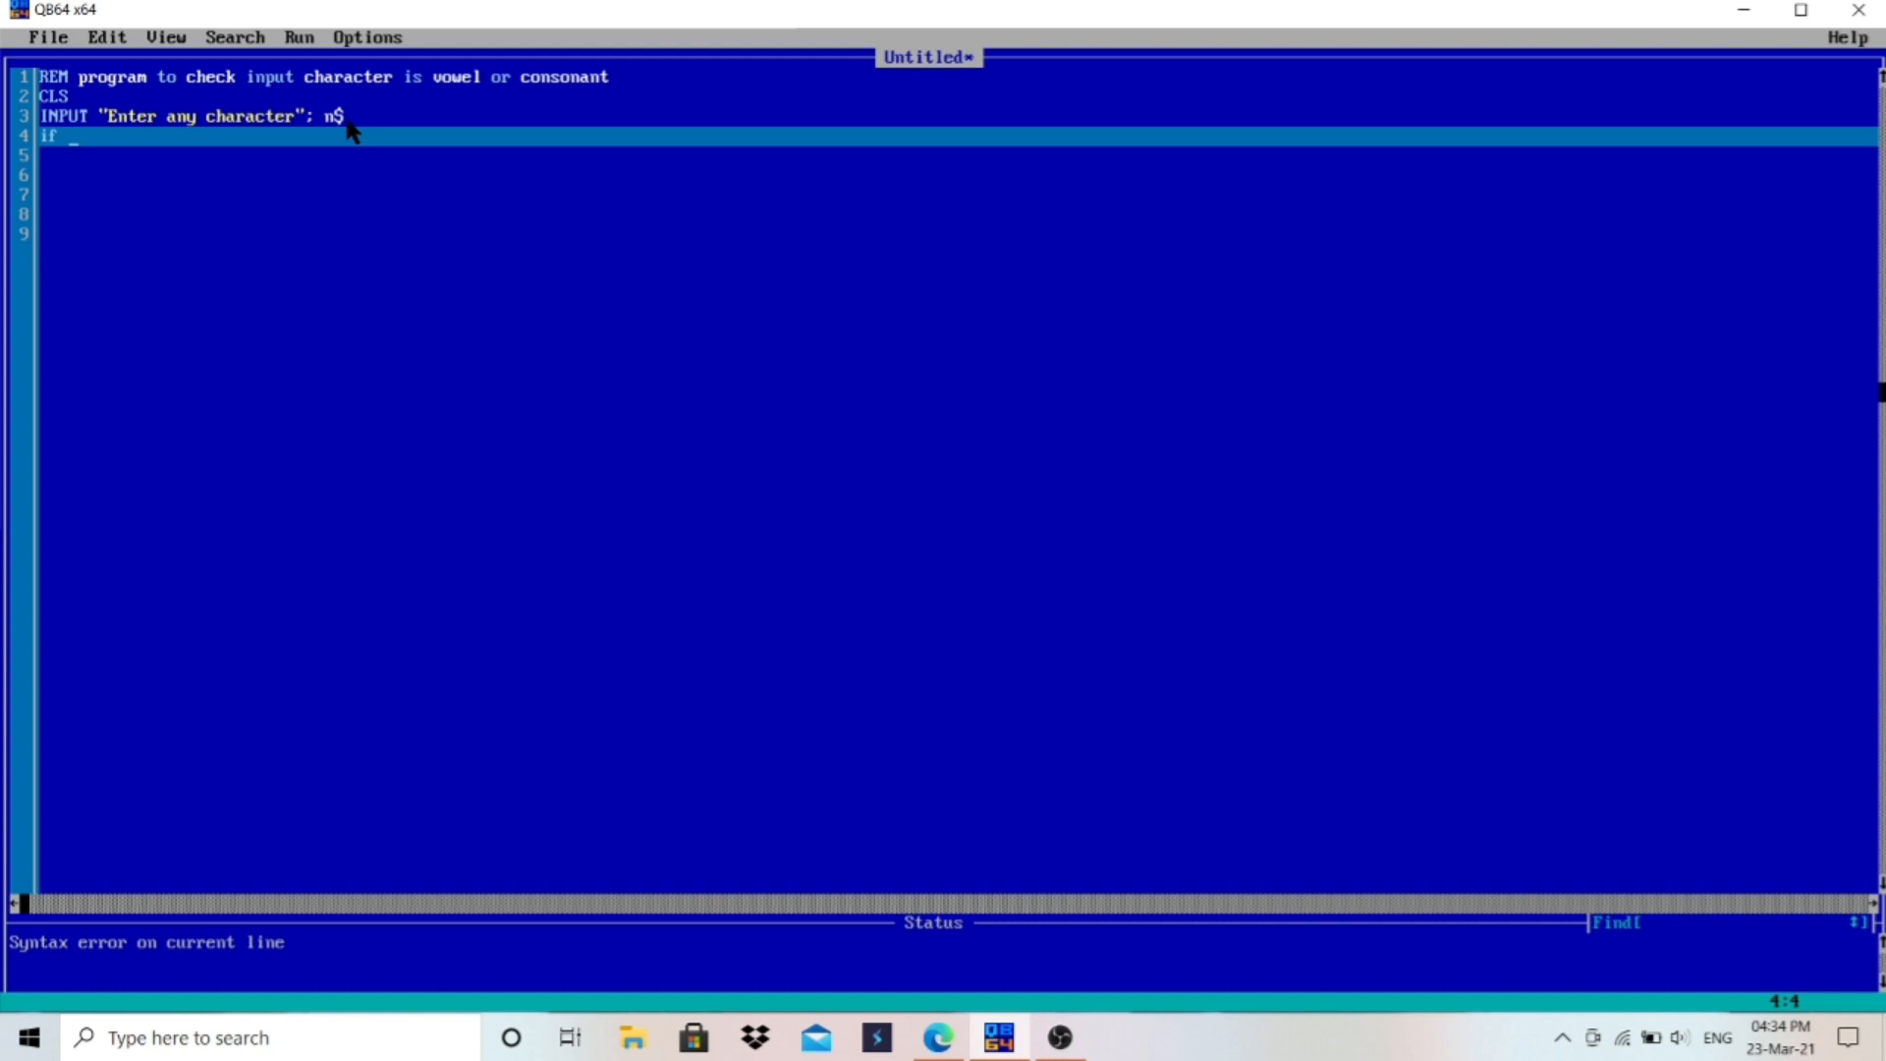
text(n$="")
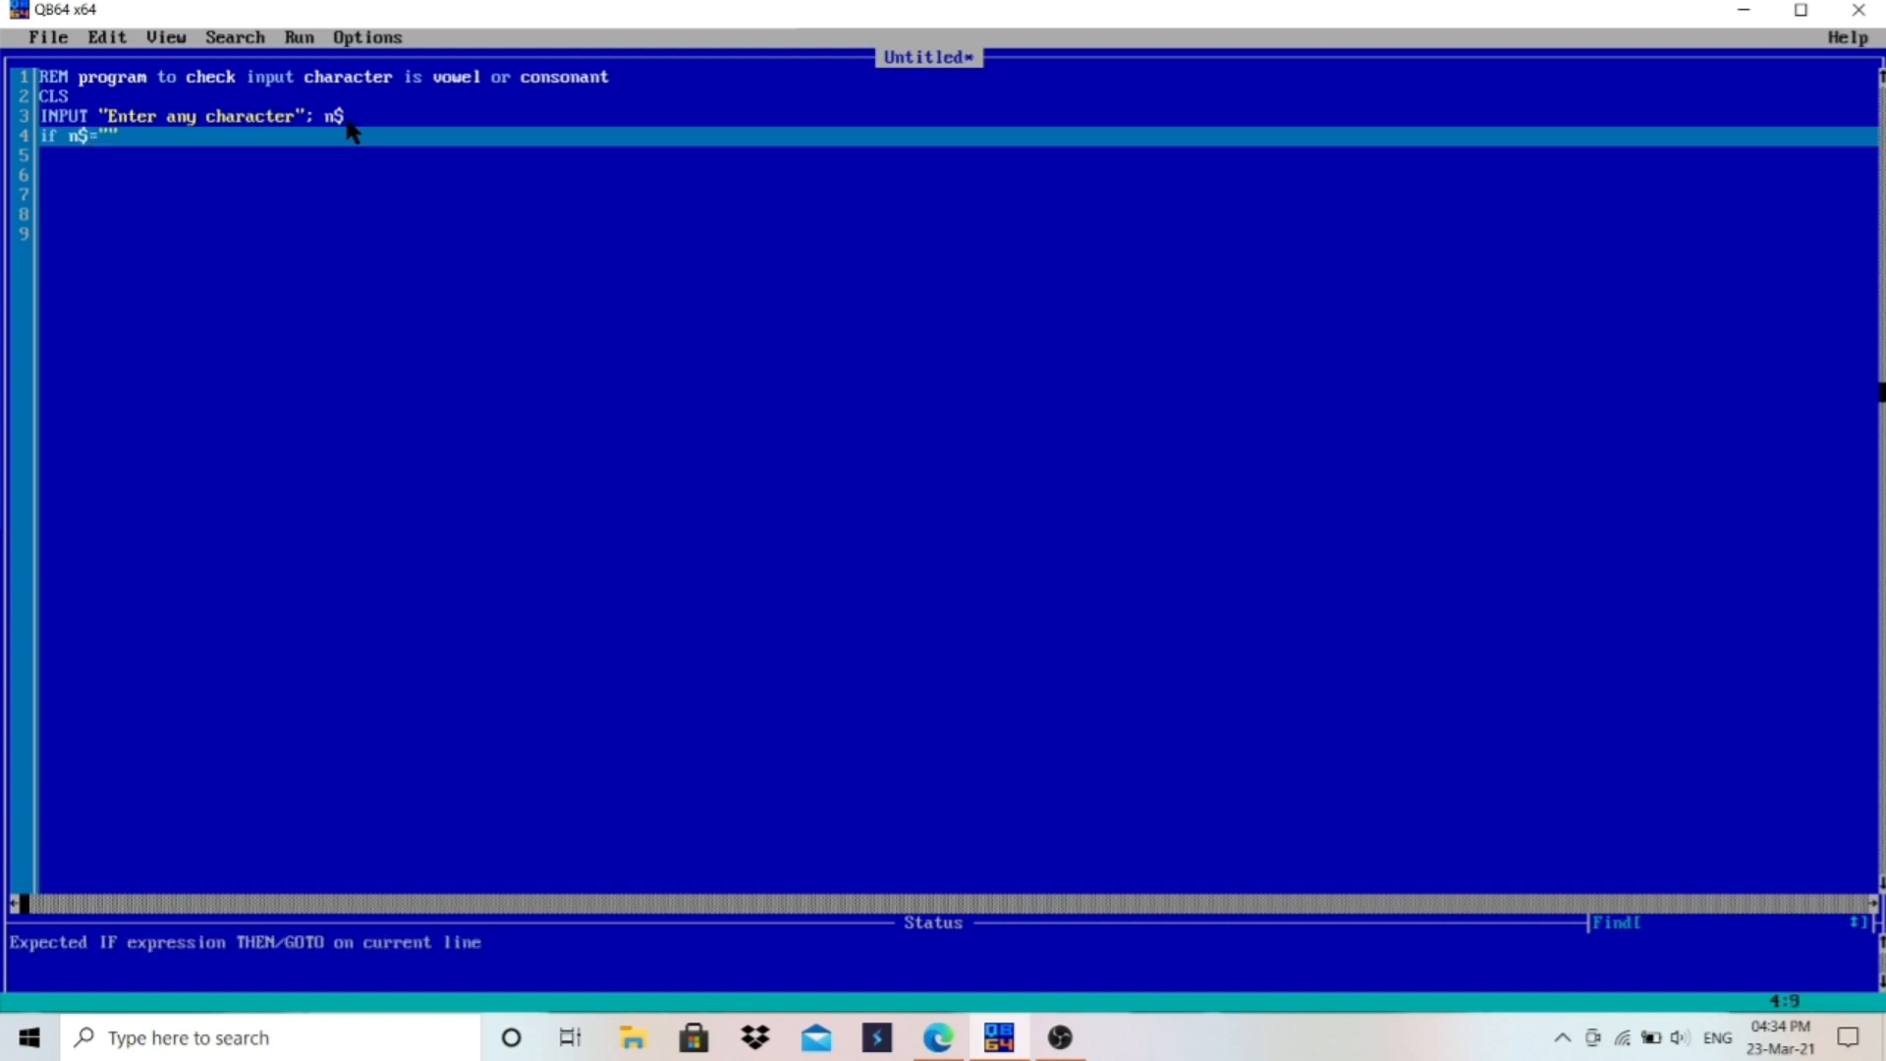
text(a)
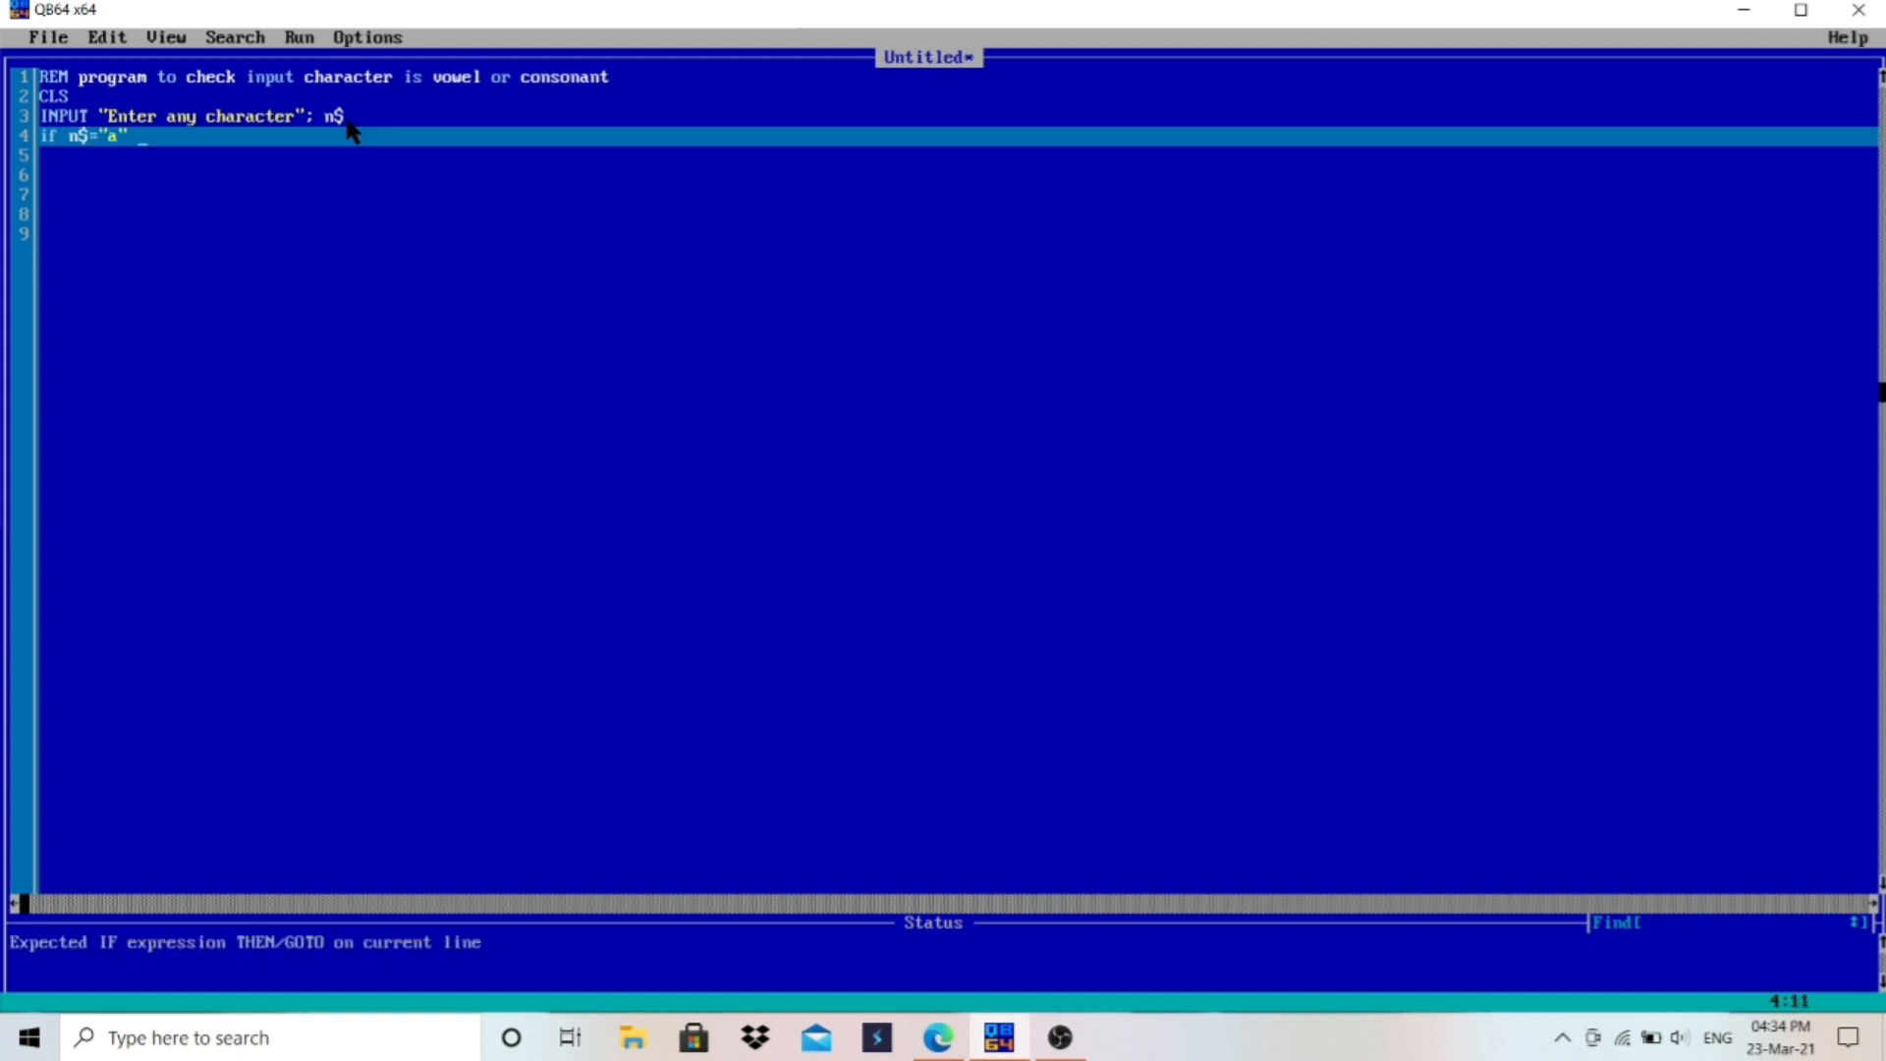
text(or n)
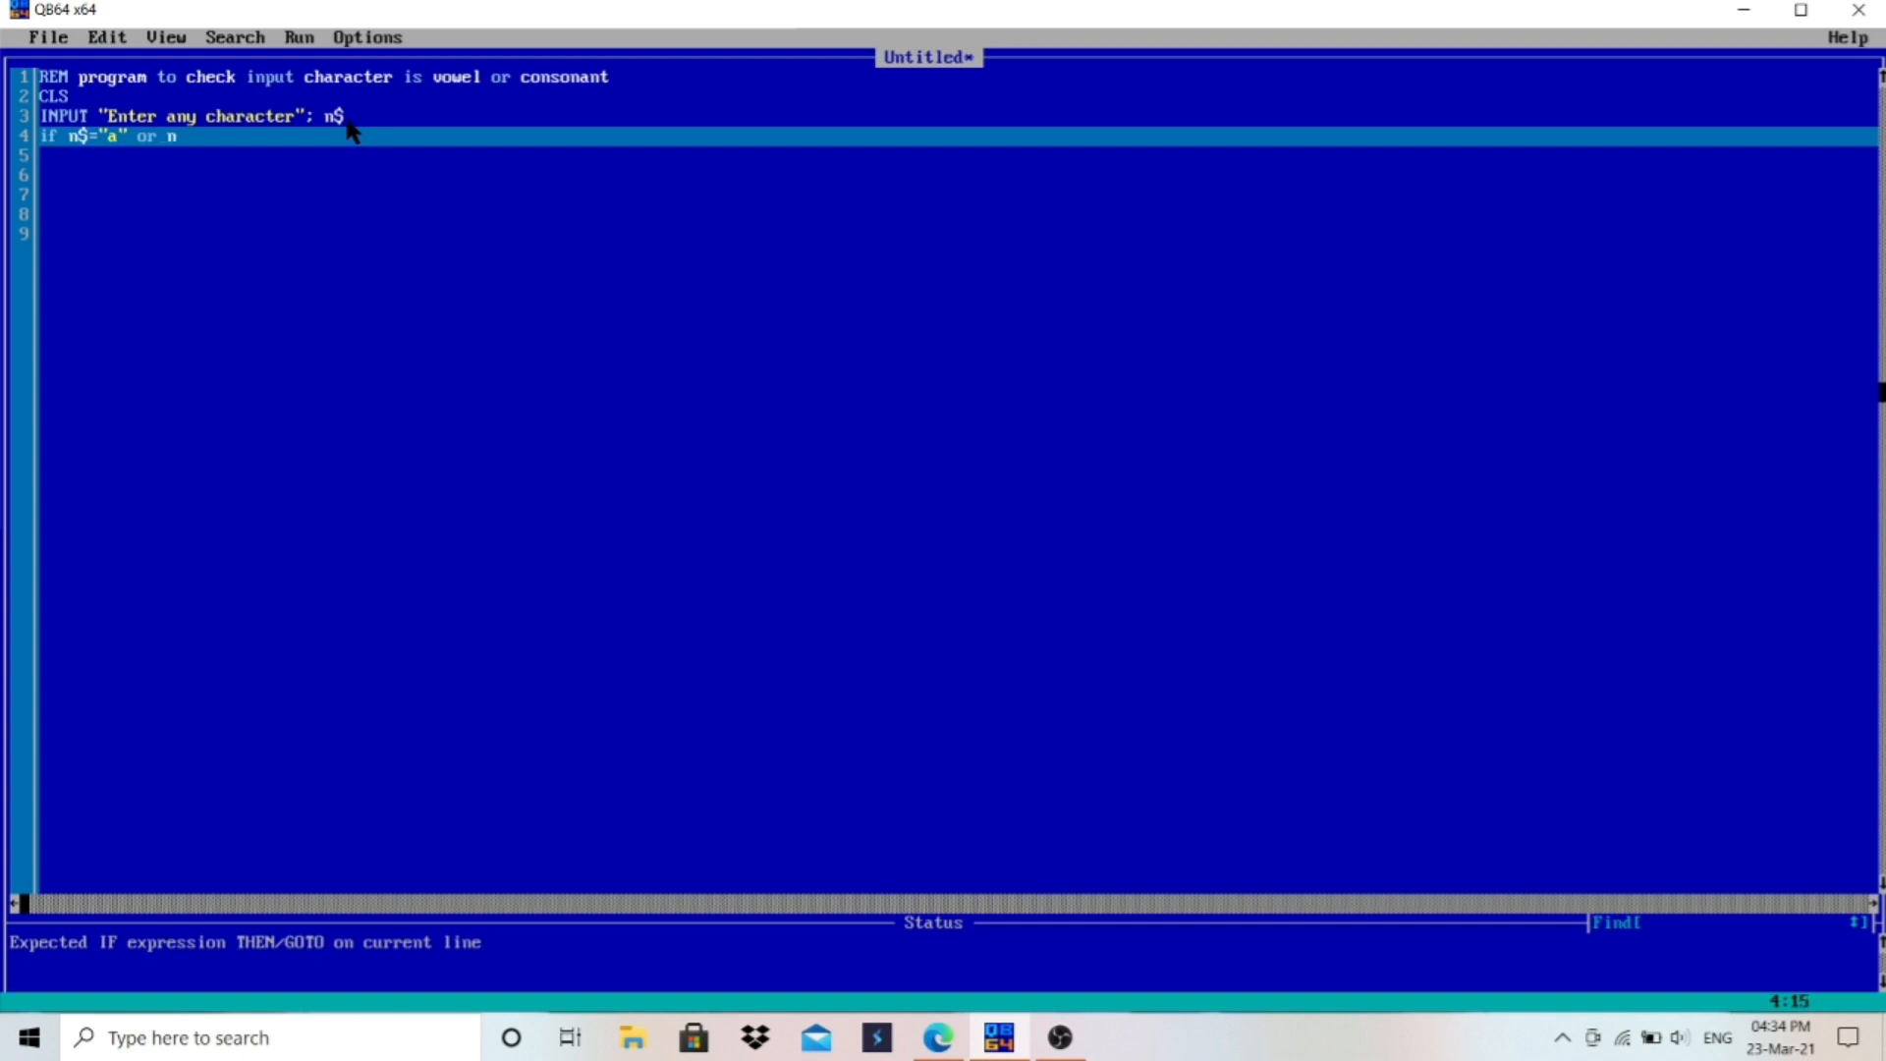
text($=")
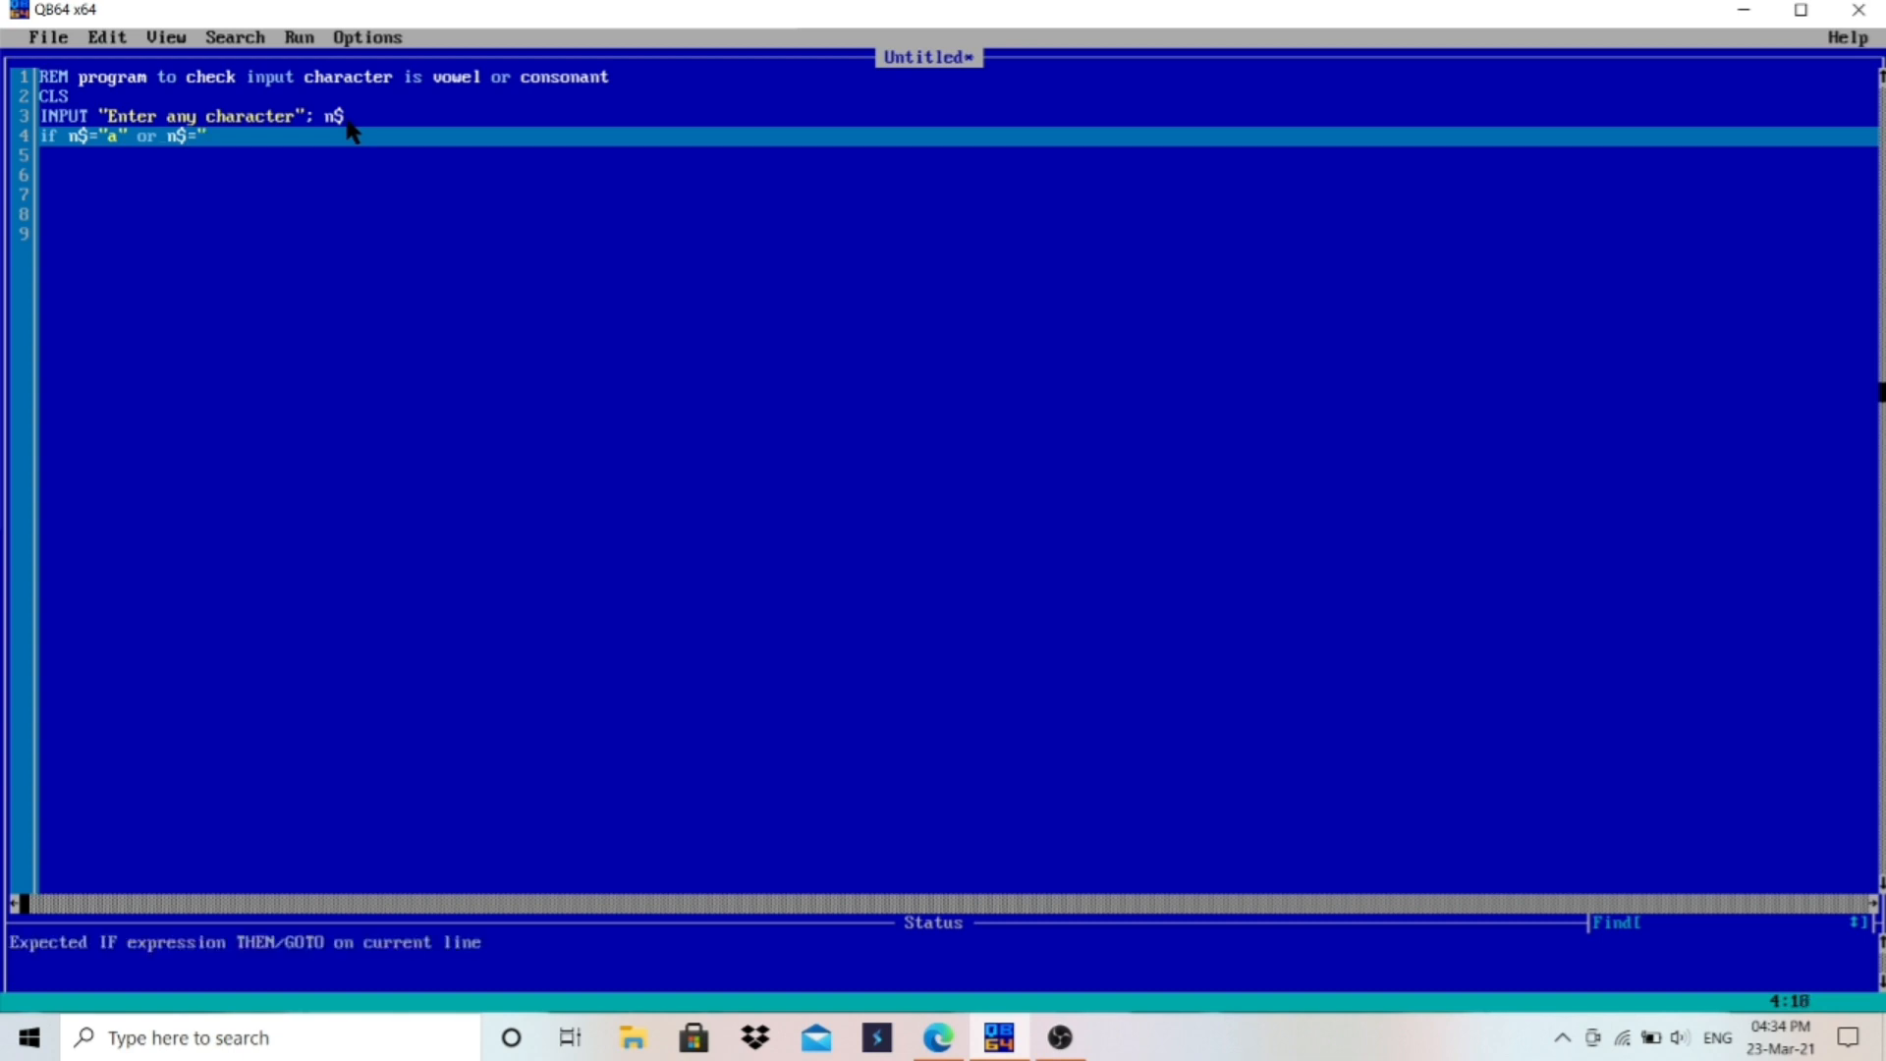
text(e" or)
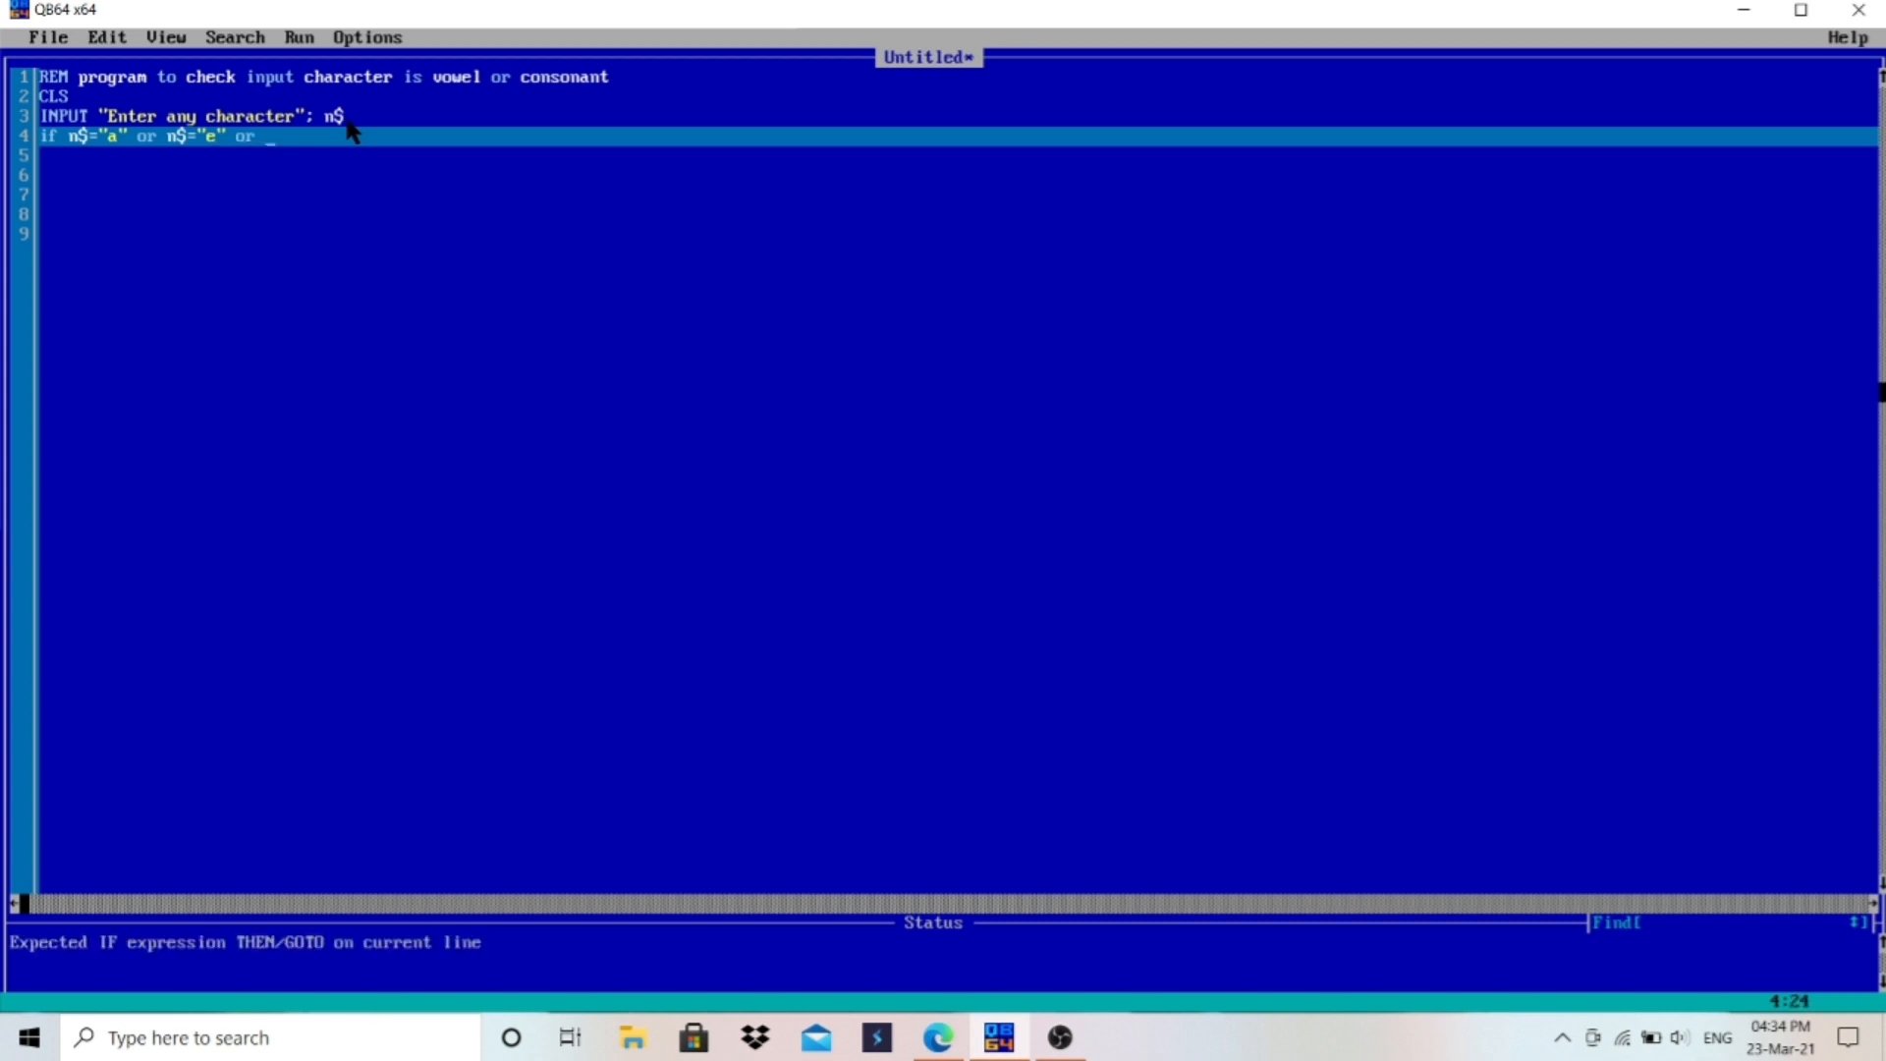
Step: Extend the IF test with n$ equal to "i", "o" or "u", ending with THEN
text(n$=)
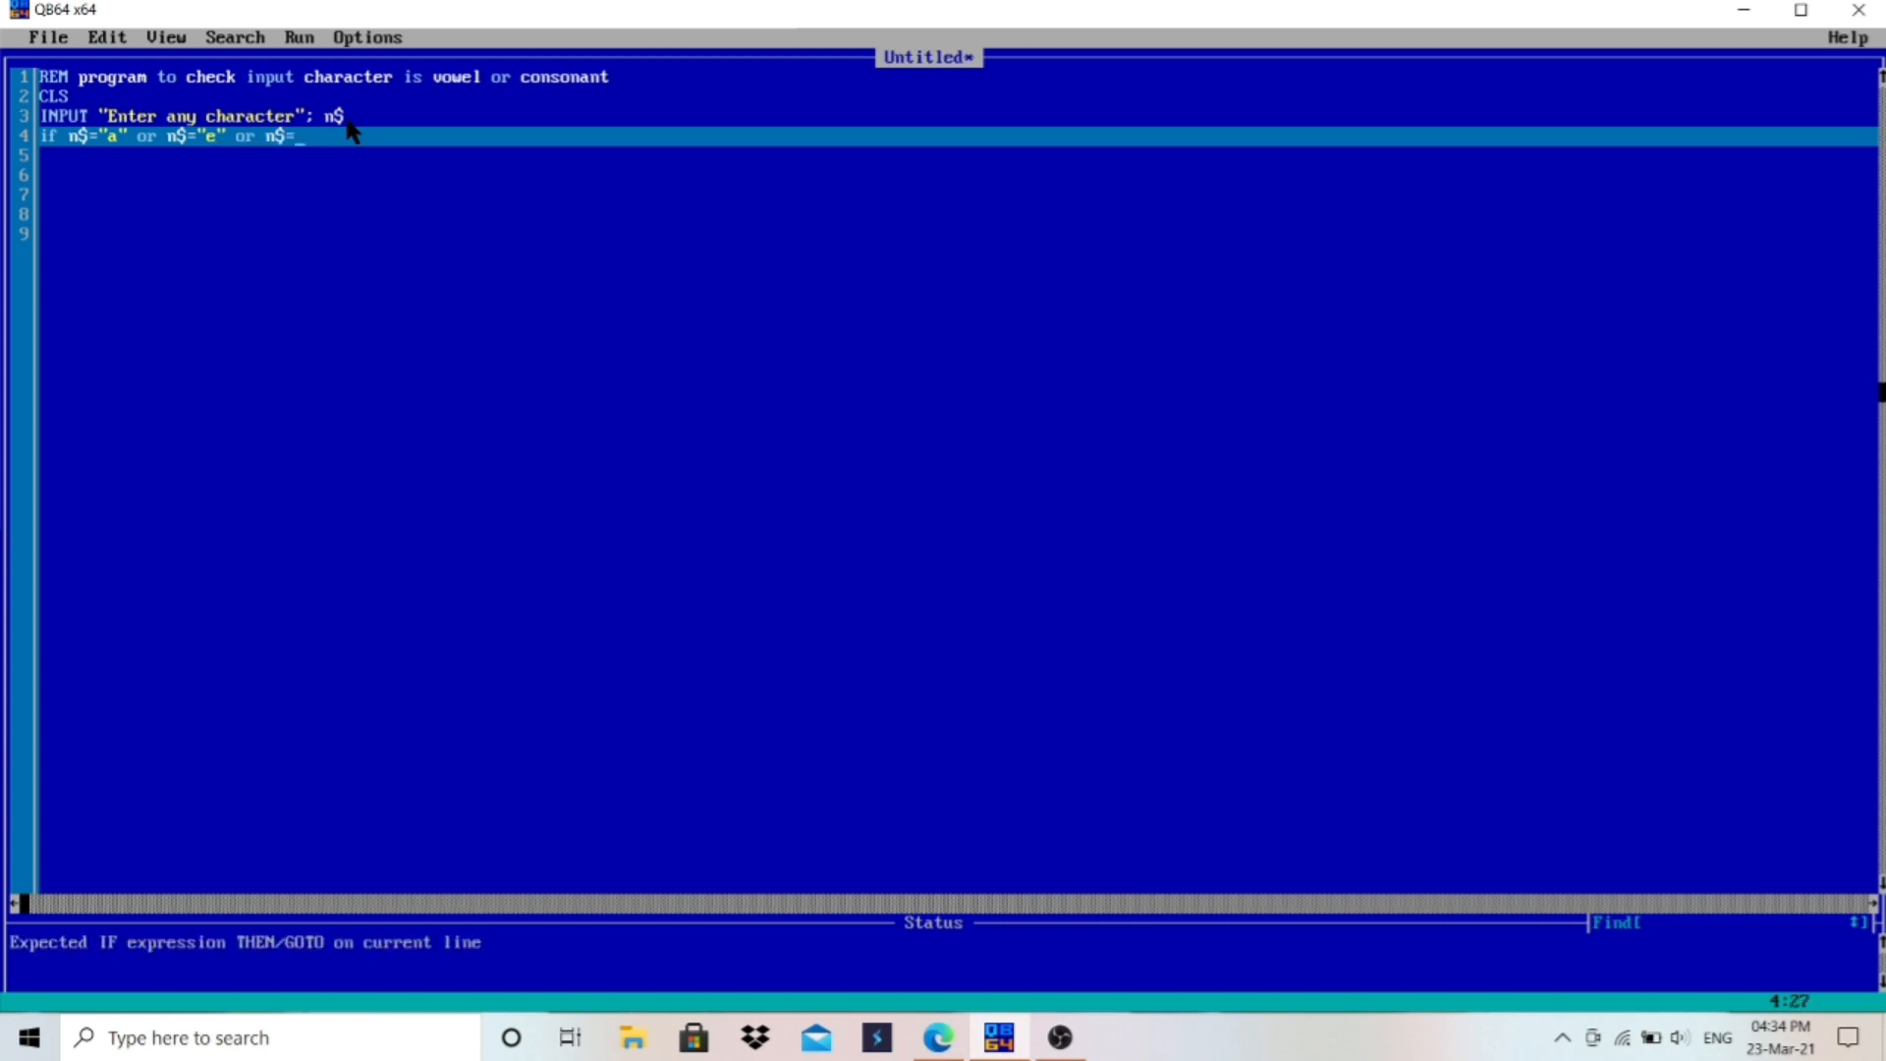
text(i" or n$)
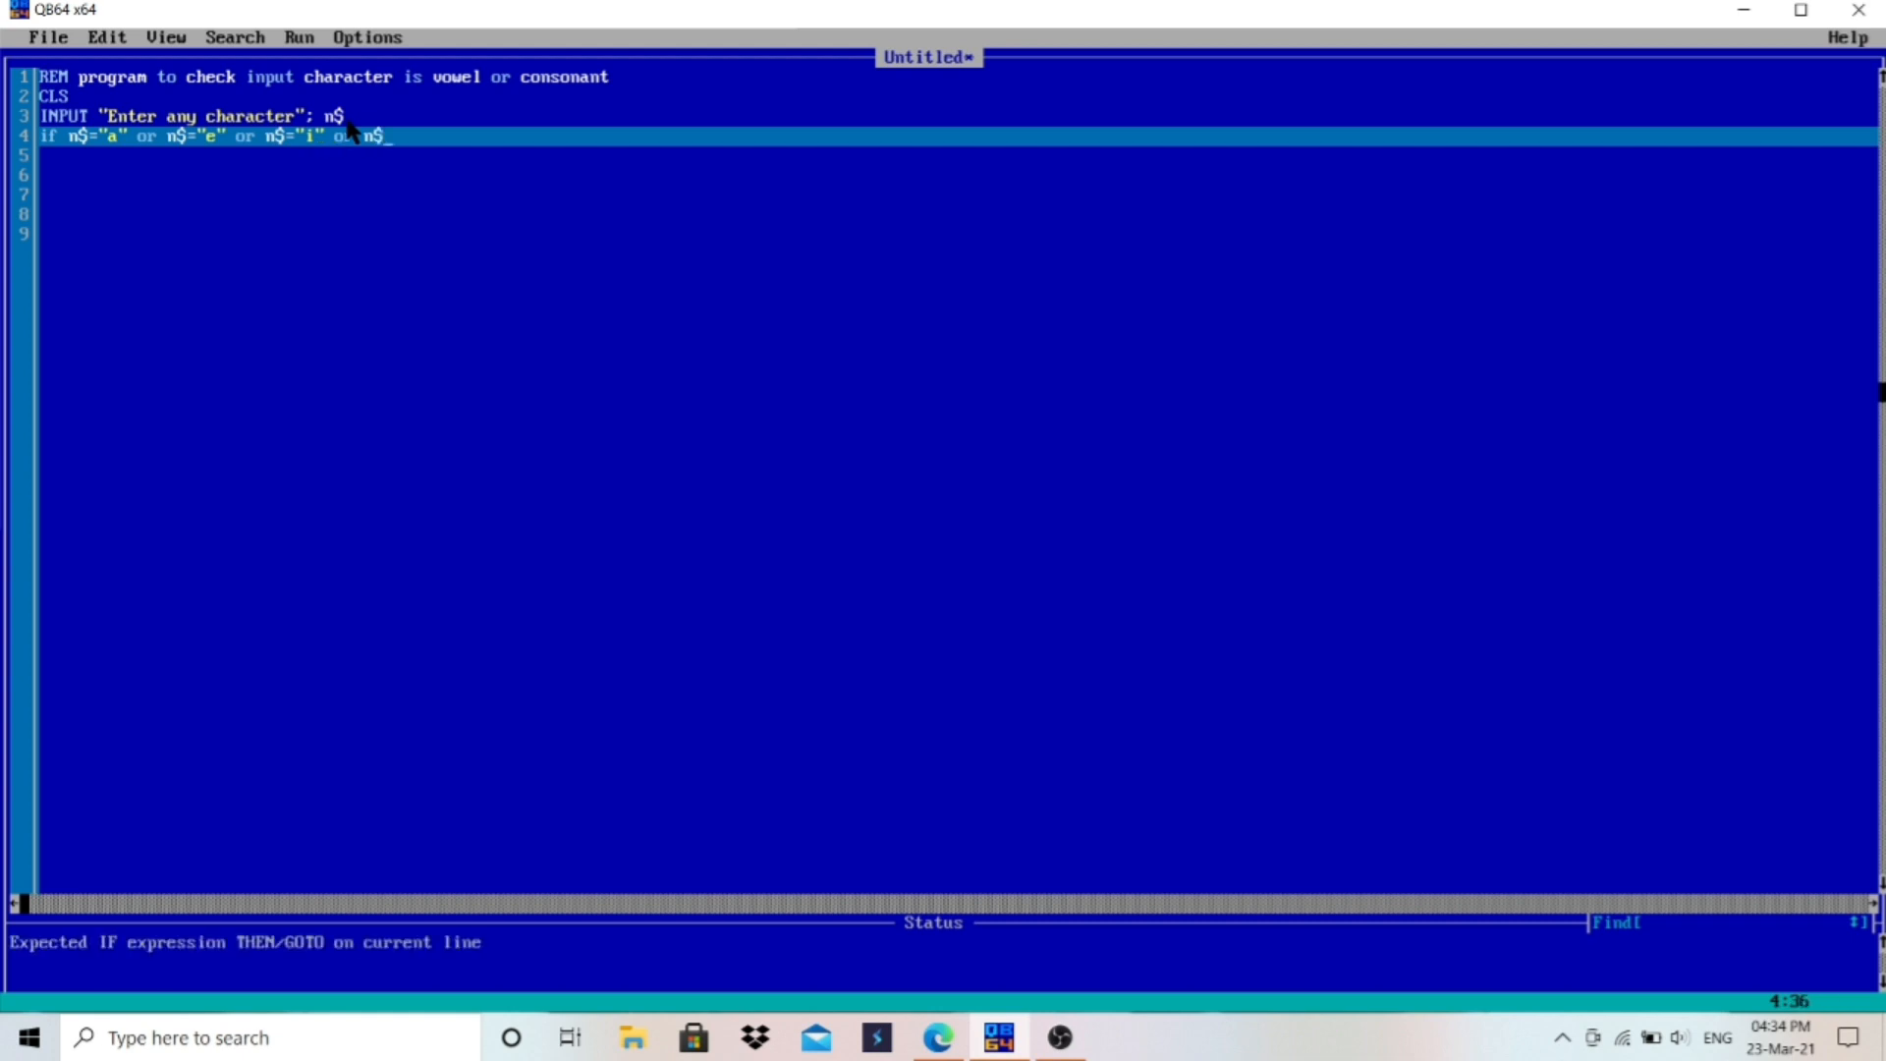
text(="o" or n)
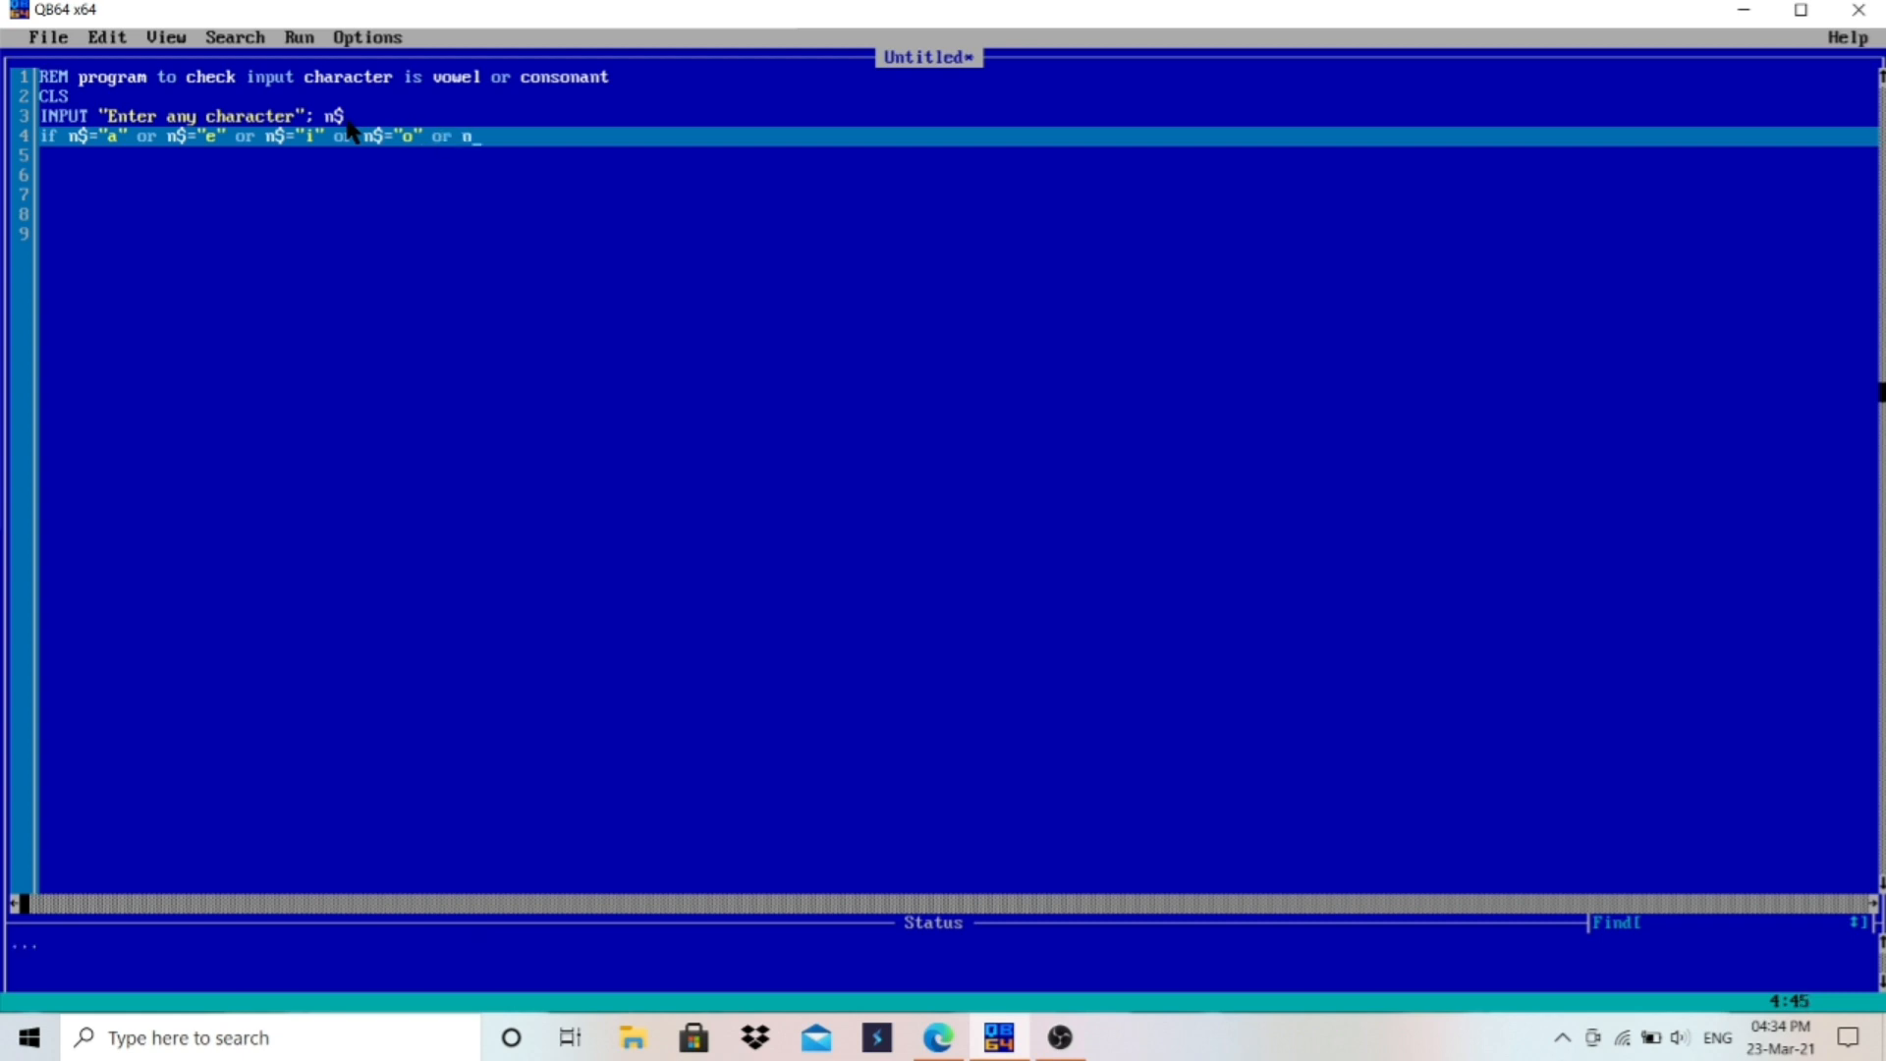
text($=:)
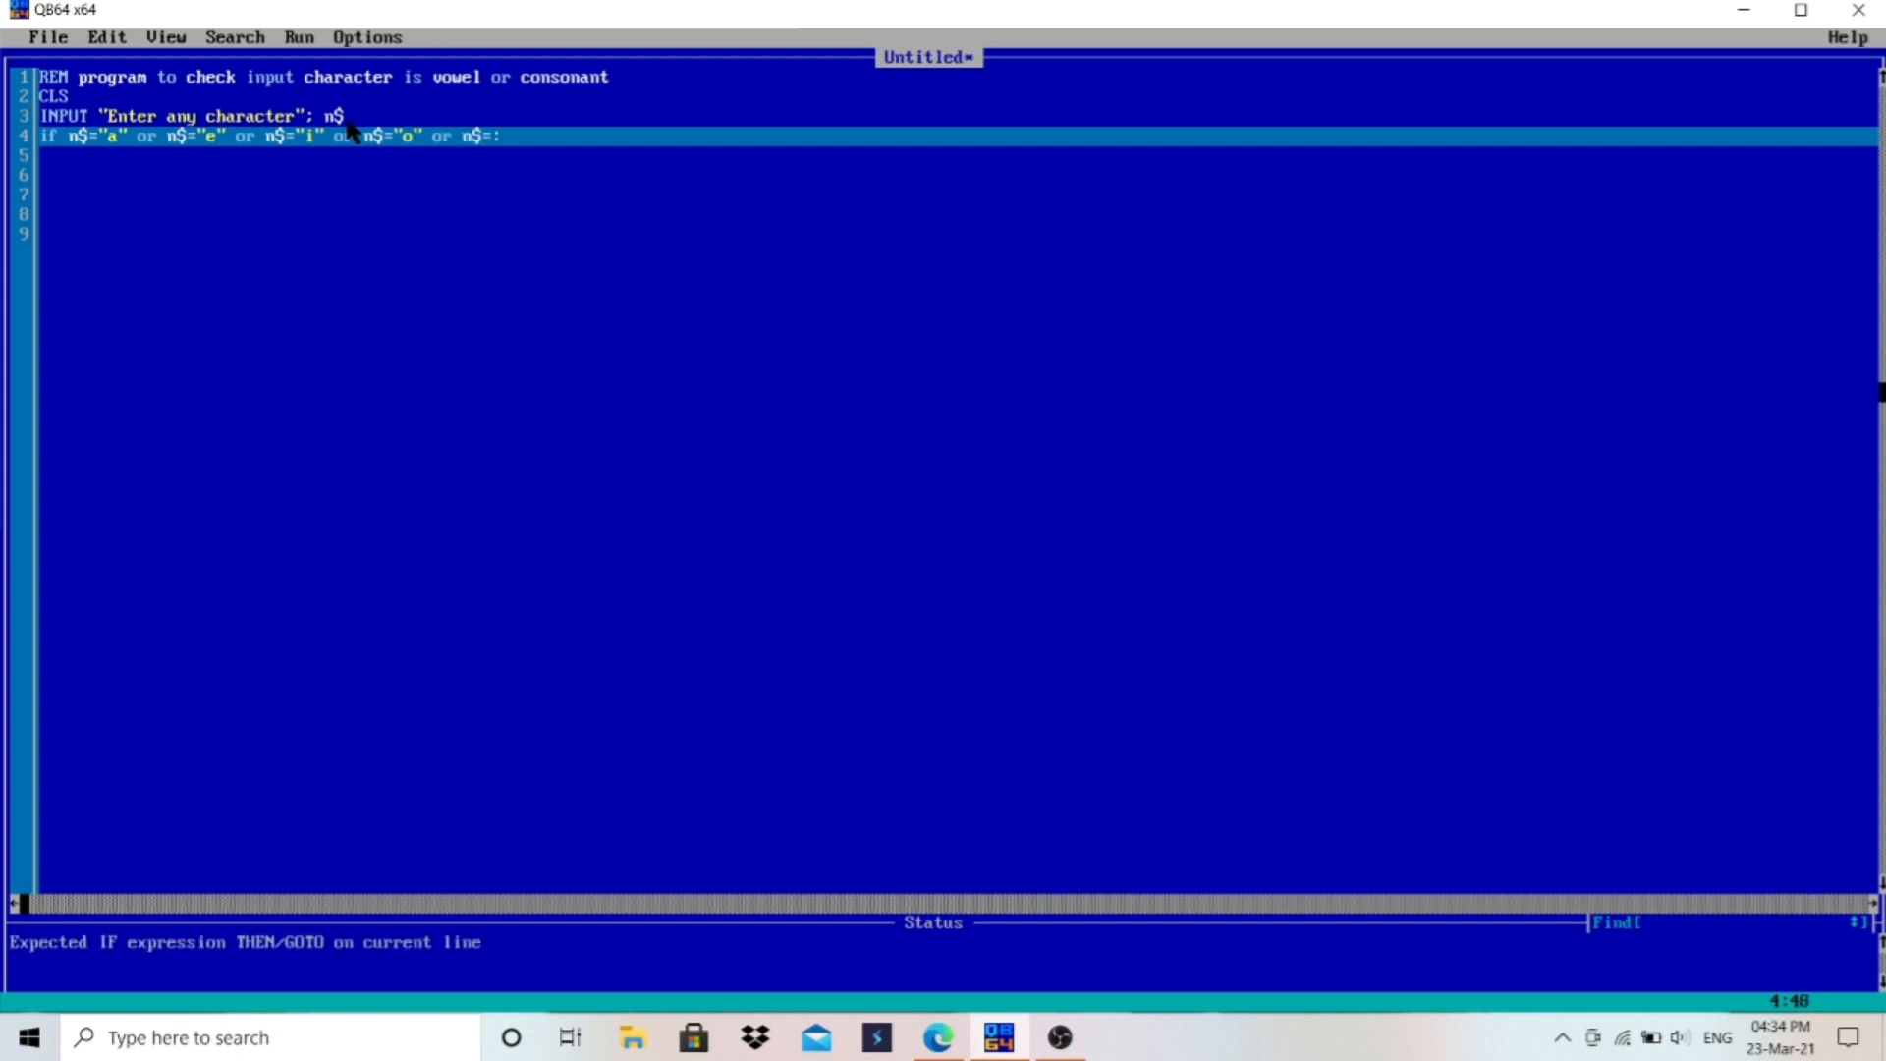
text("")
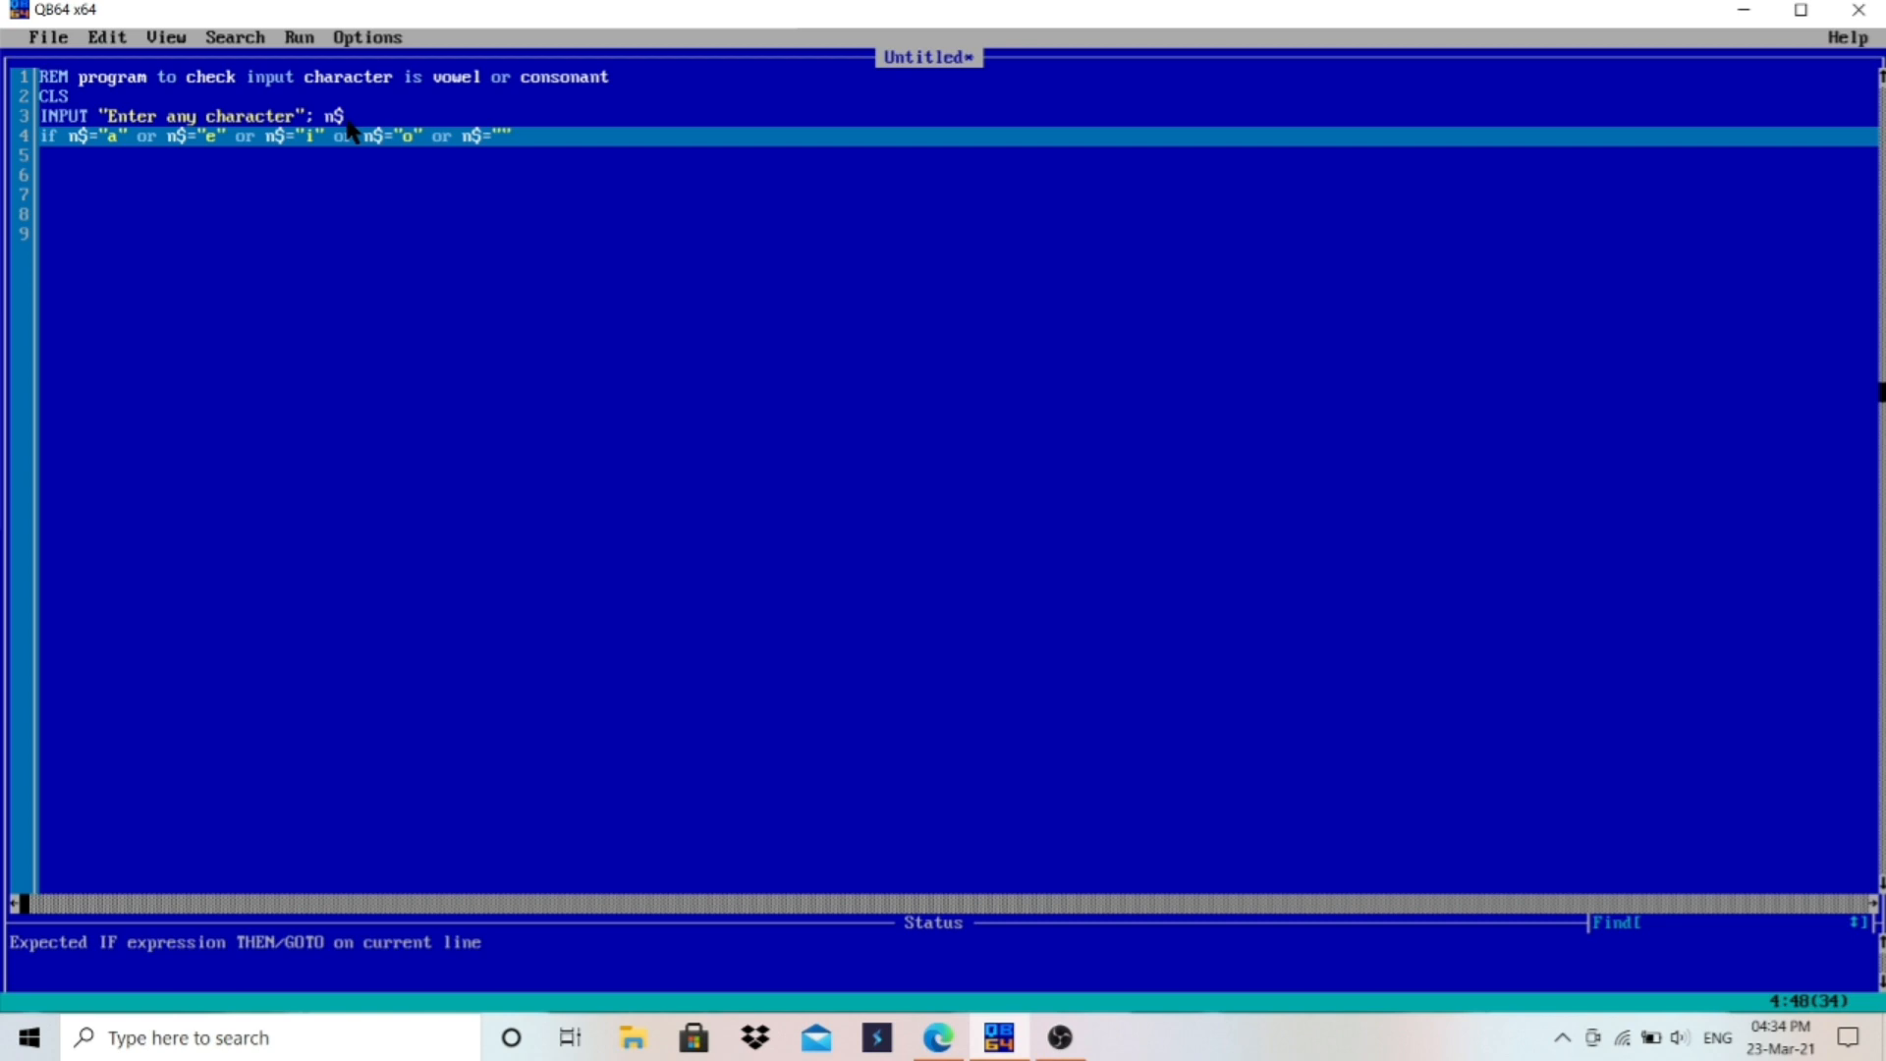
text(u)
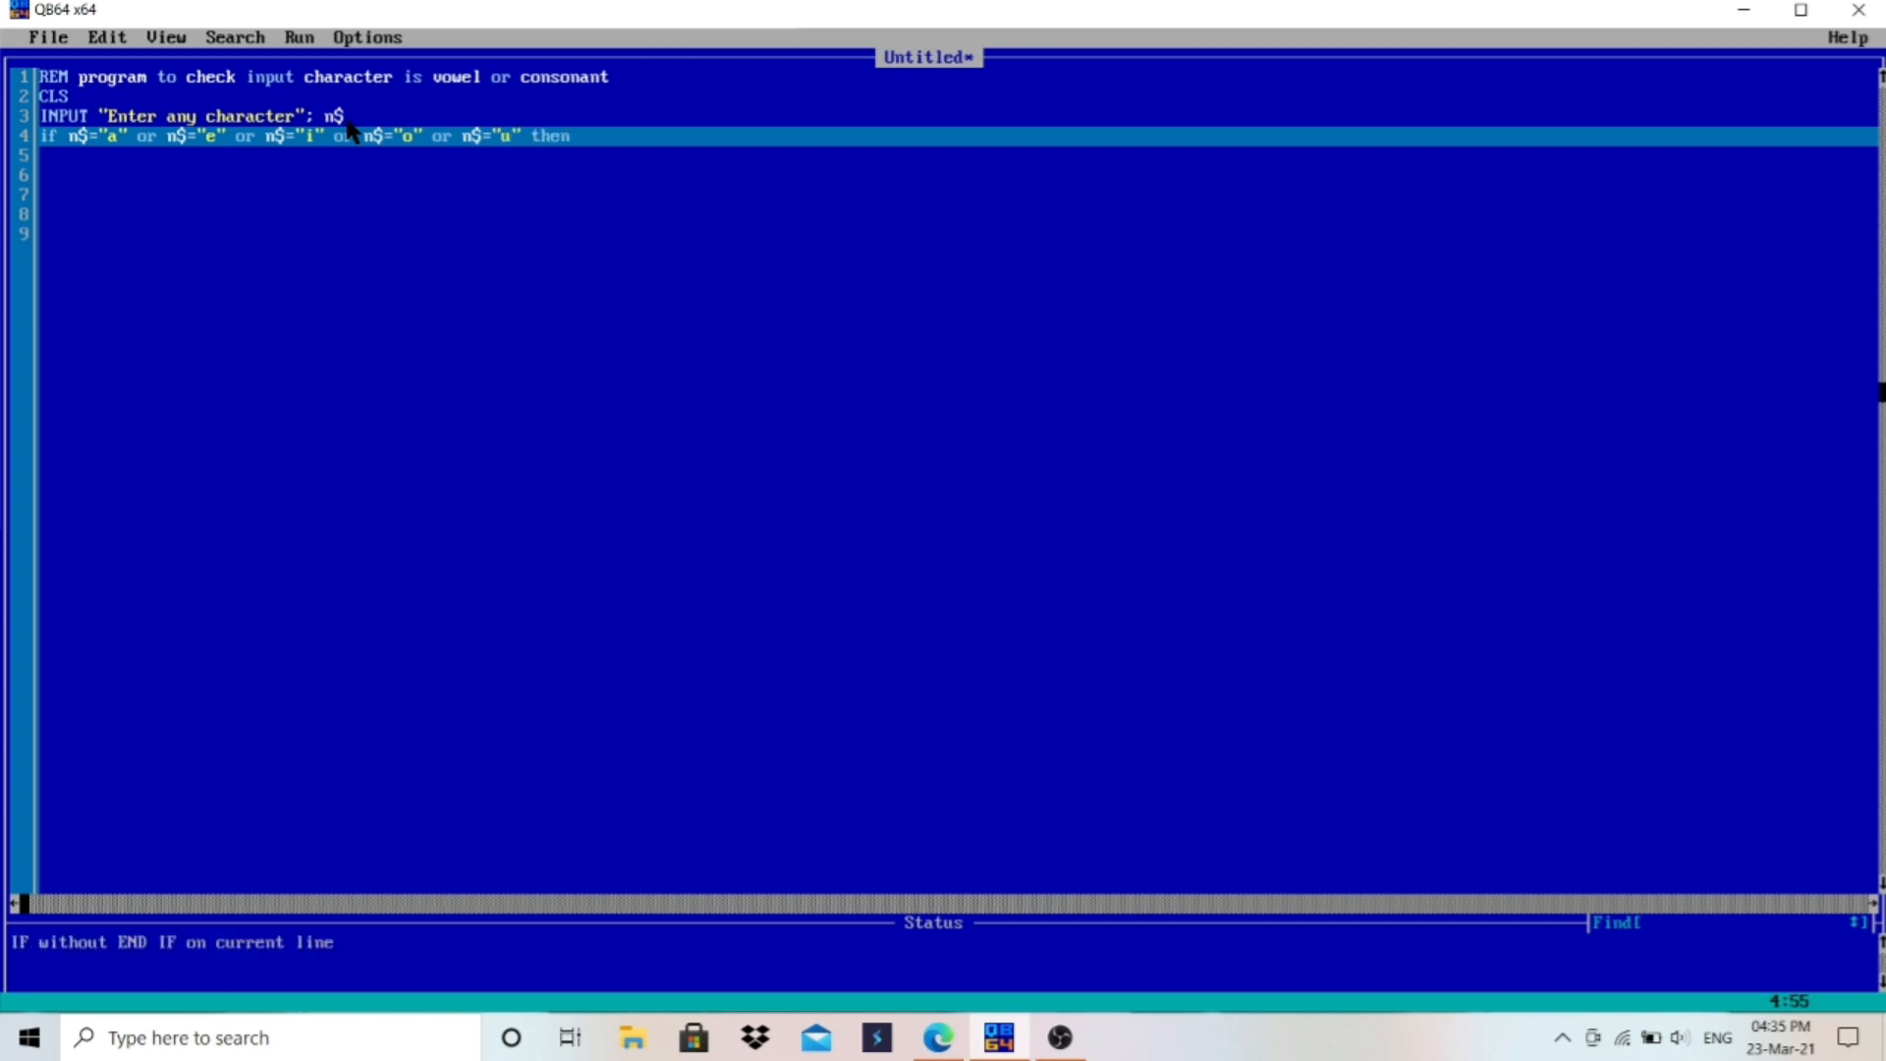
key(enter)
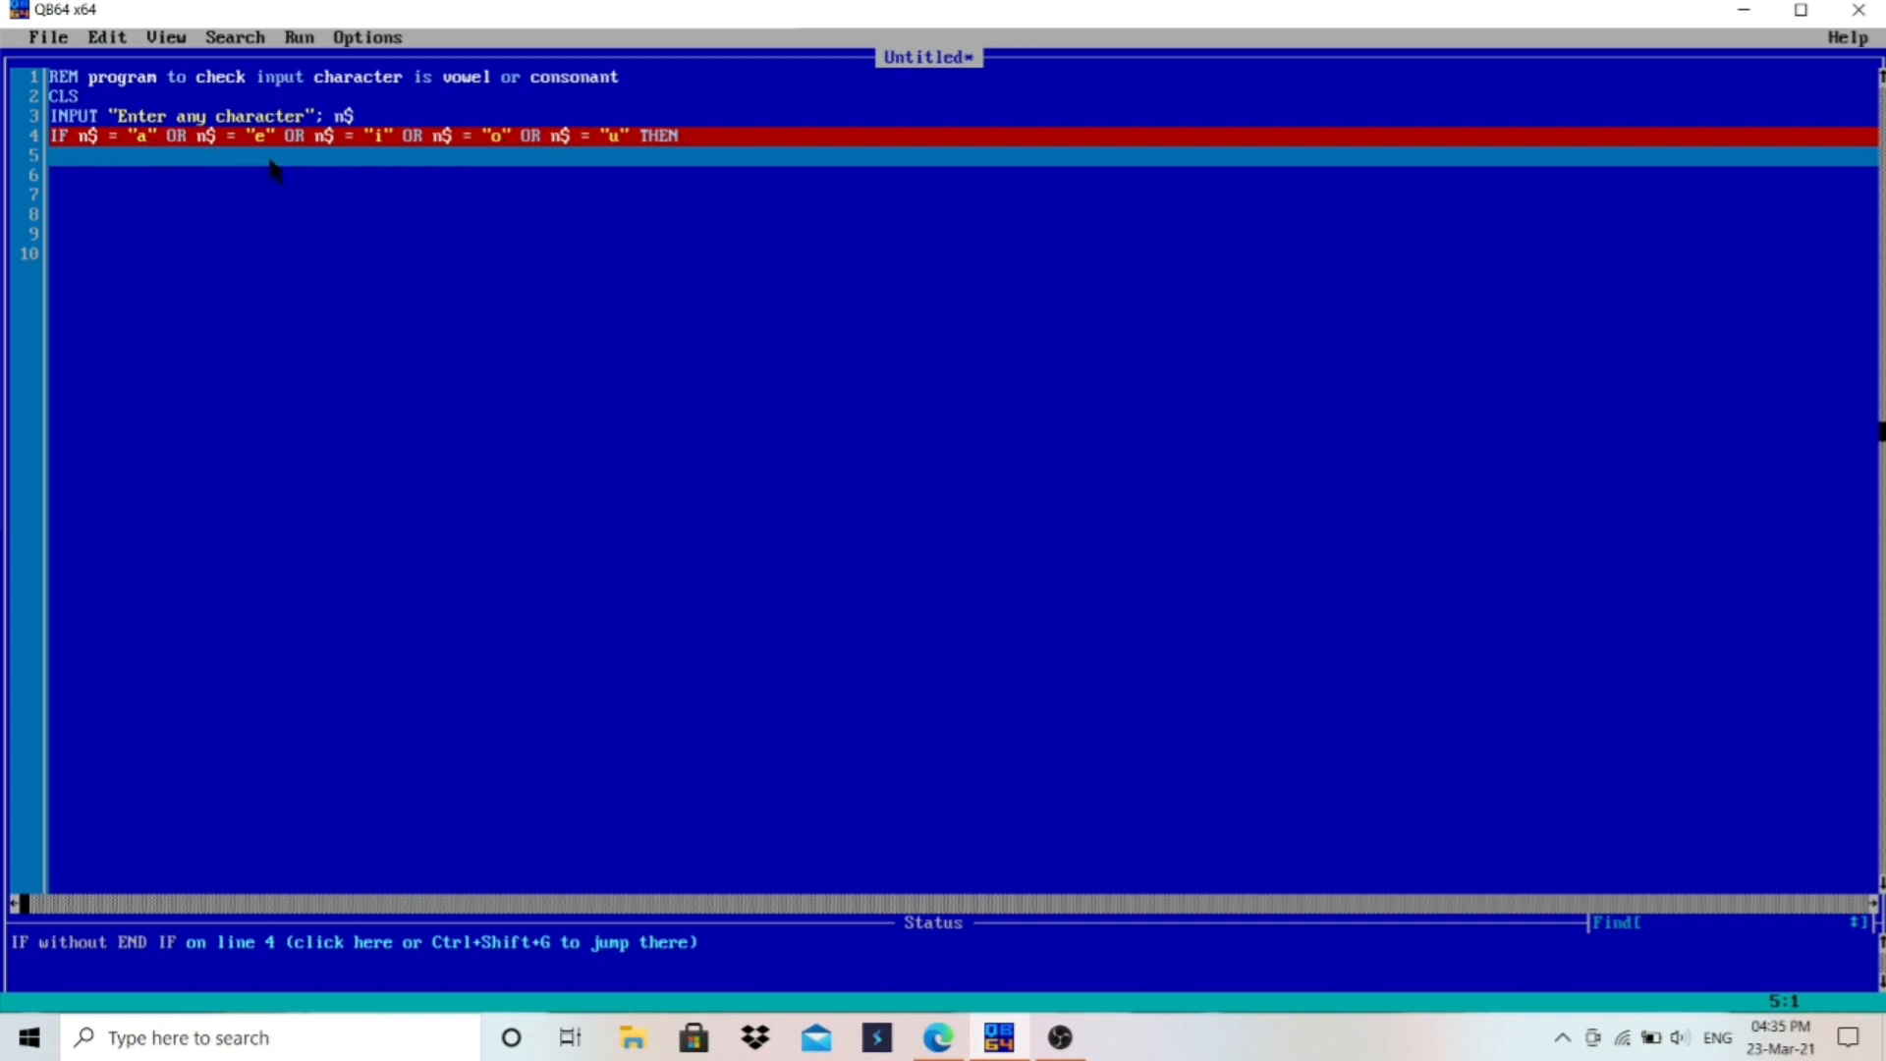
Step: Add PRINT n$; " is vowel" as the IF branch output
text(print)
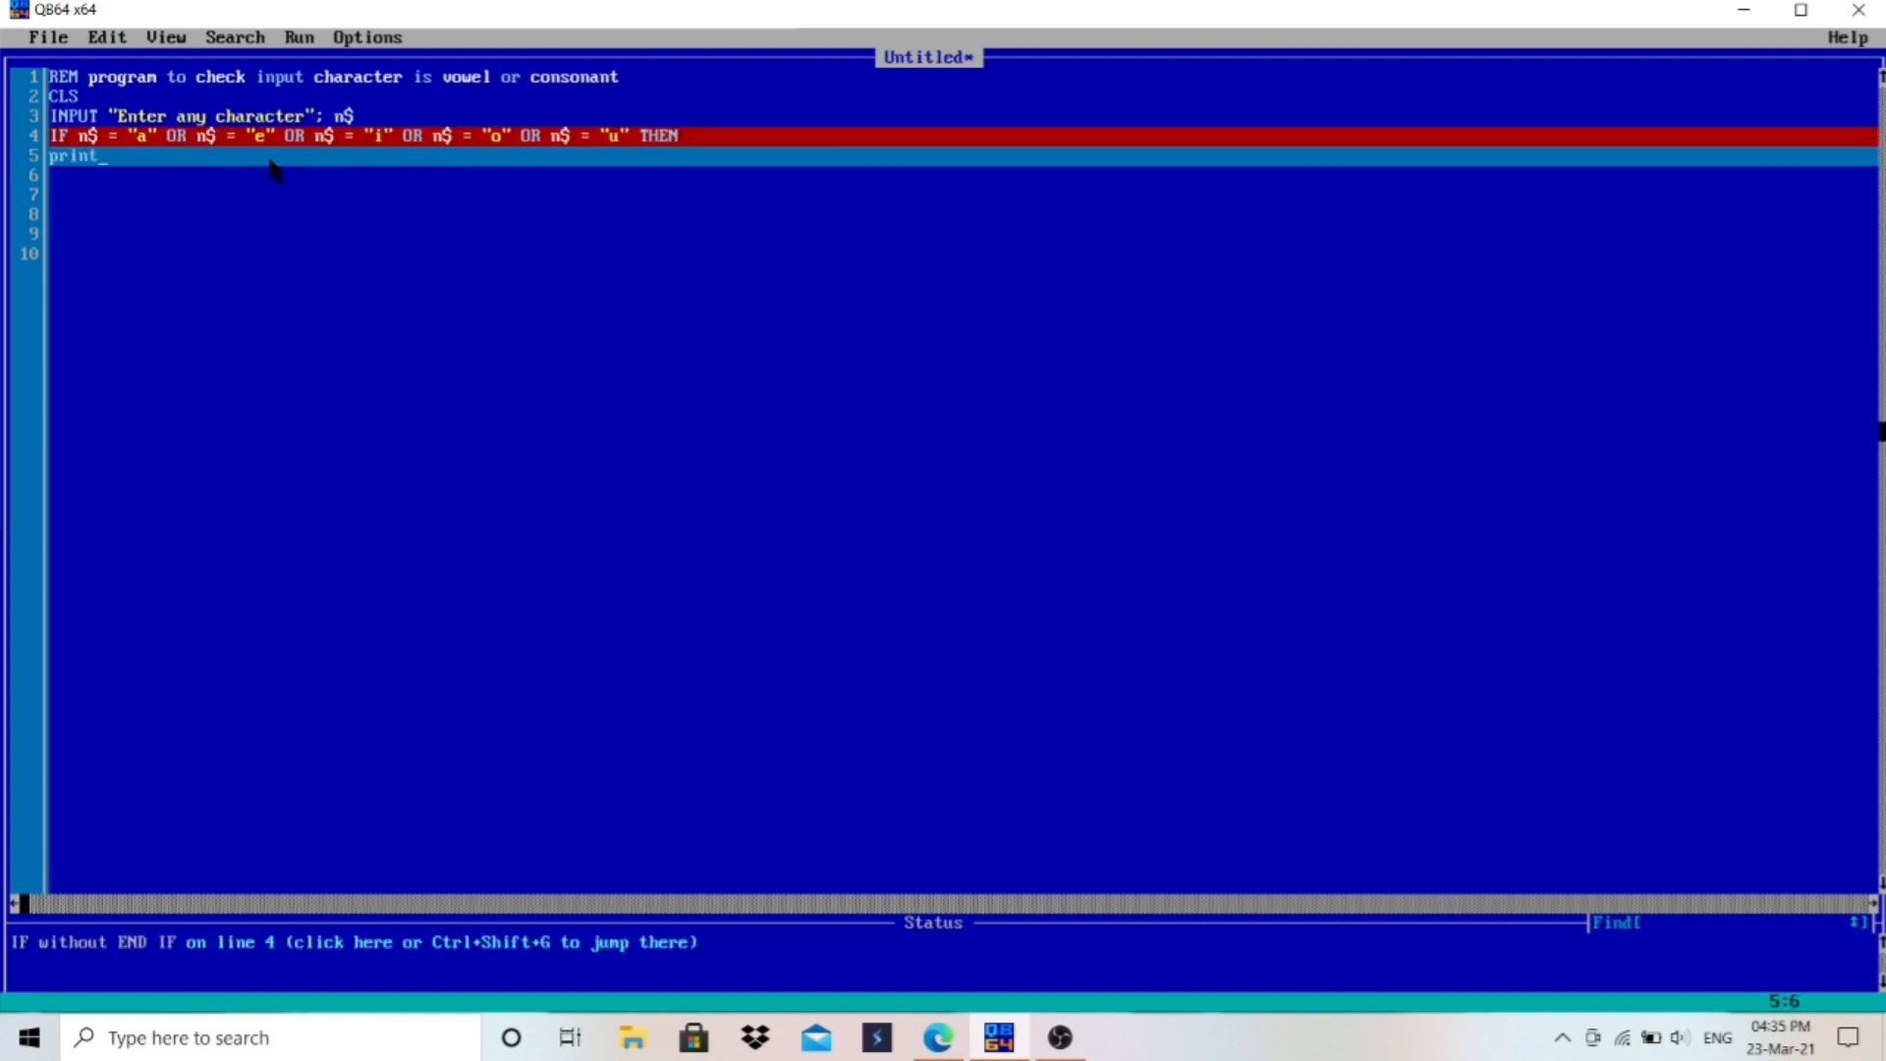
text(n$;")
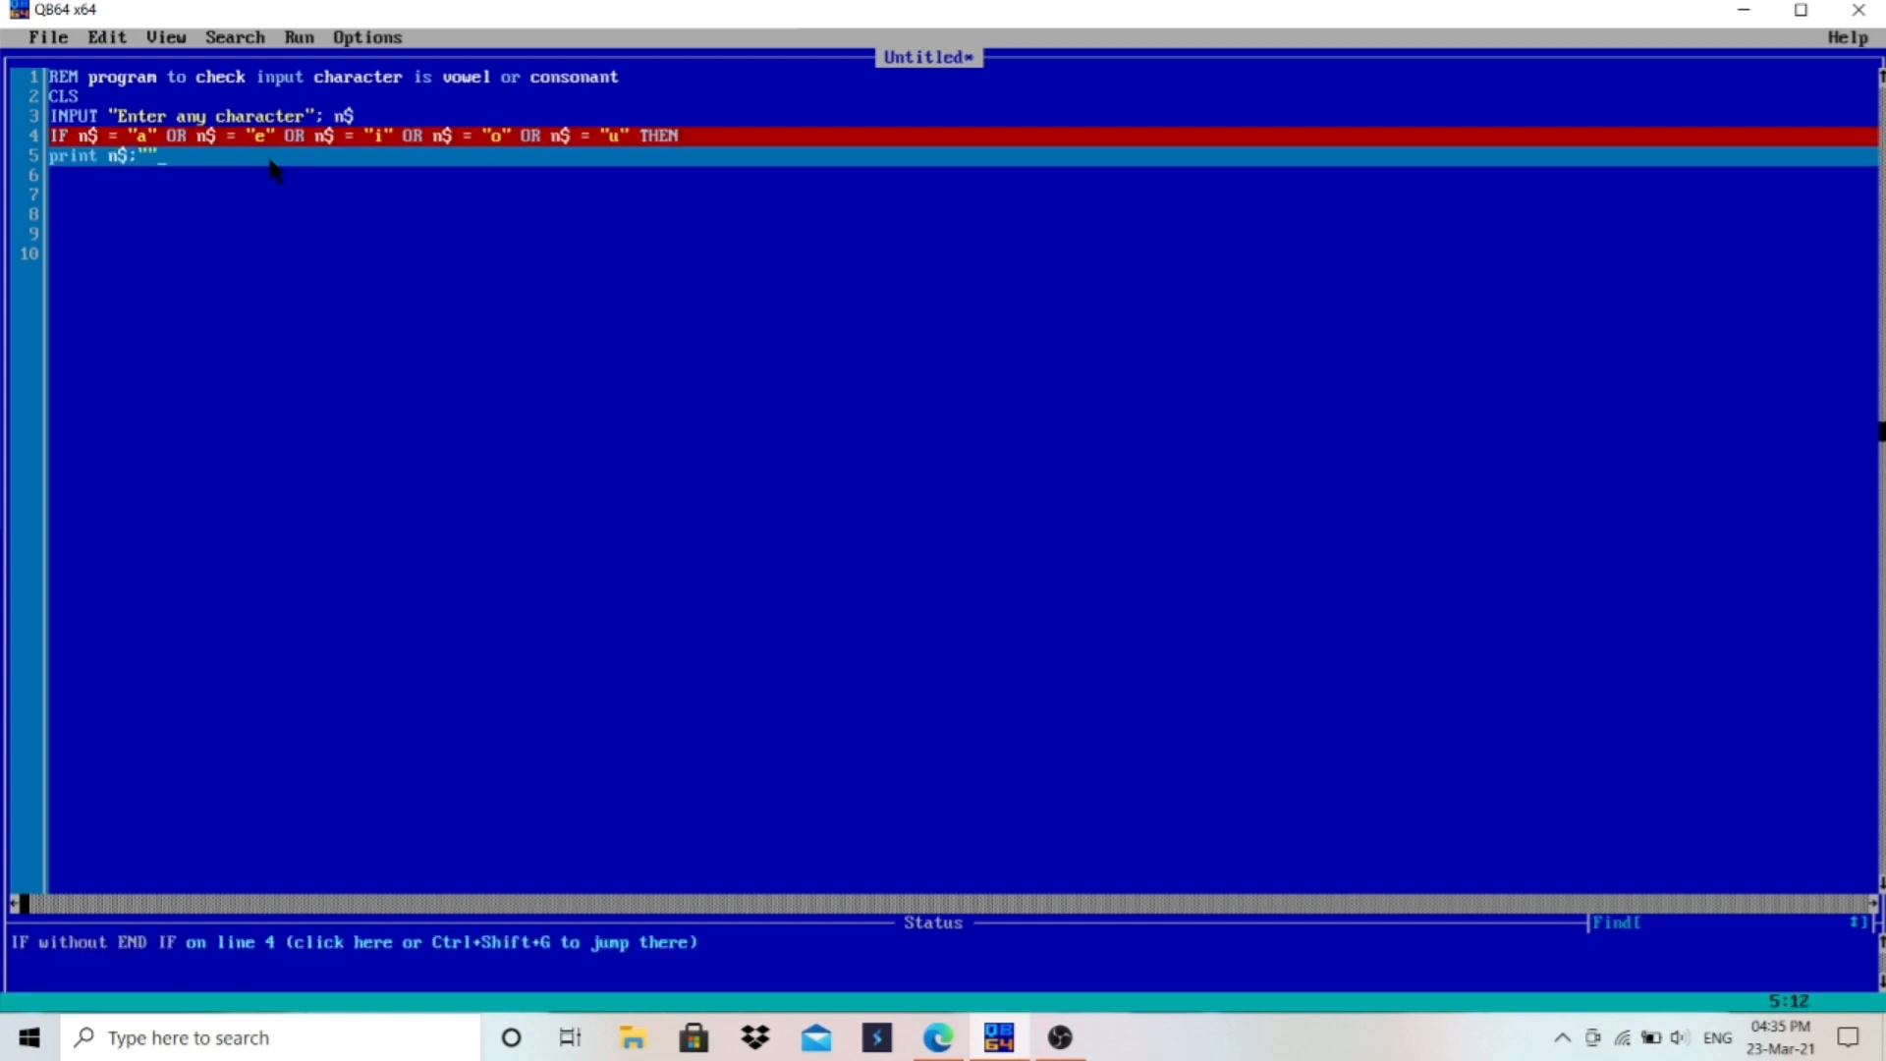
text(is)
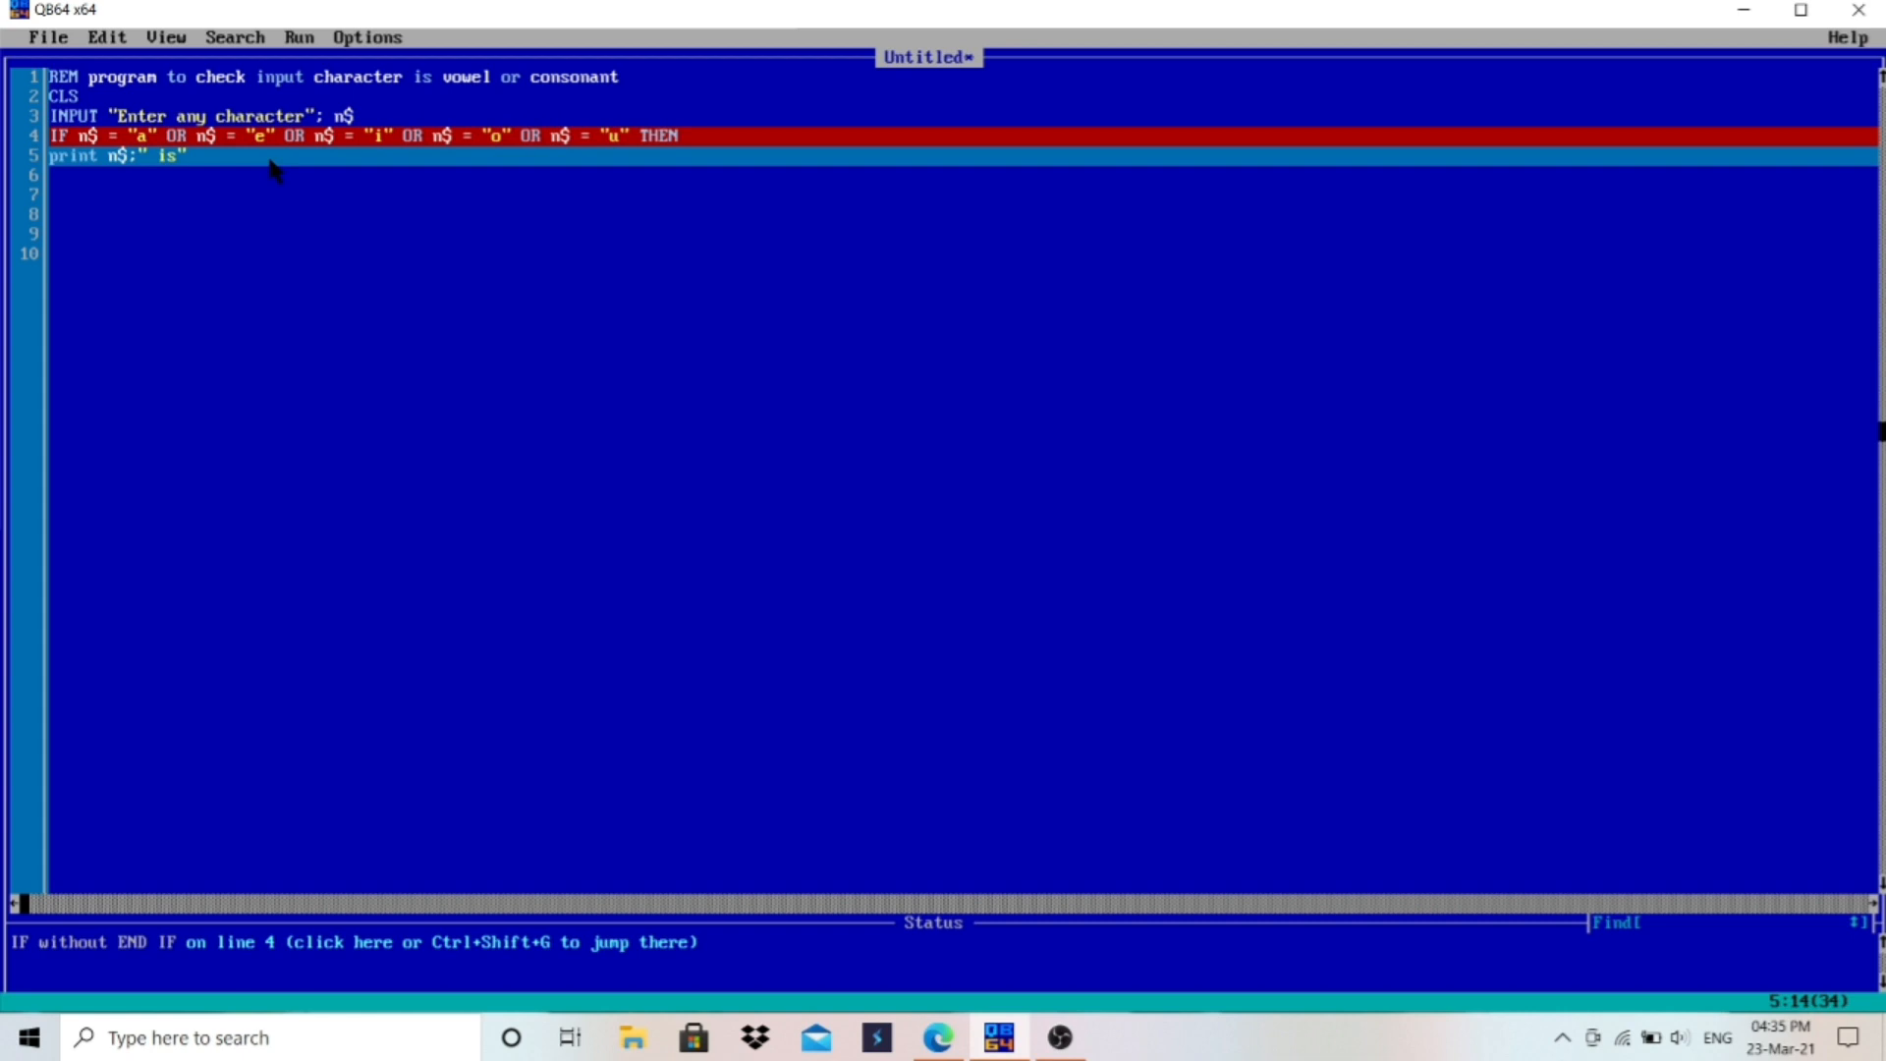
text(vowel)
click(960, 175)
text(ELSE)
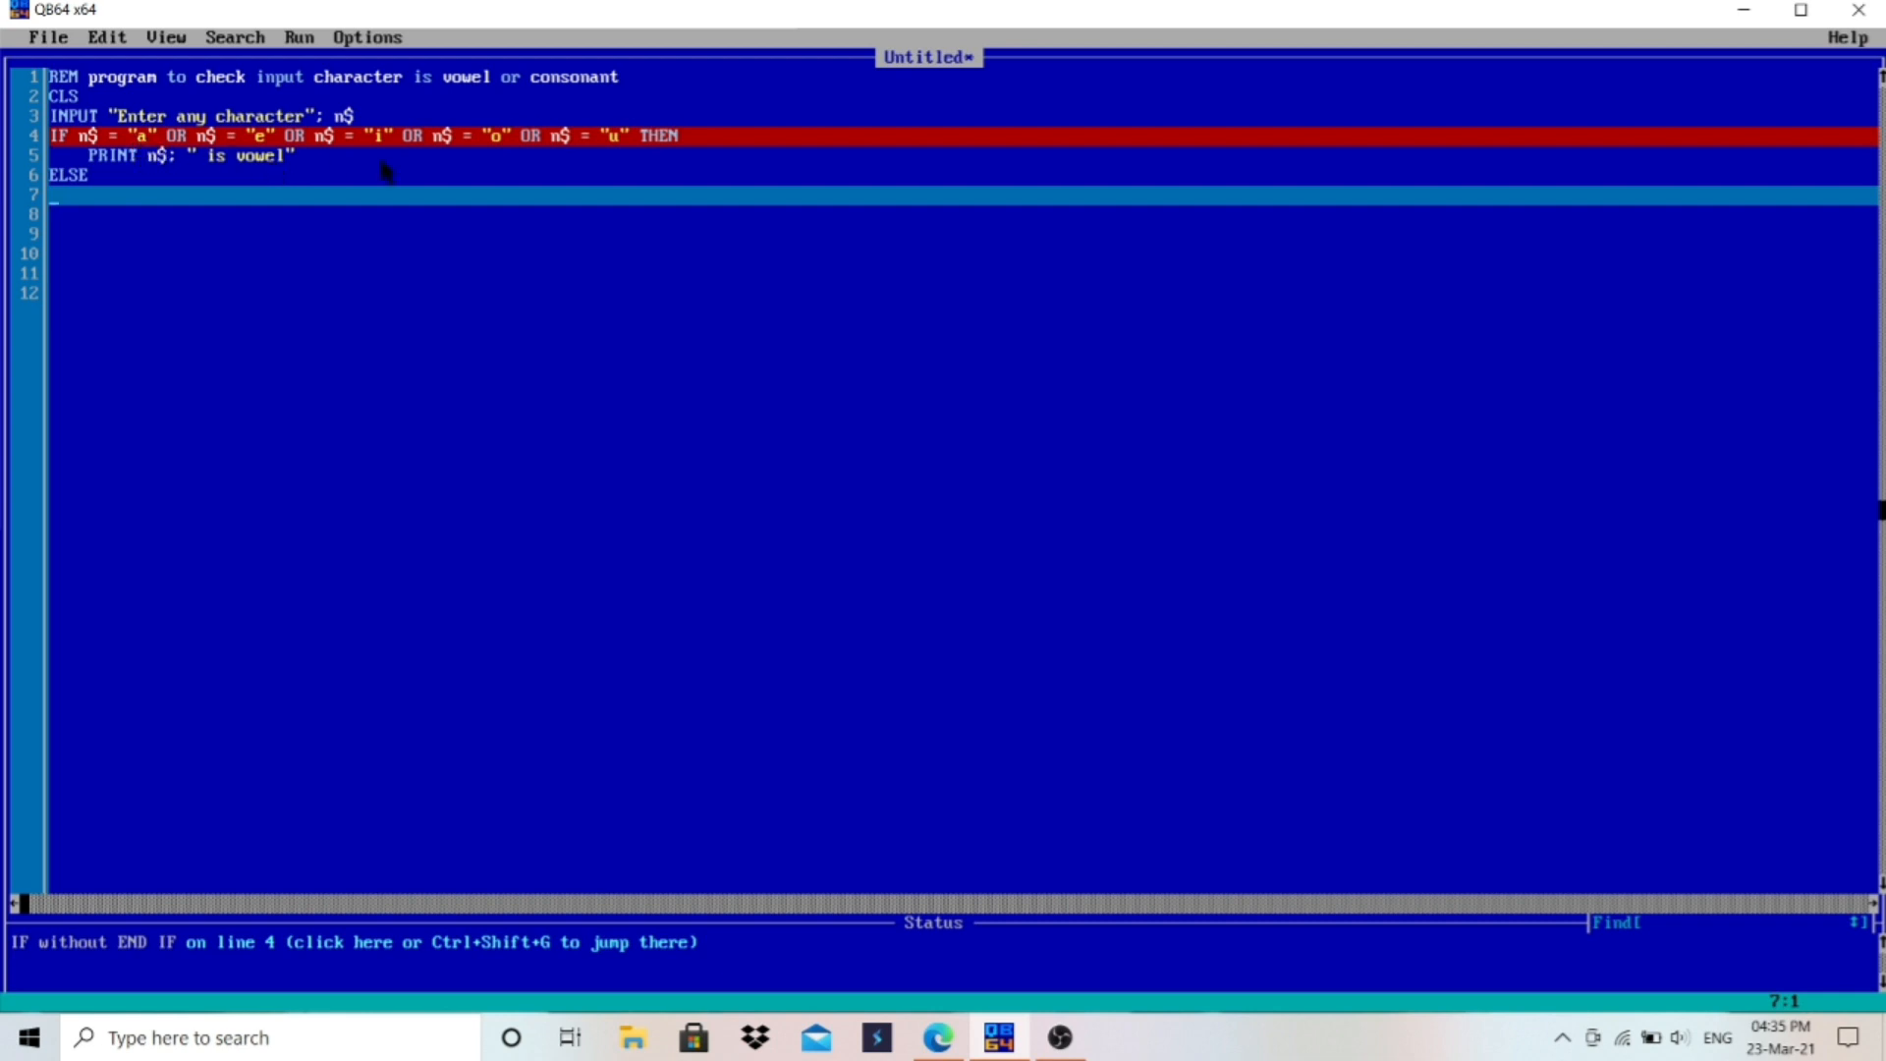
Step: Add PRINT n$; " is consonant" under ELSE, then END IF and END
text(print)
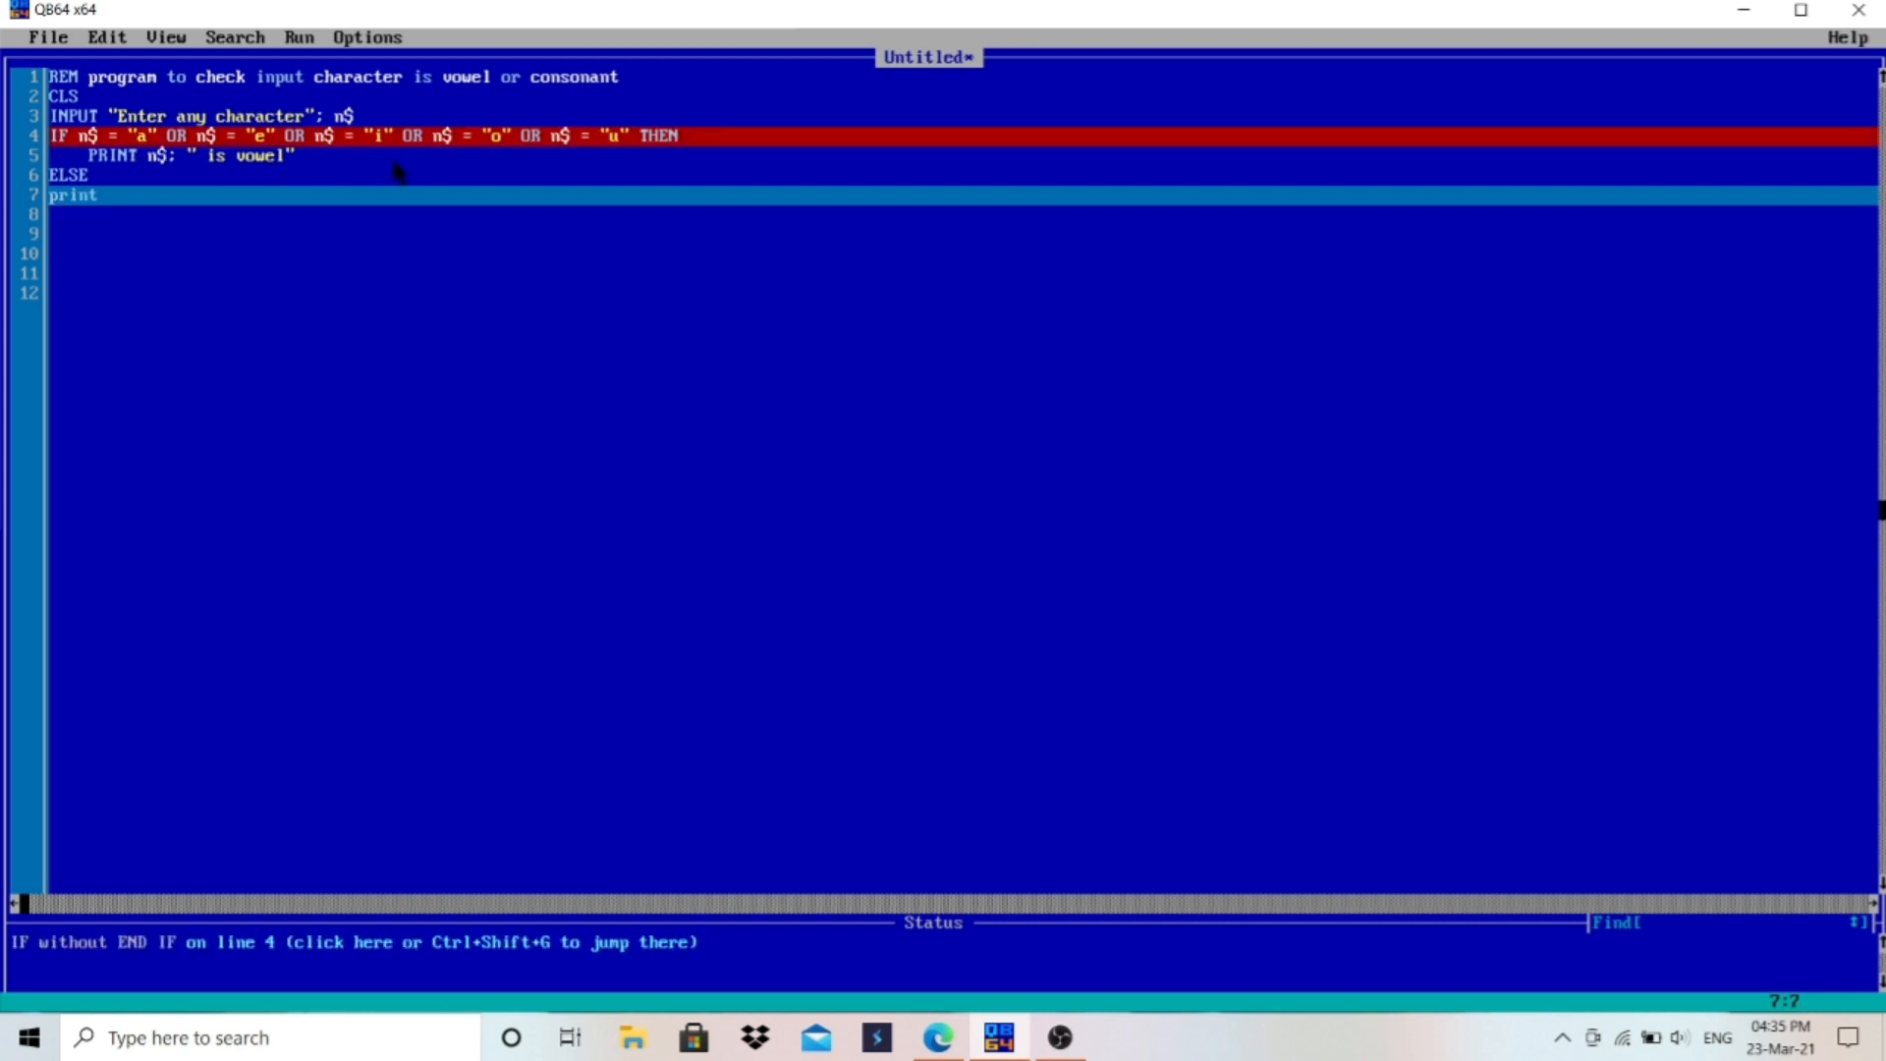
text(n$:)
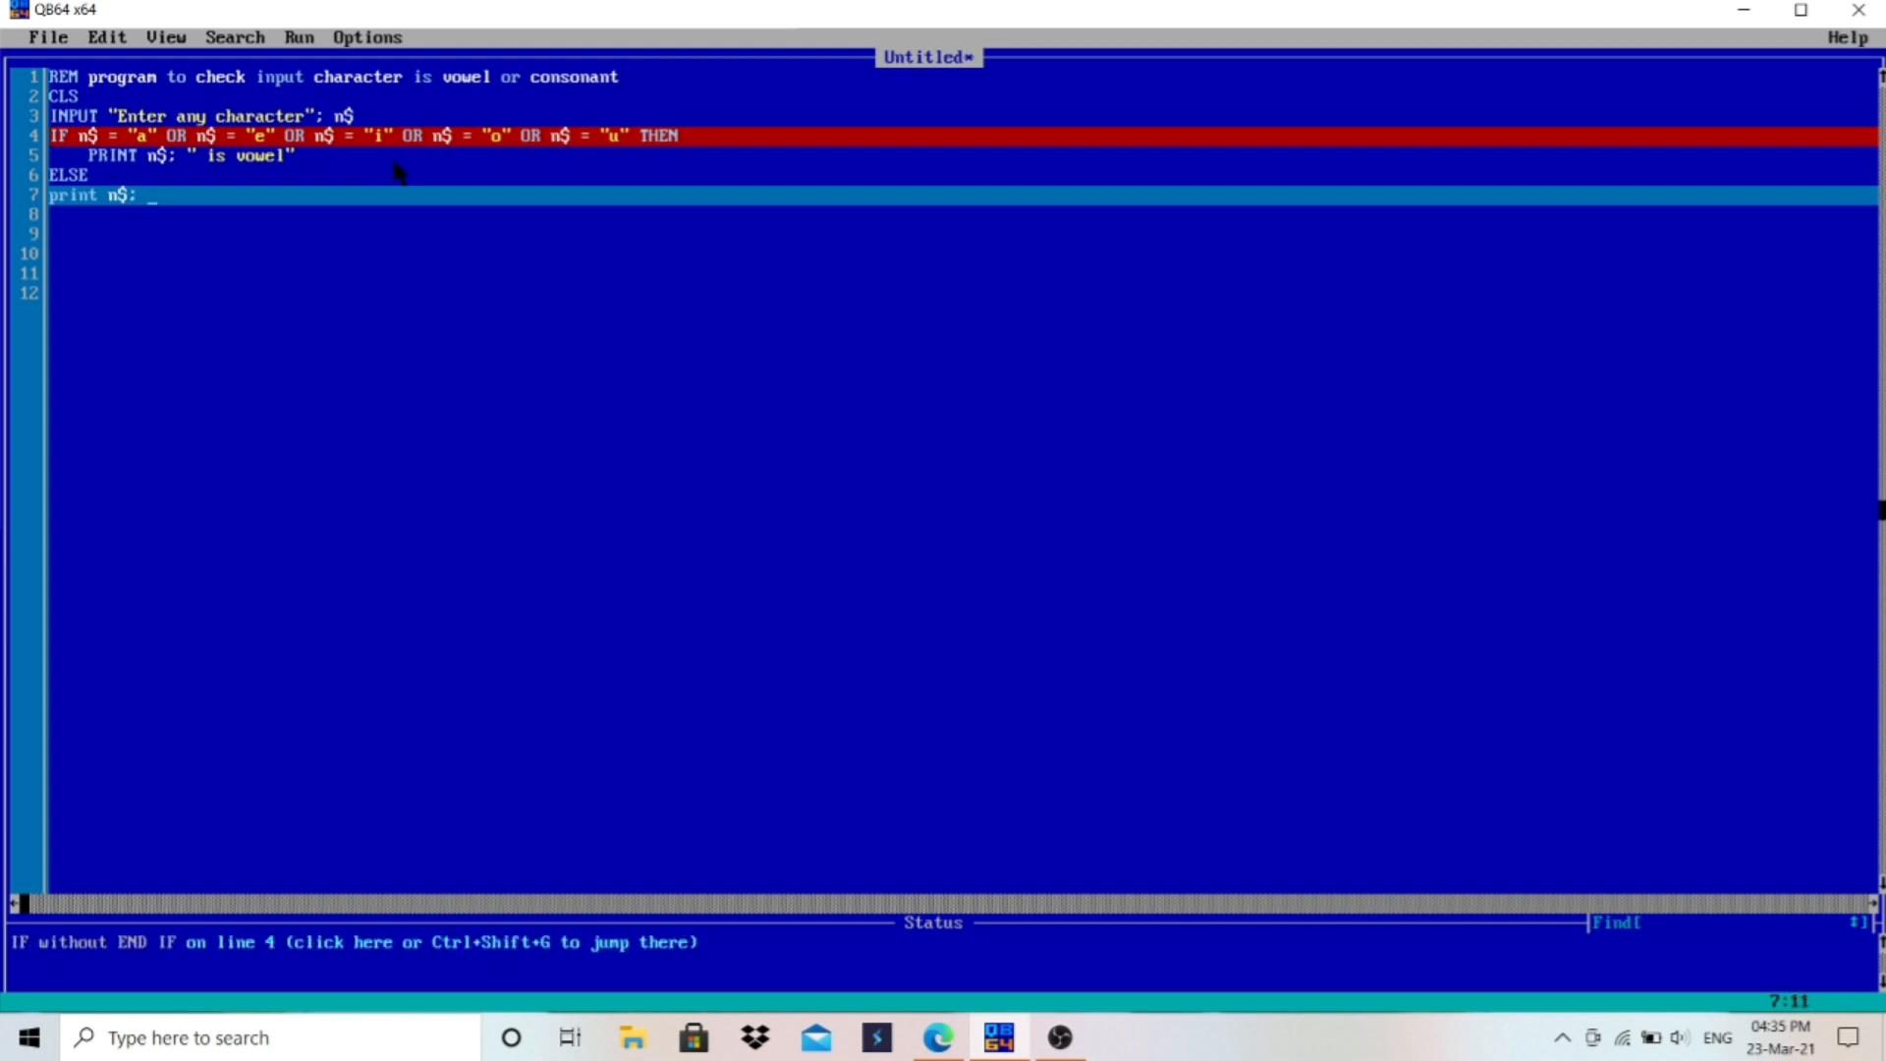
text(" is ")
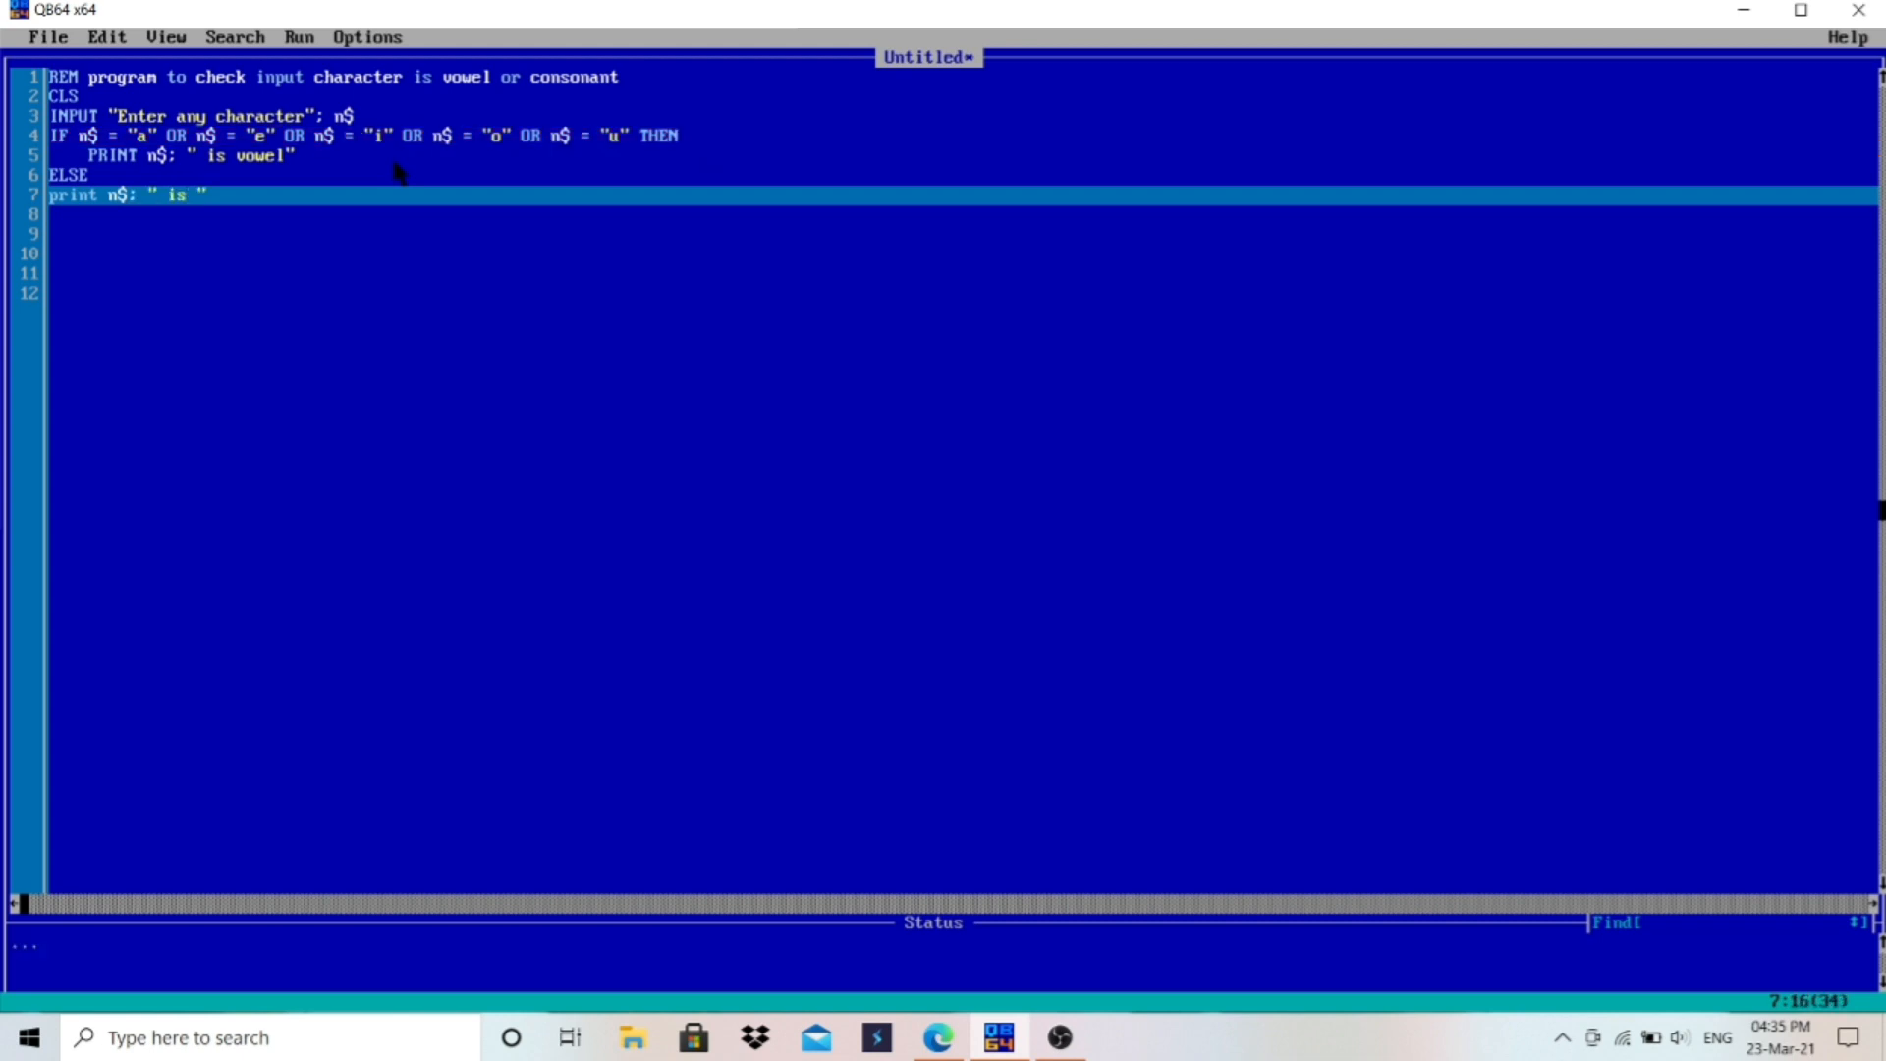
text(consonant)
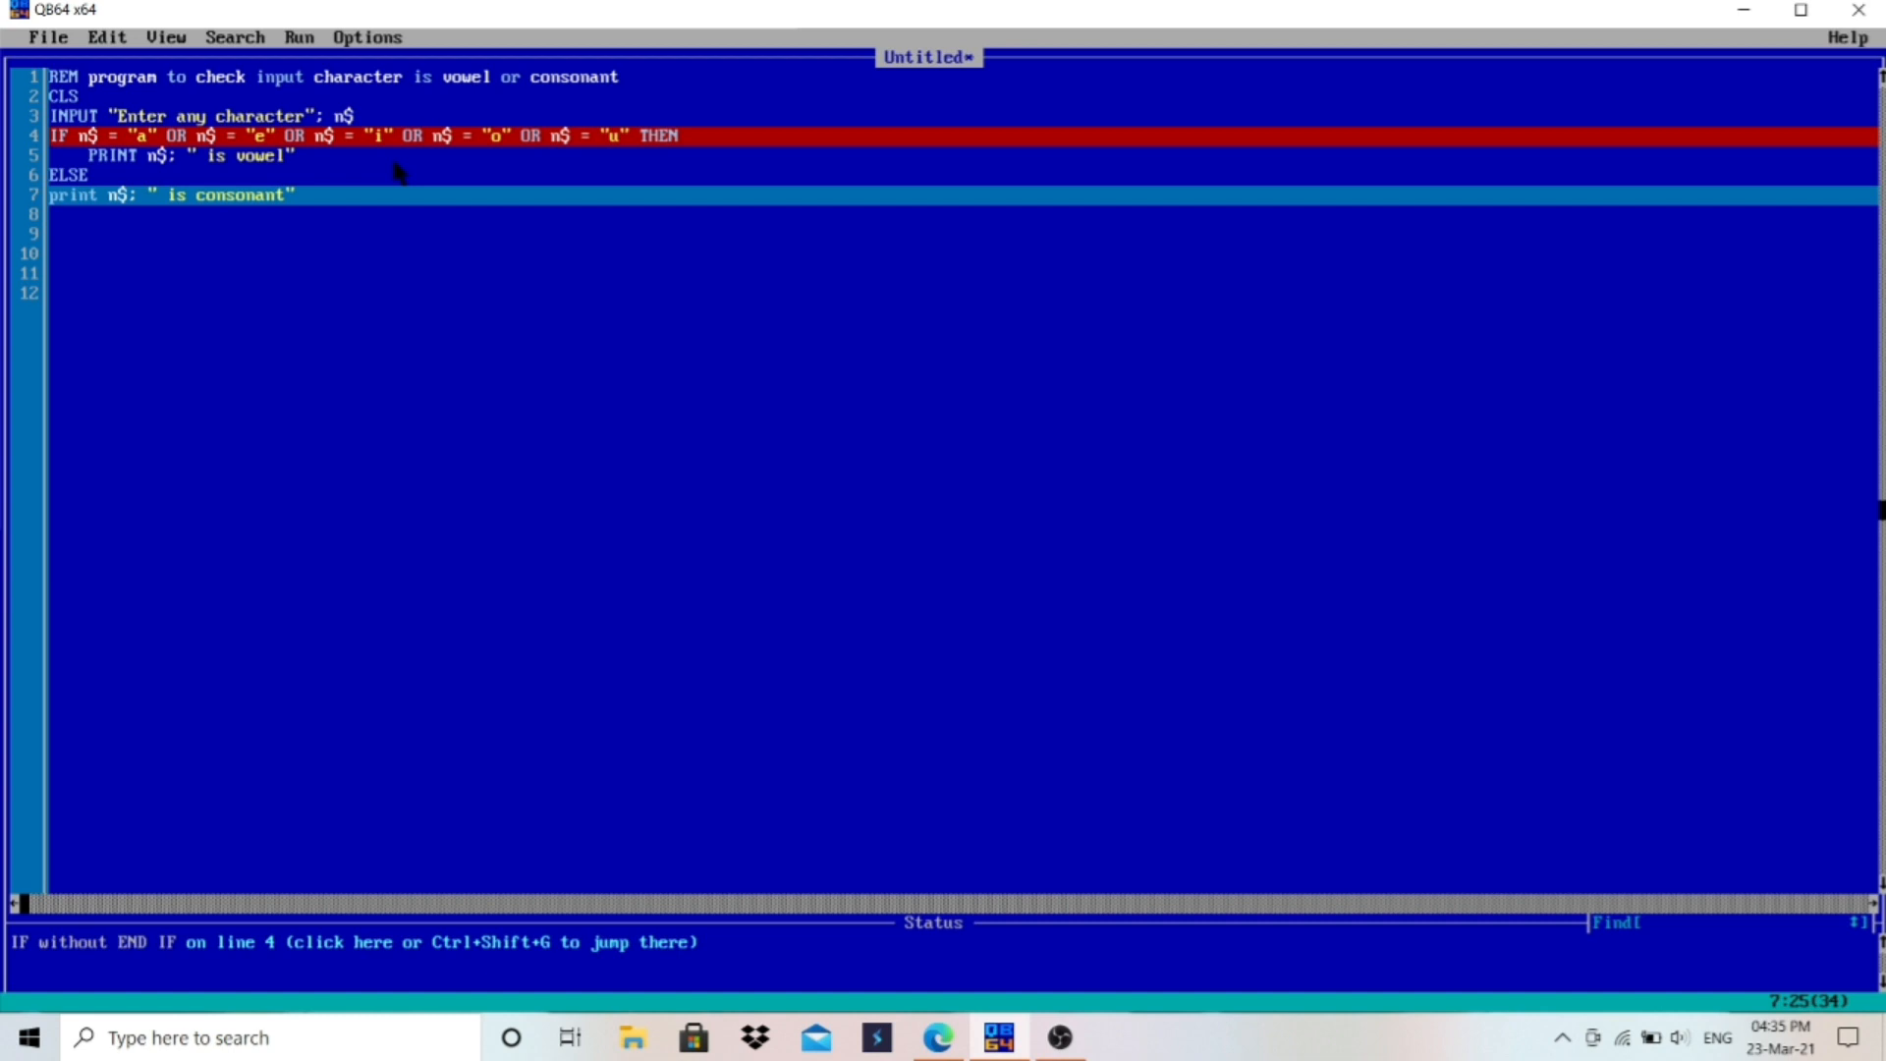
text(e)
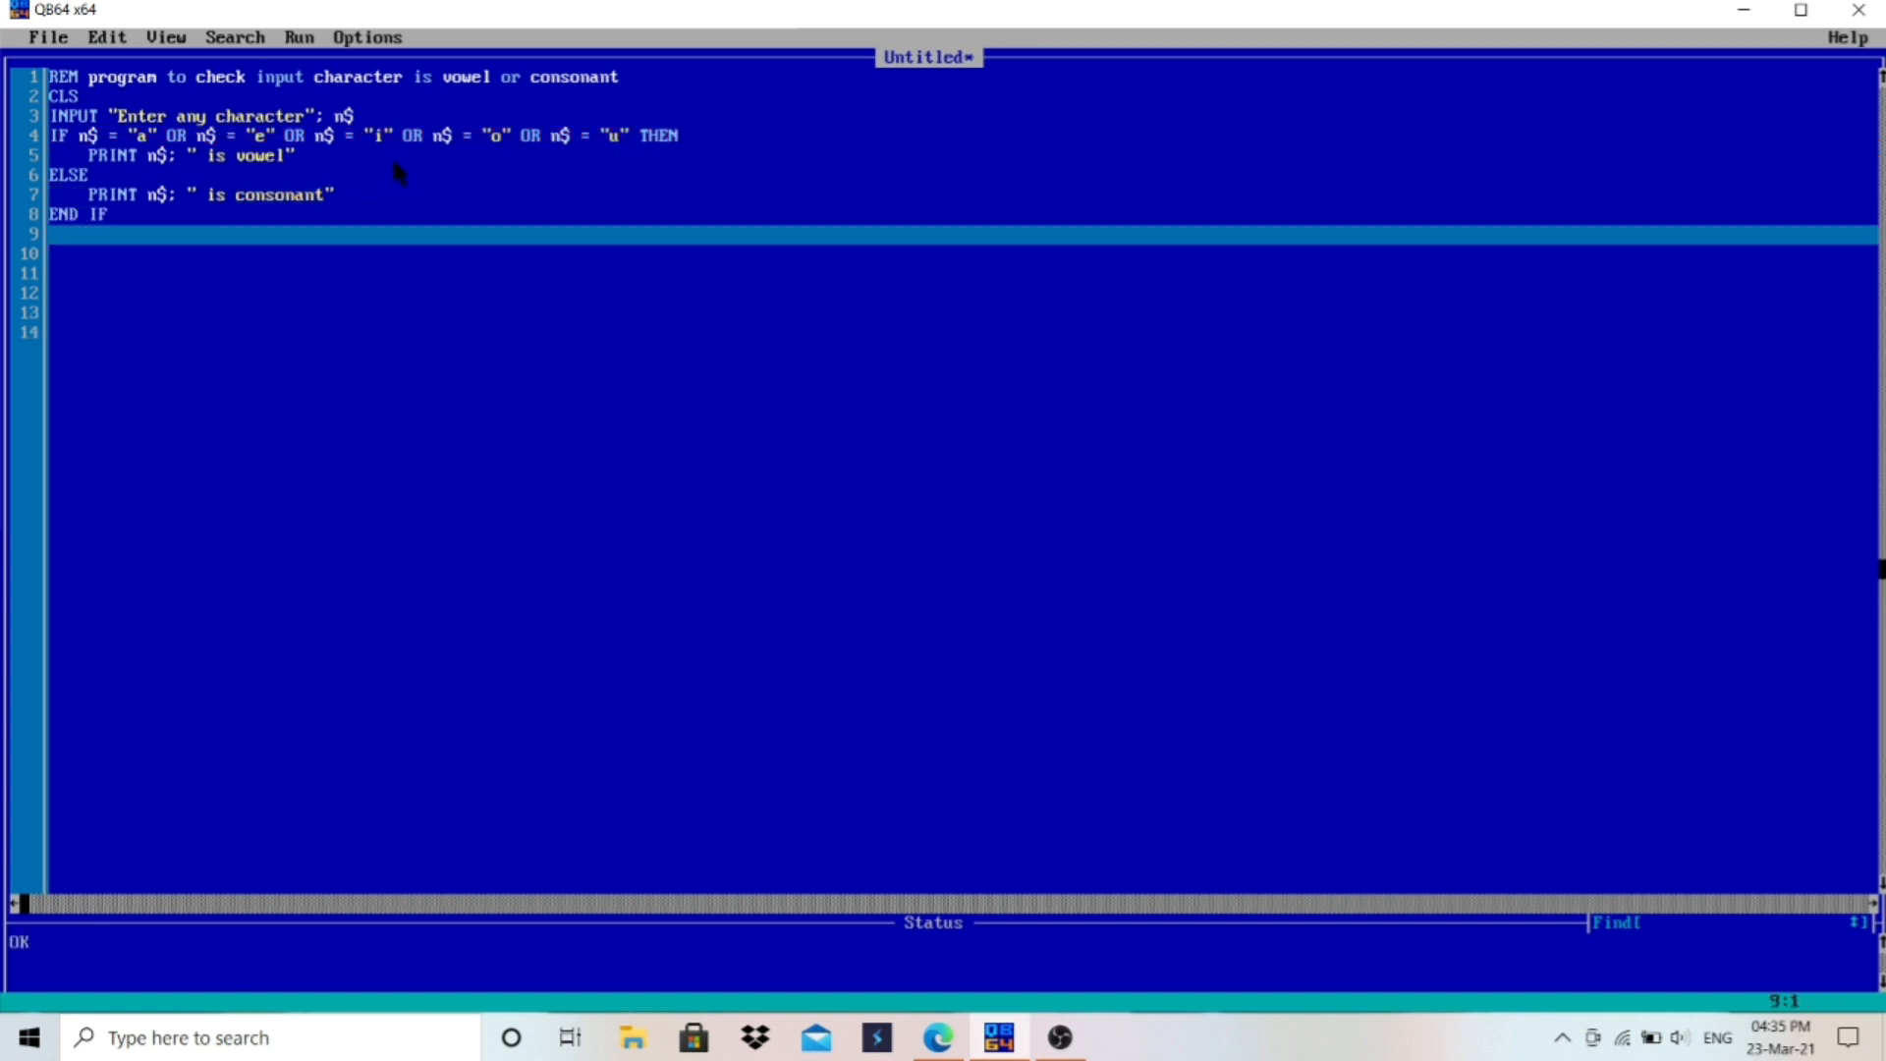
click(106, 37)
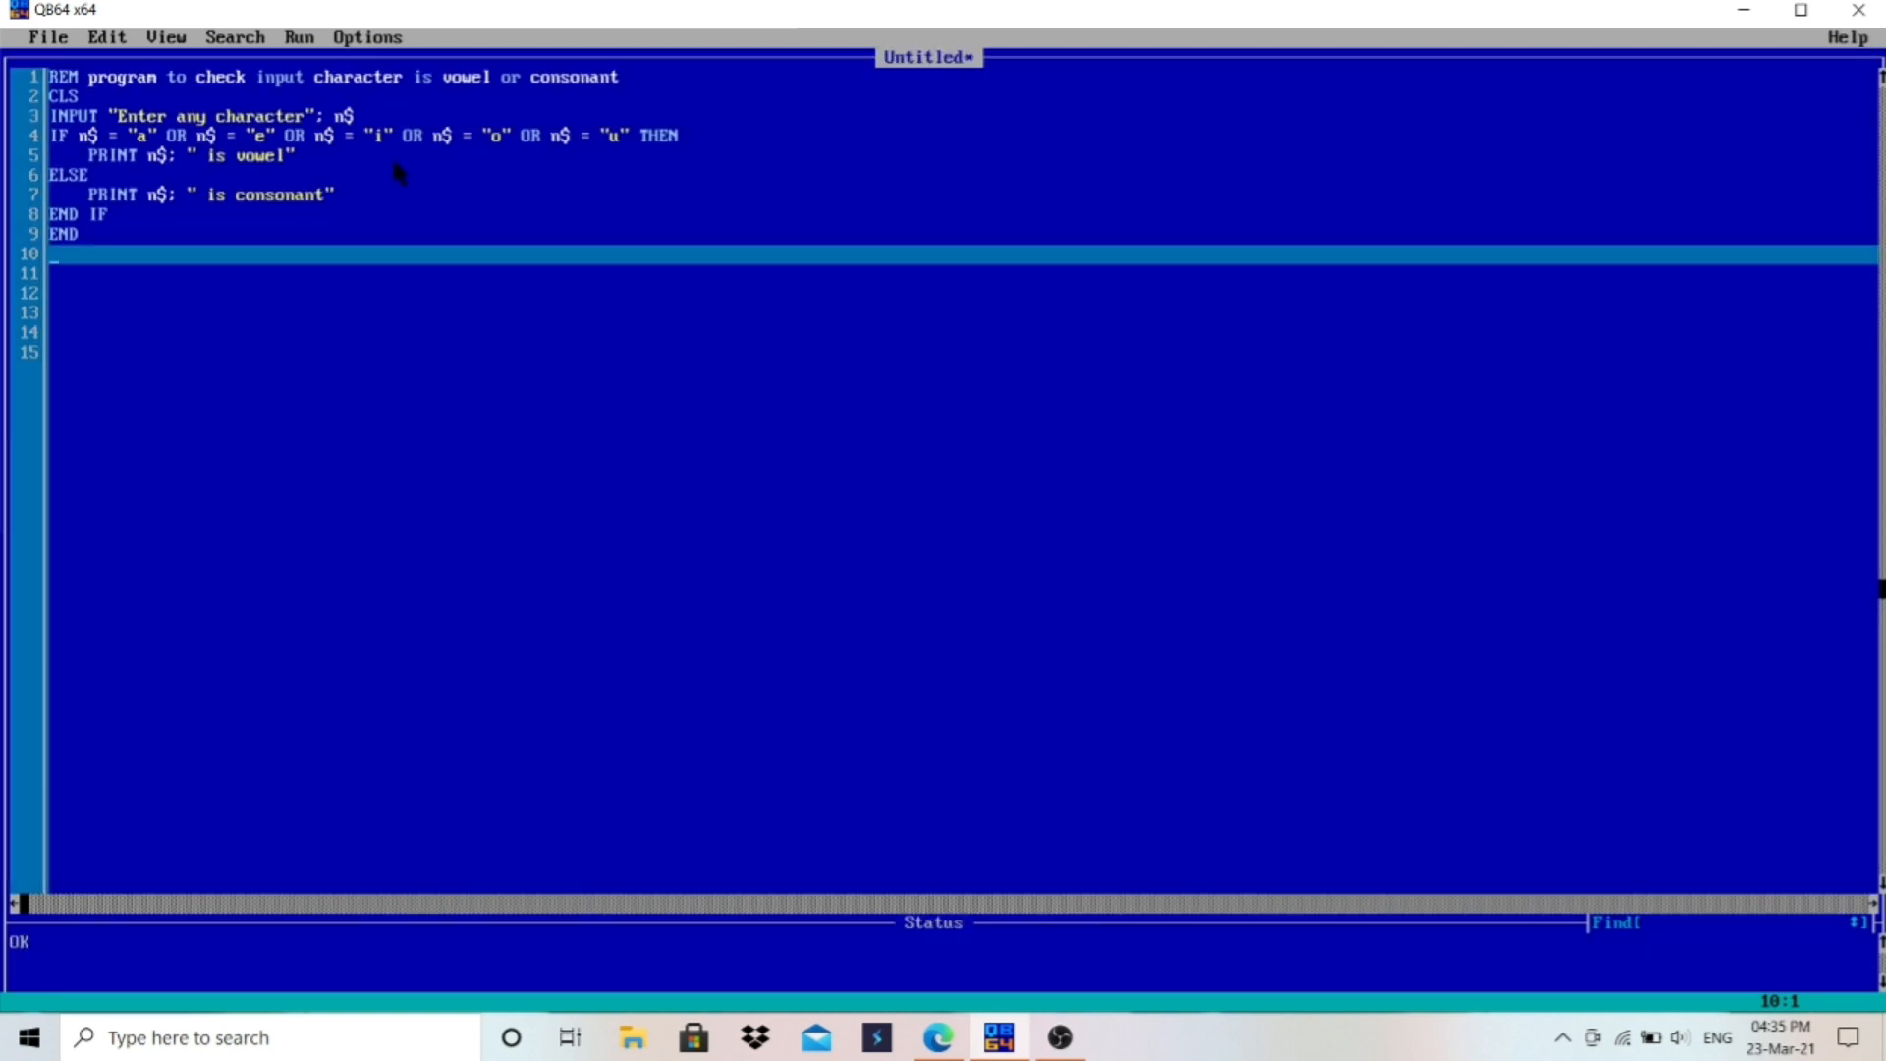
click(298, 36)
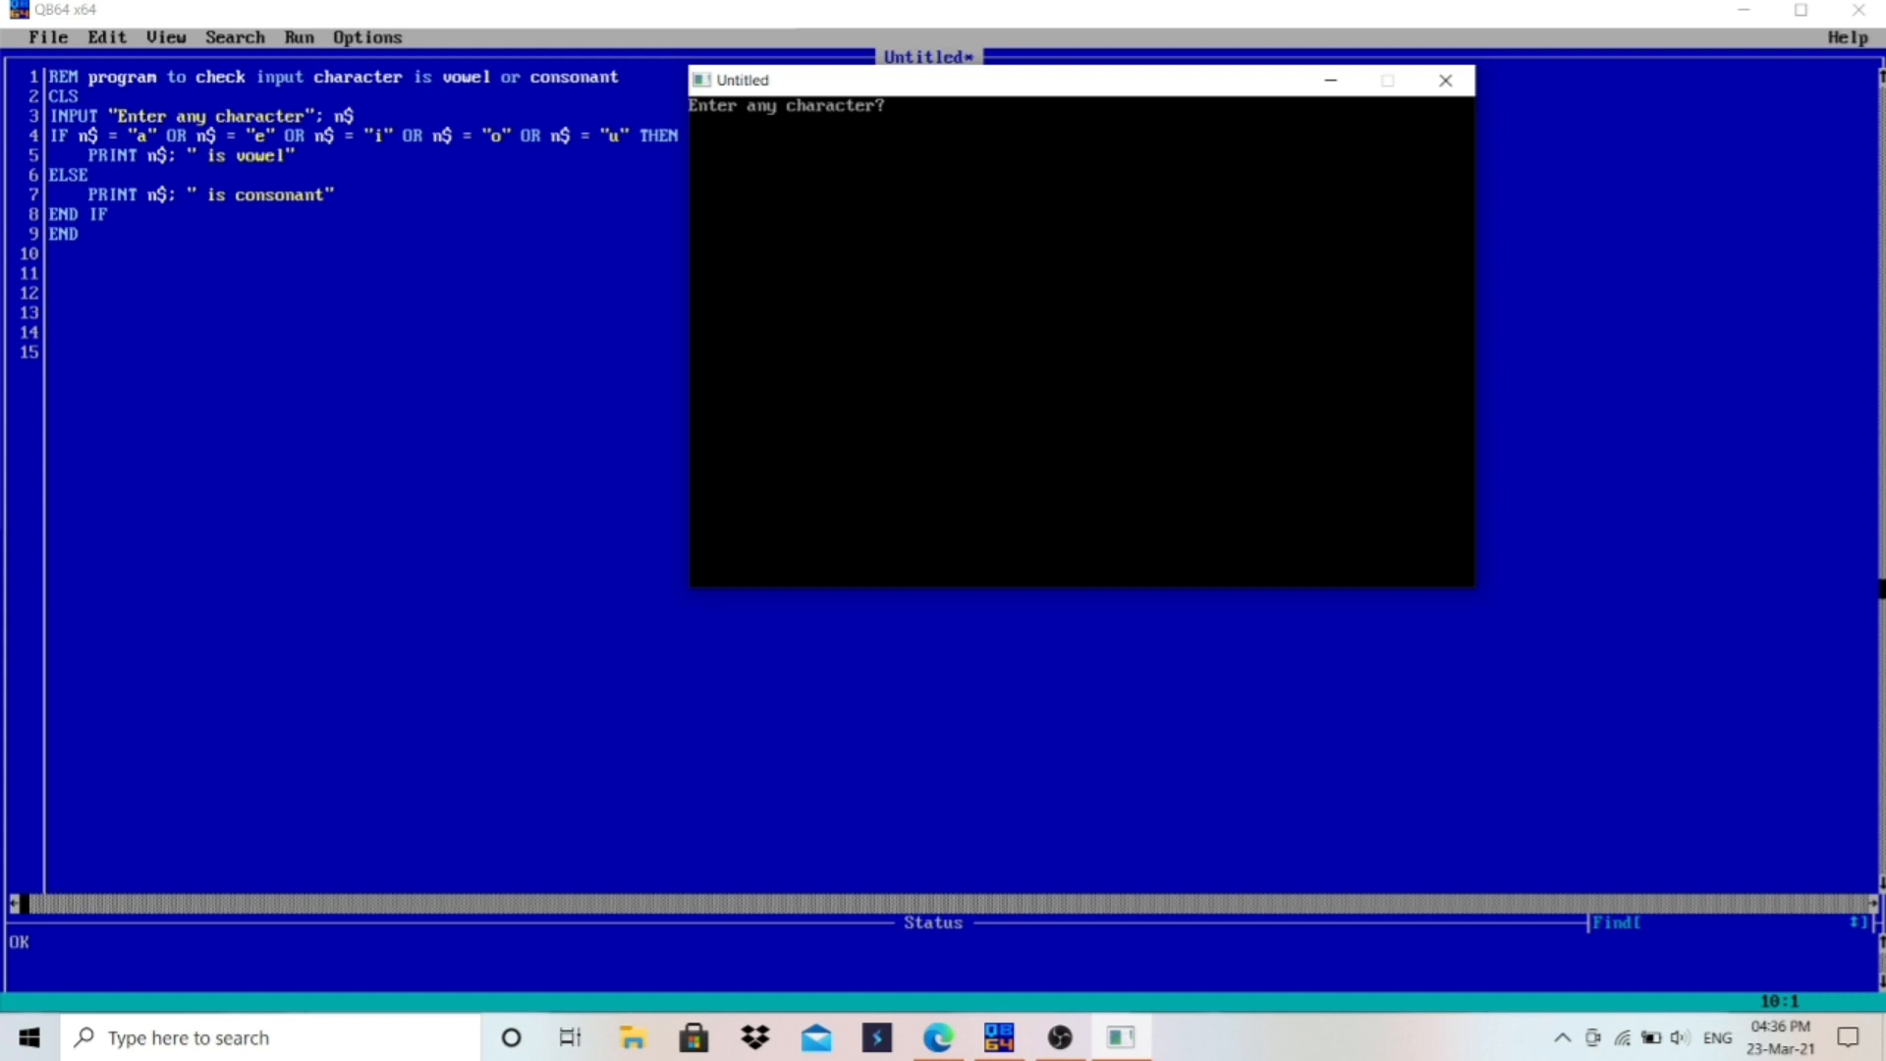
text(a)
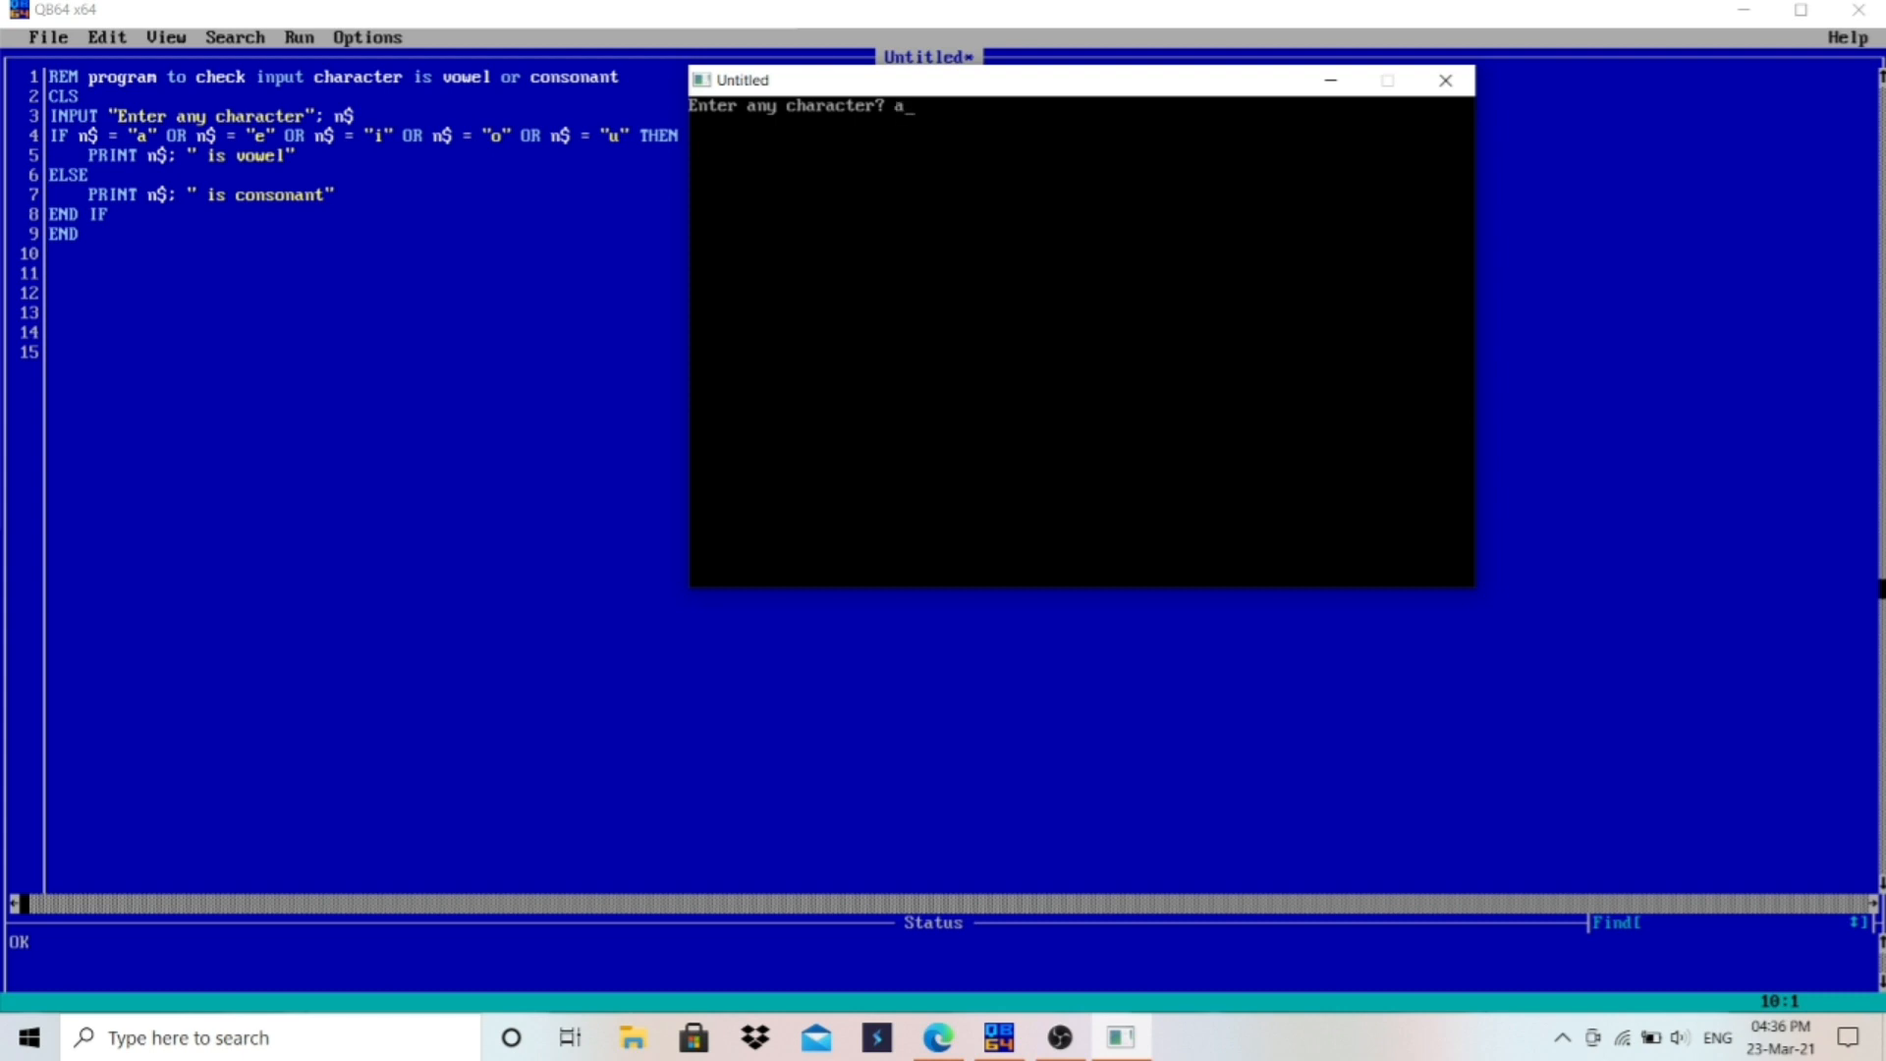
text(f)
key(enter)
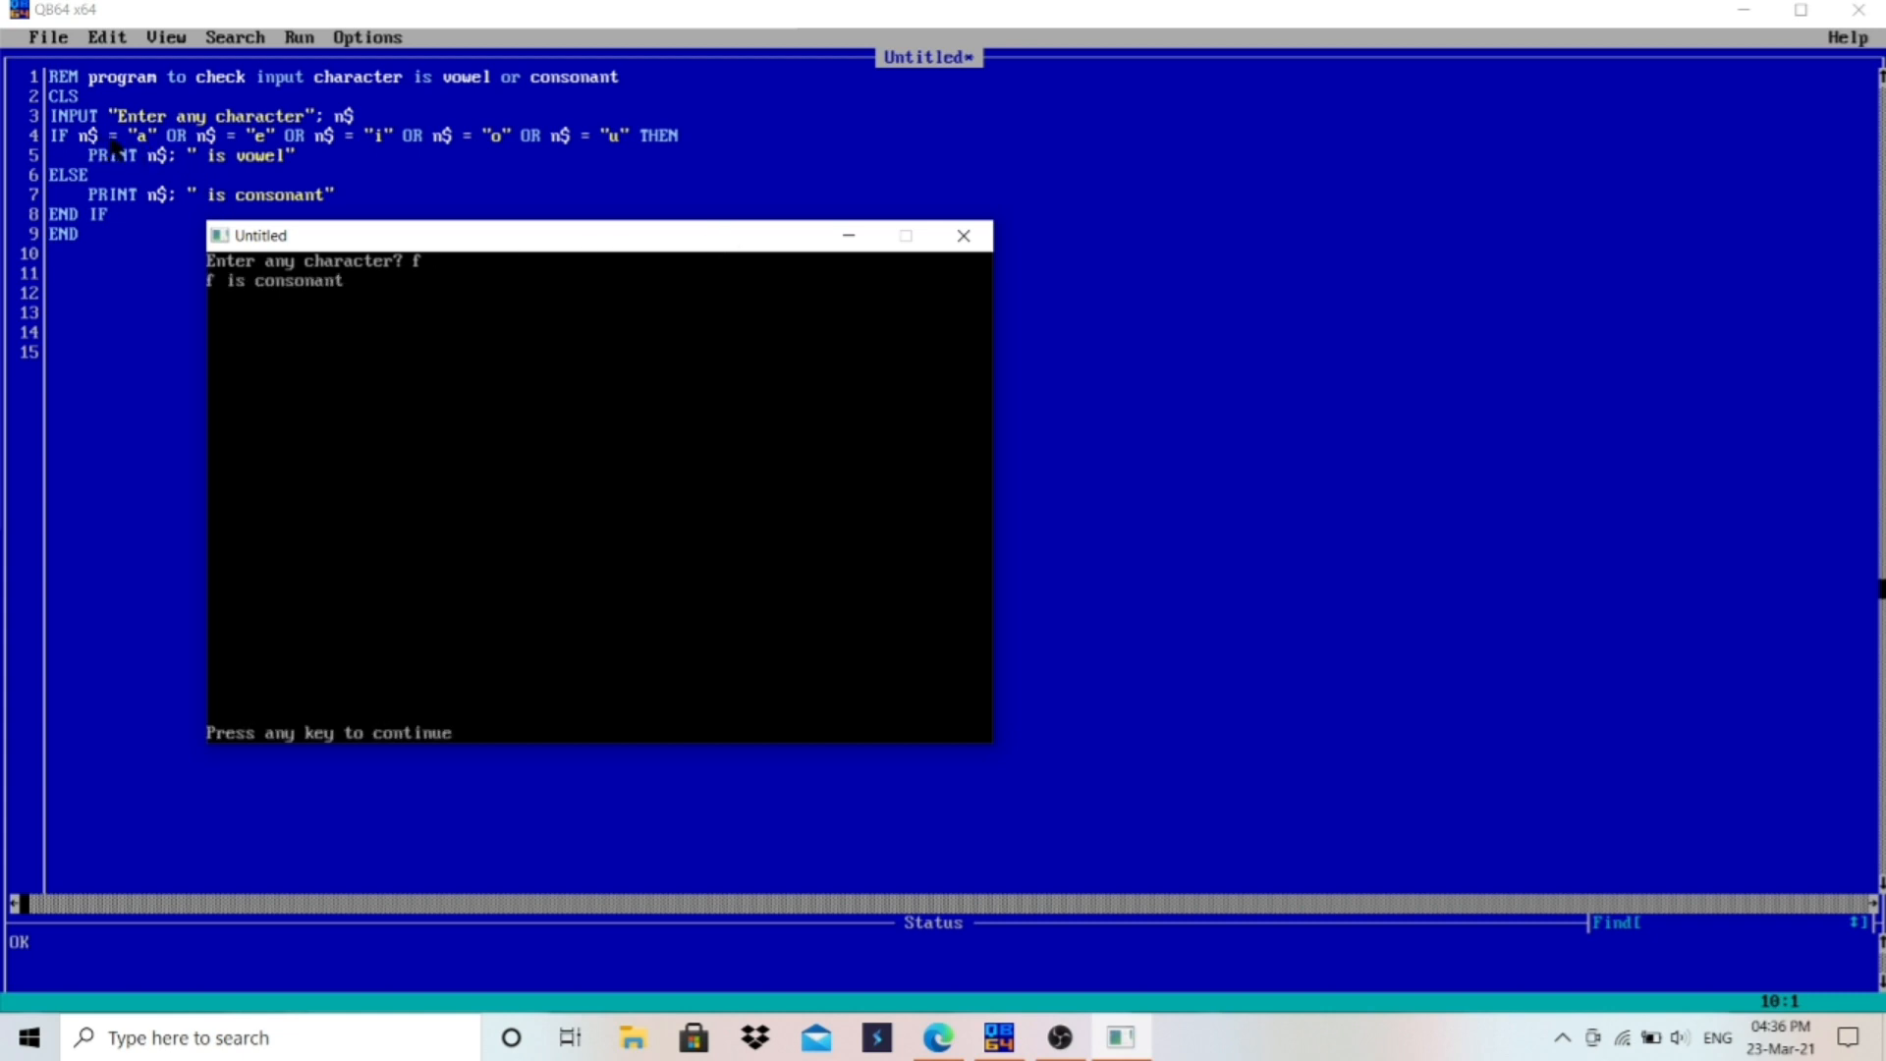
mouse_move(457, 163)
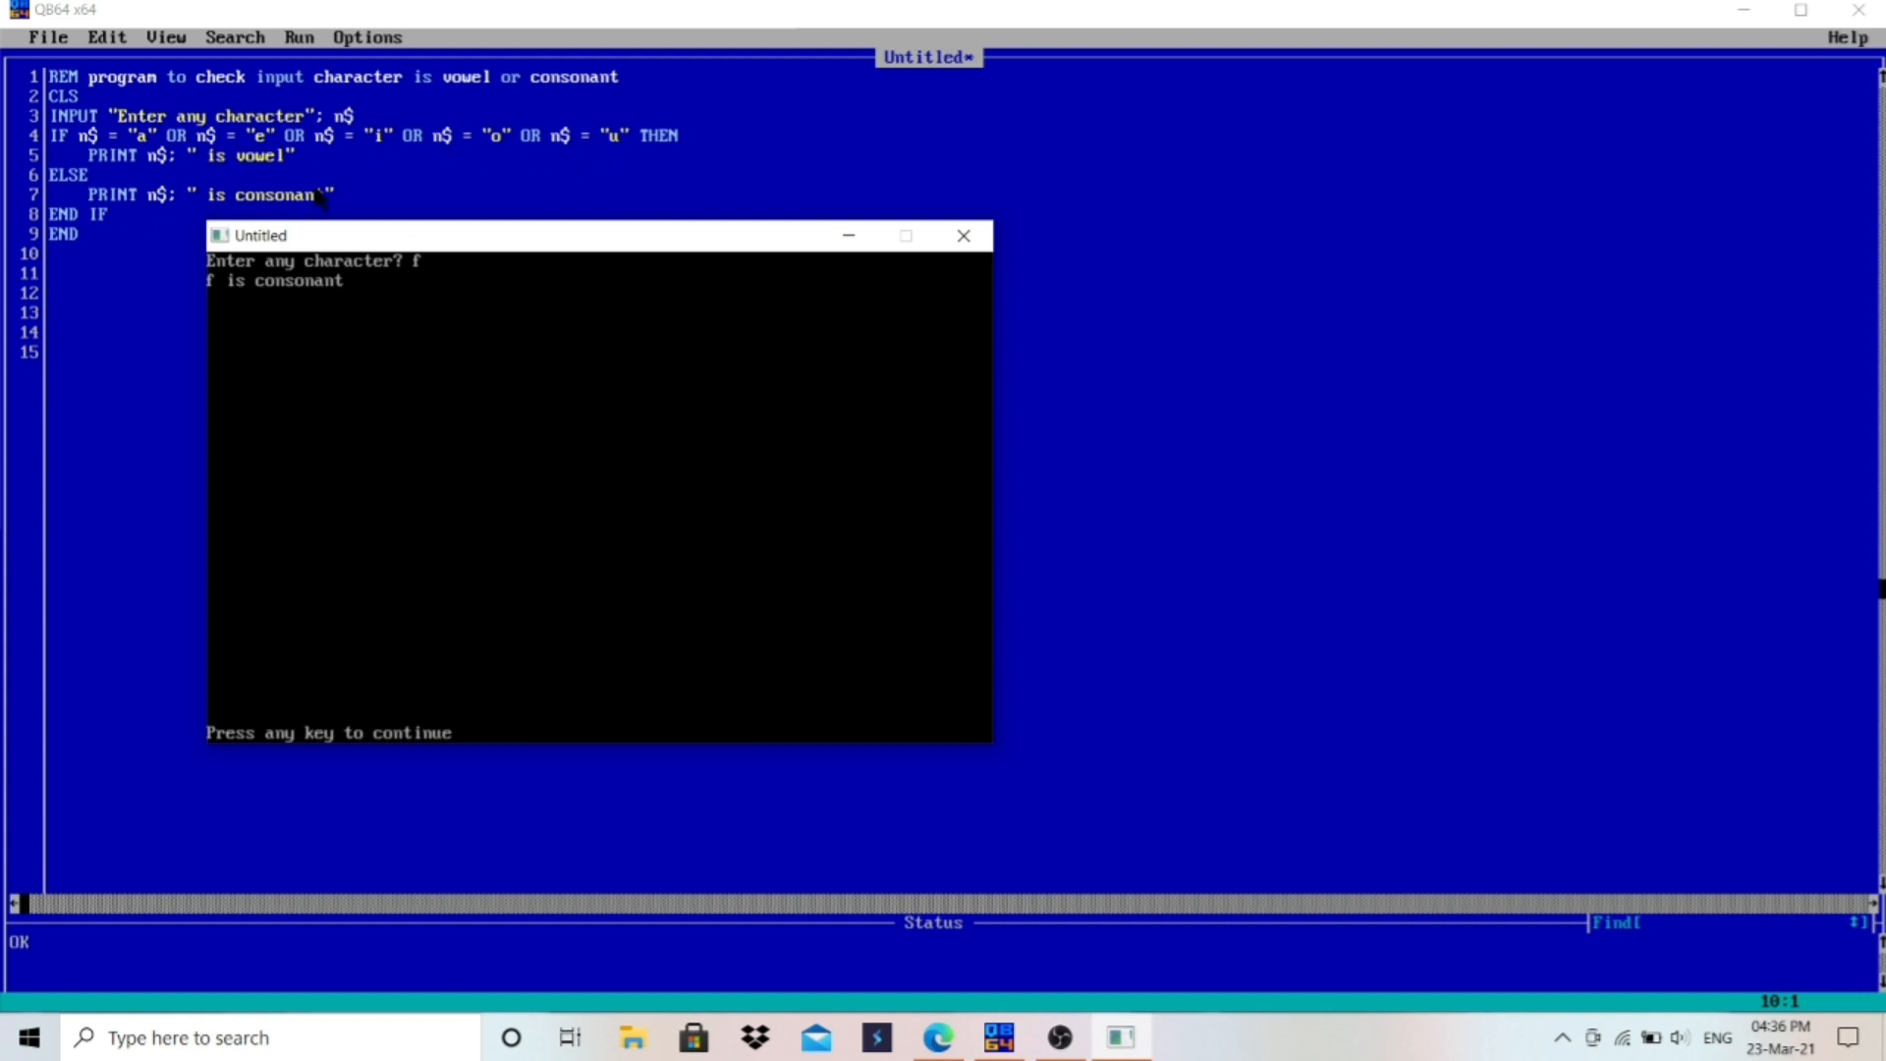
click(106, 36)
text(A)
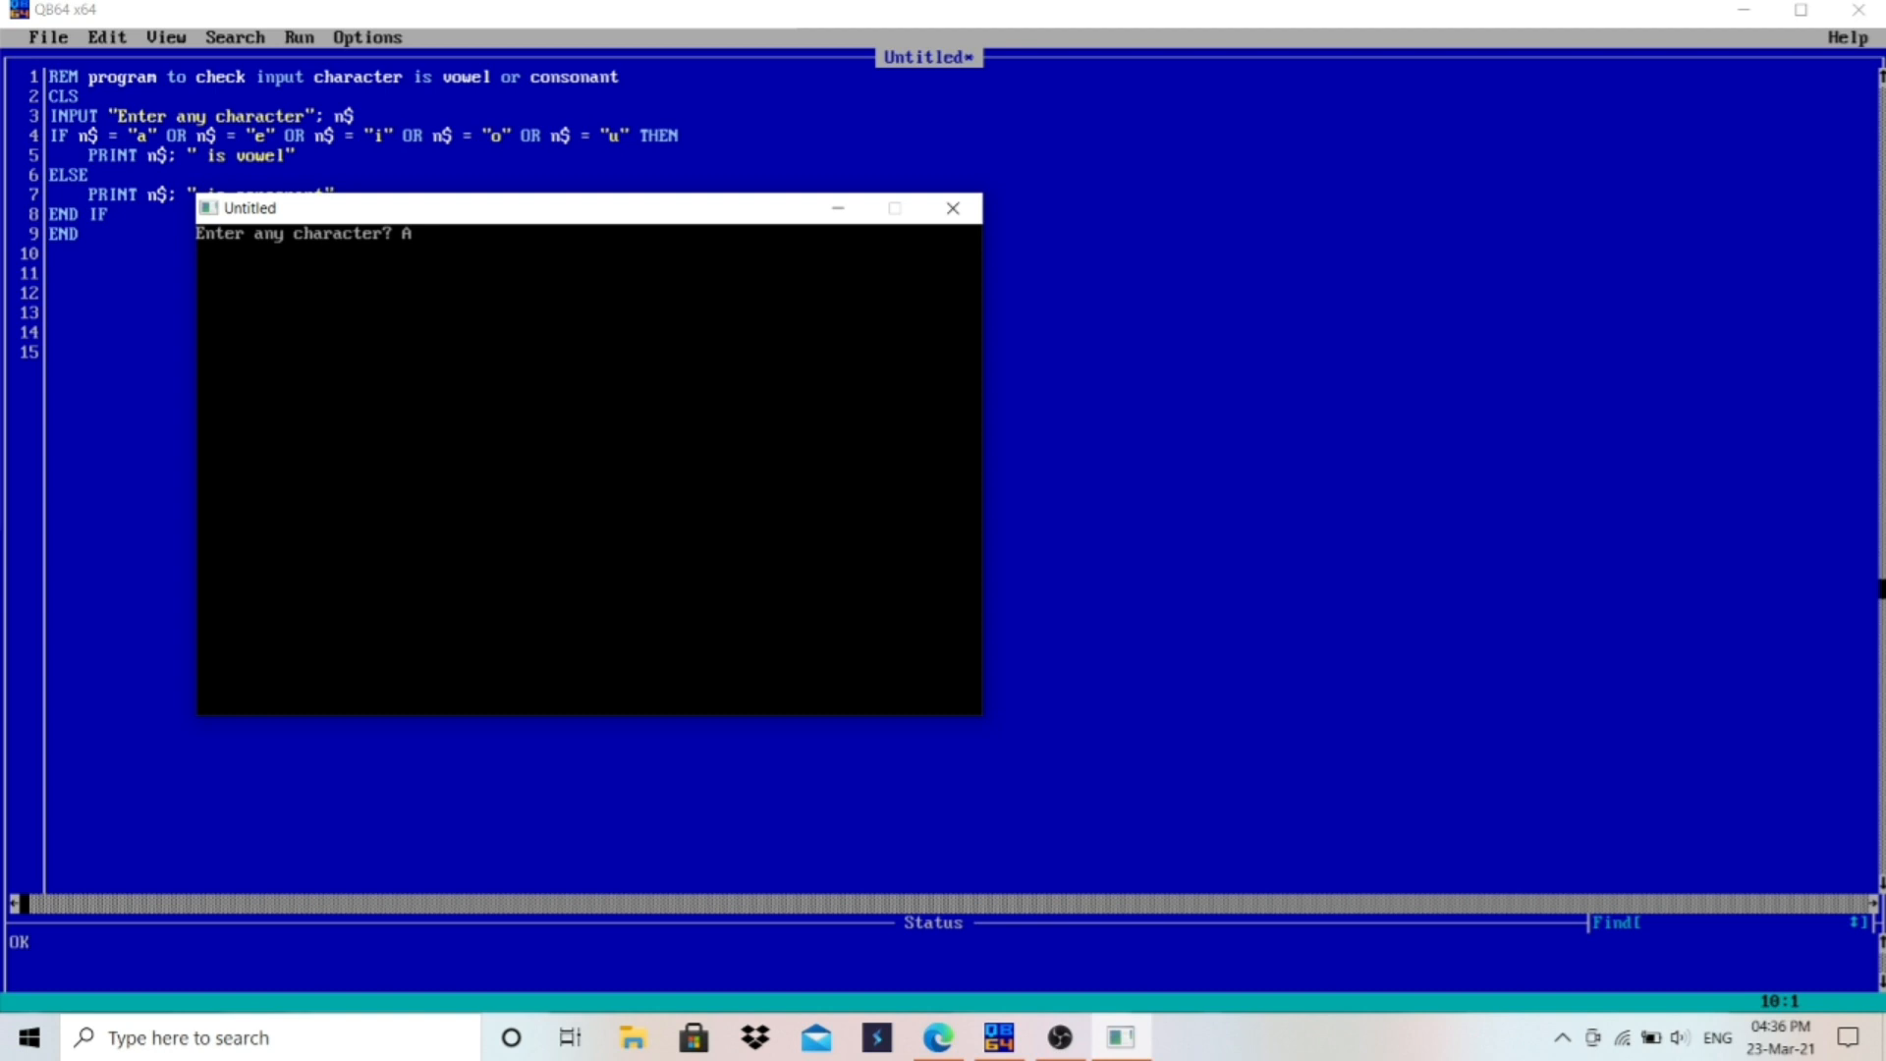
key(enter)
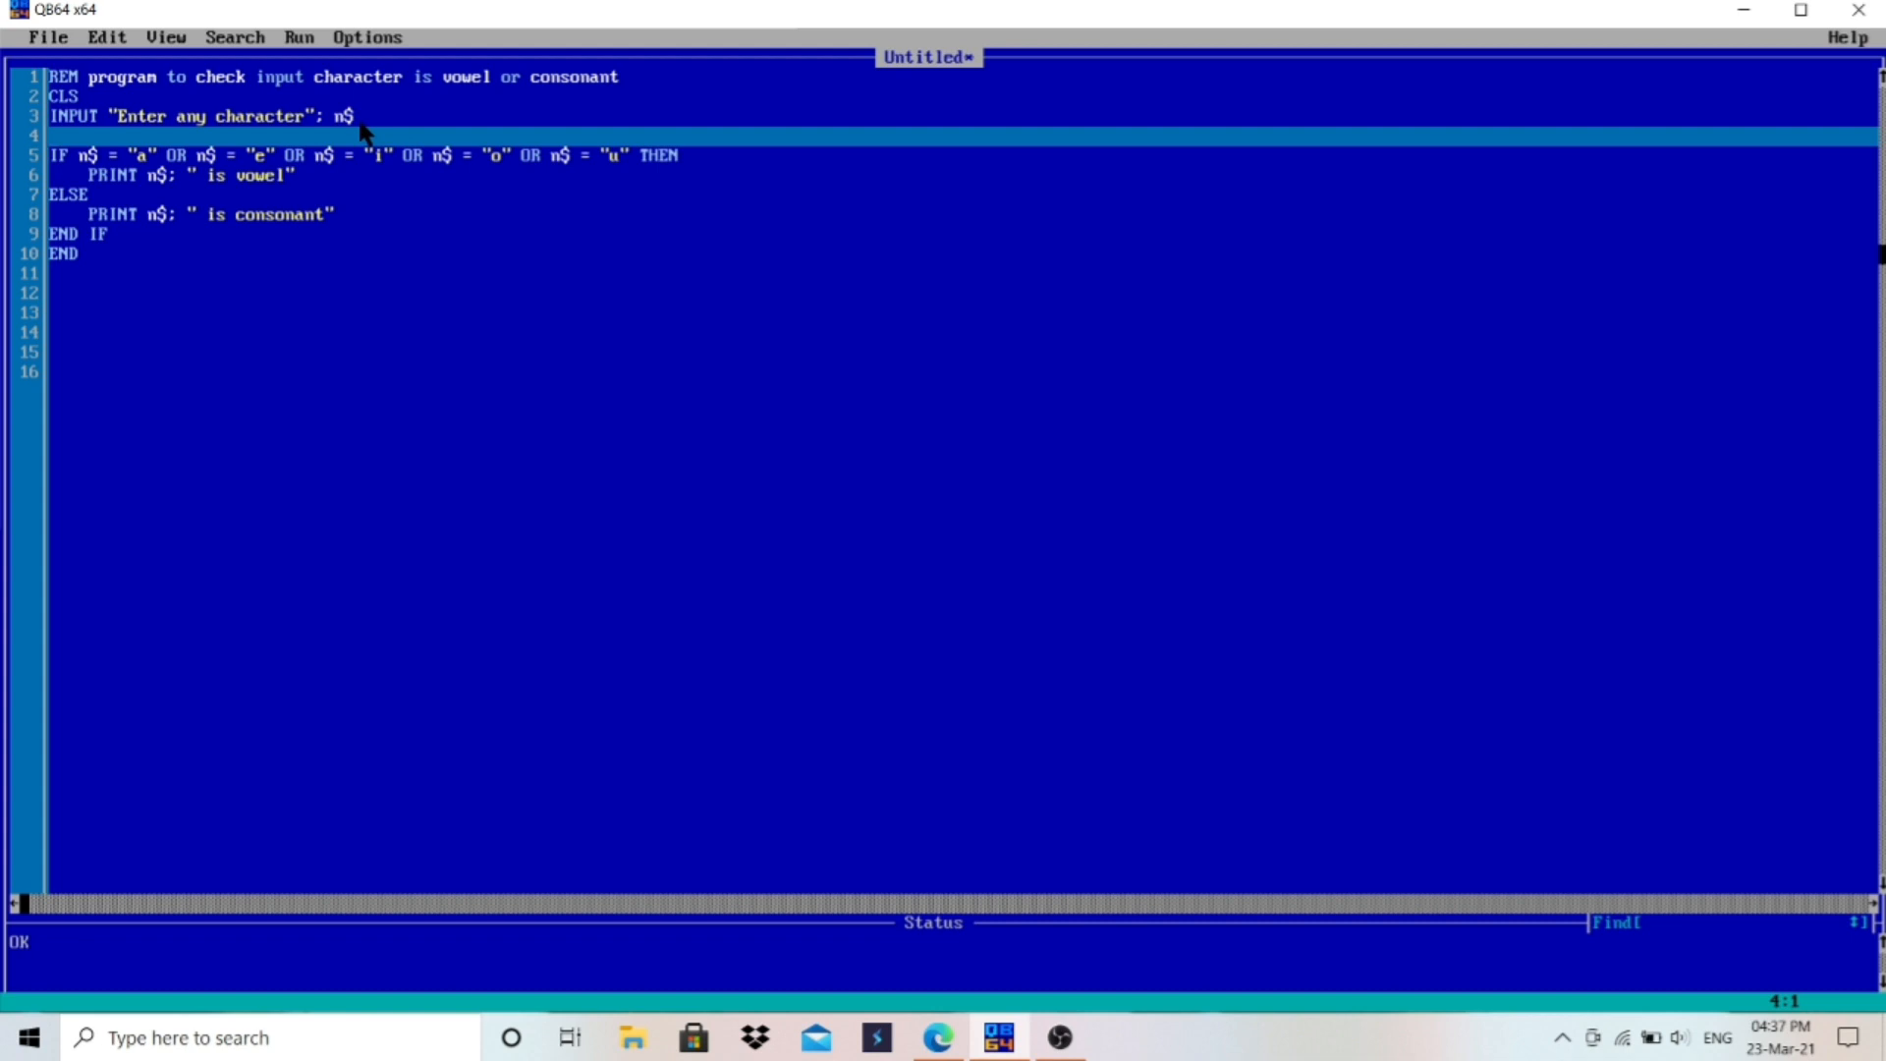
Step: Insert n$ = LCASE$(n$) after the INPUT line and run the program
text(n$=)
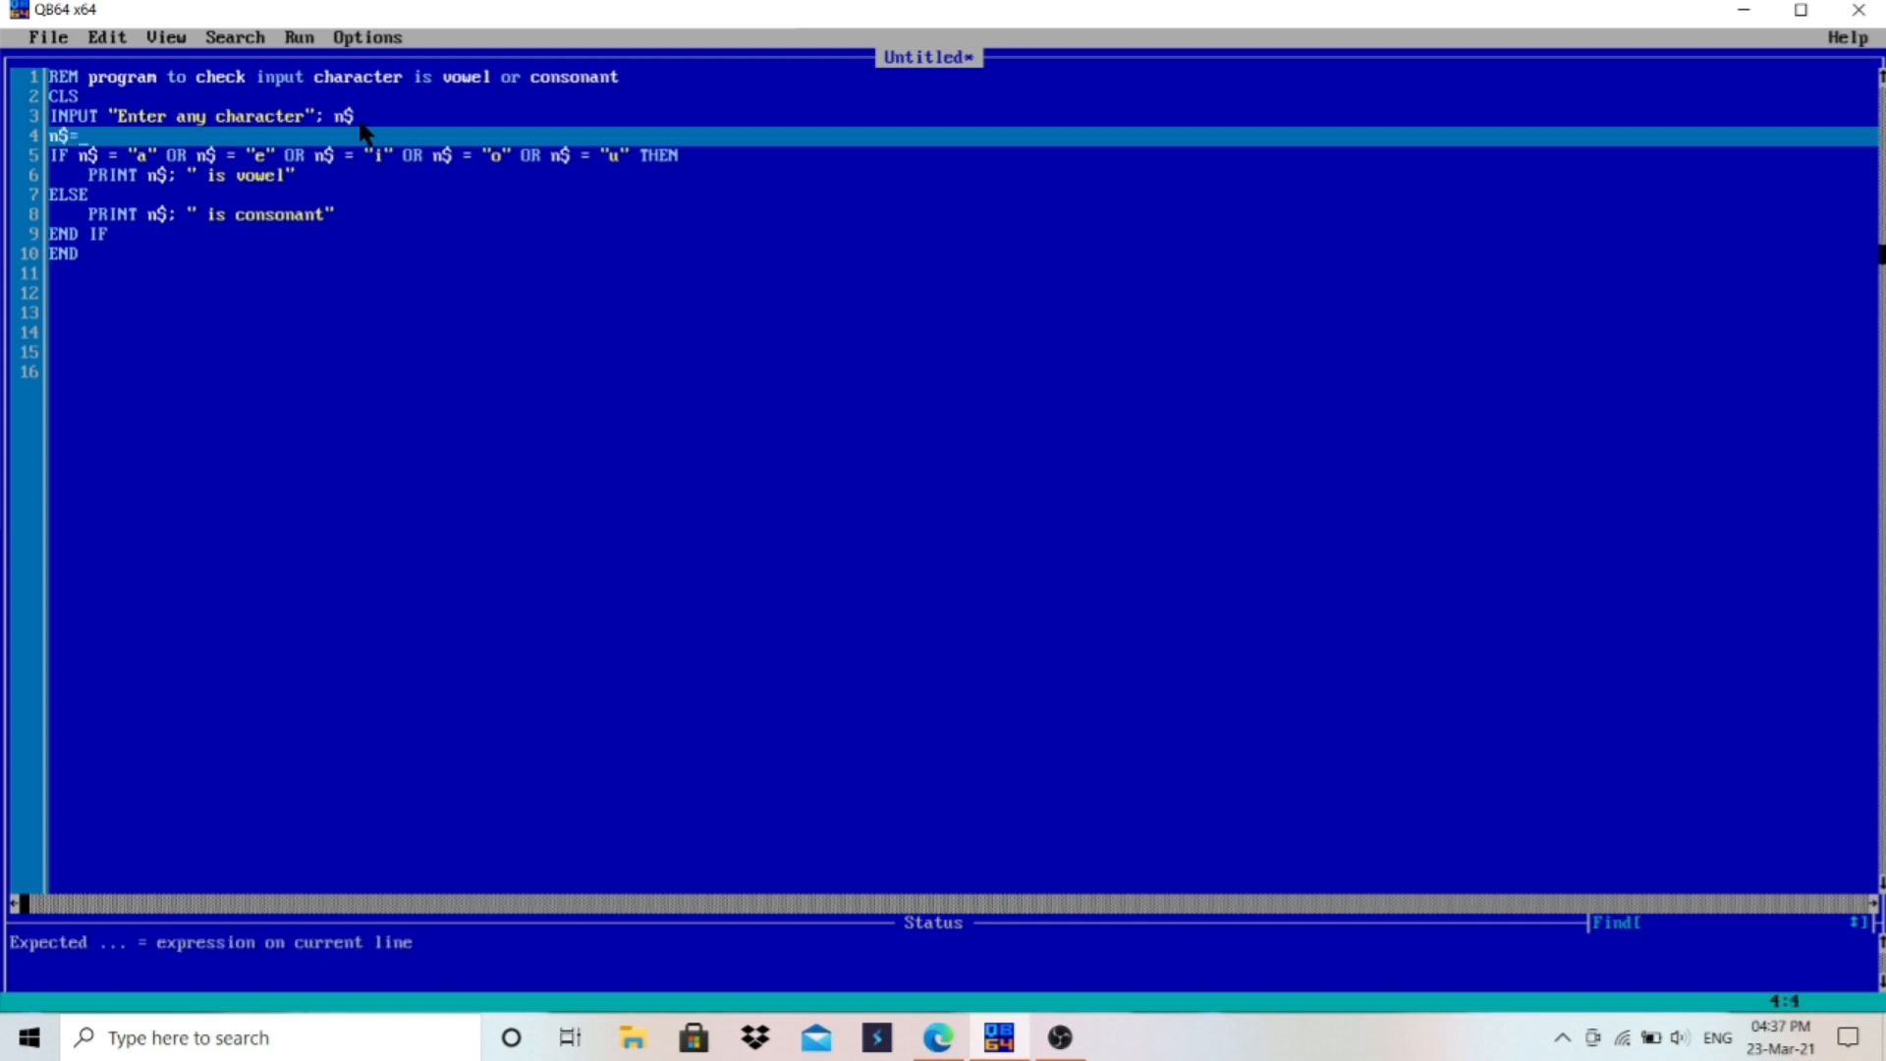
text(lcase#)
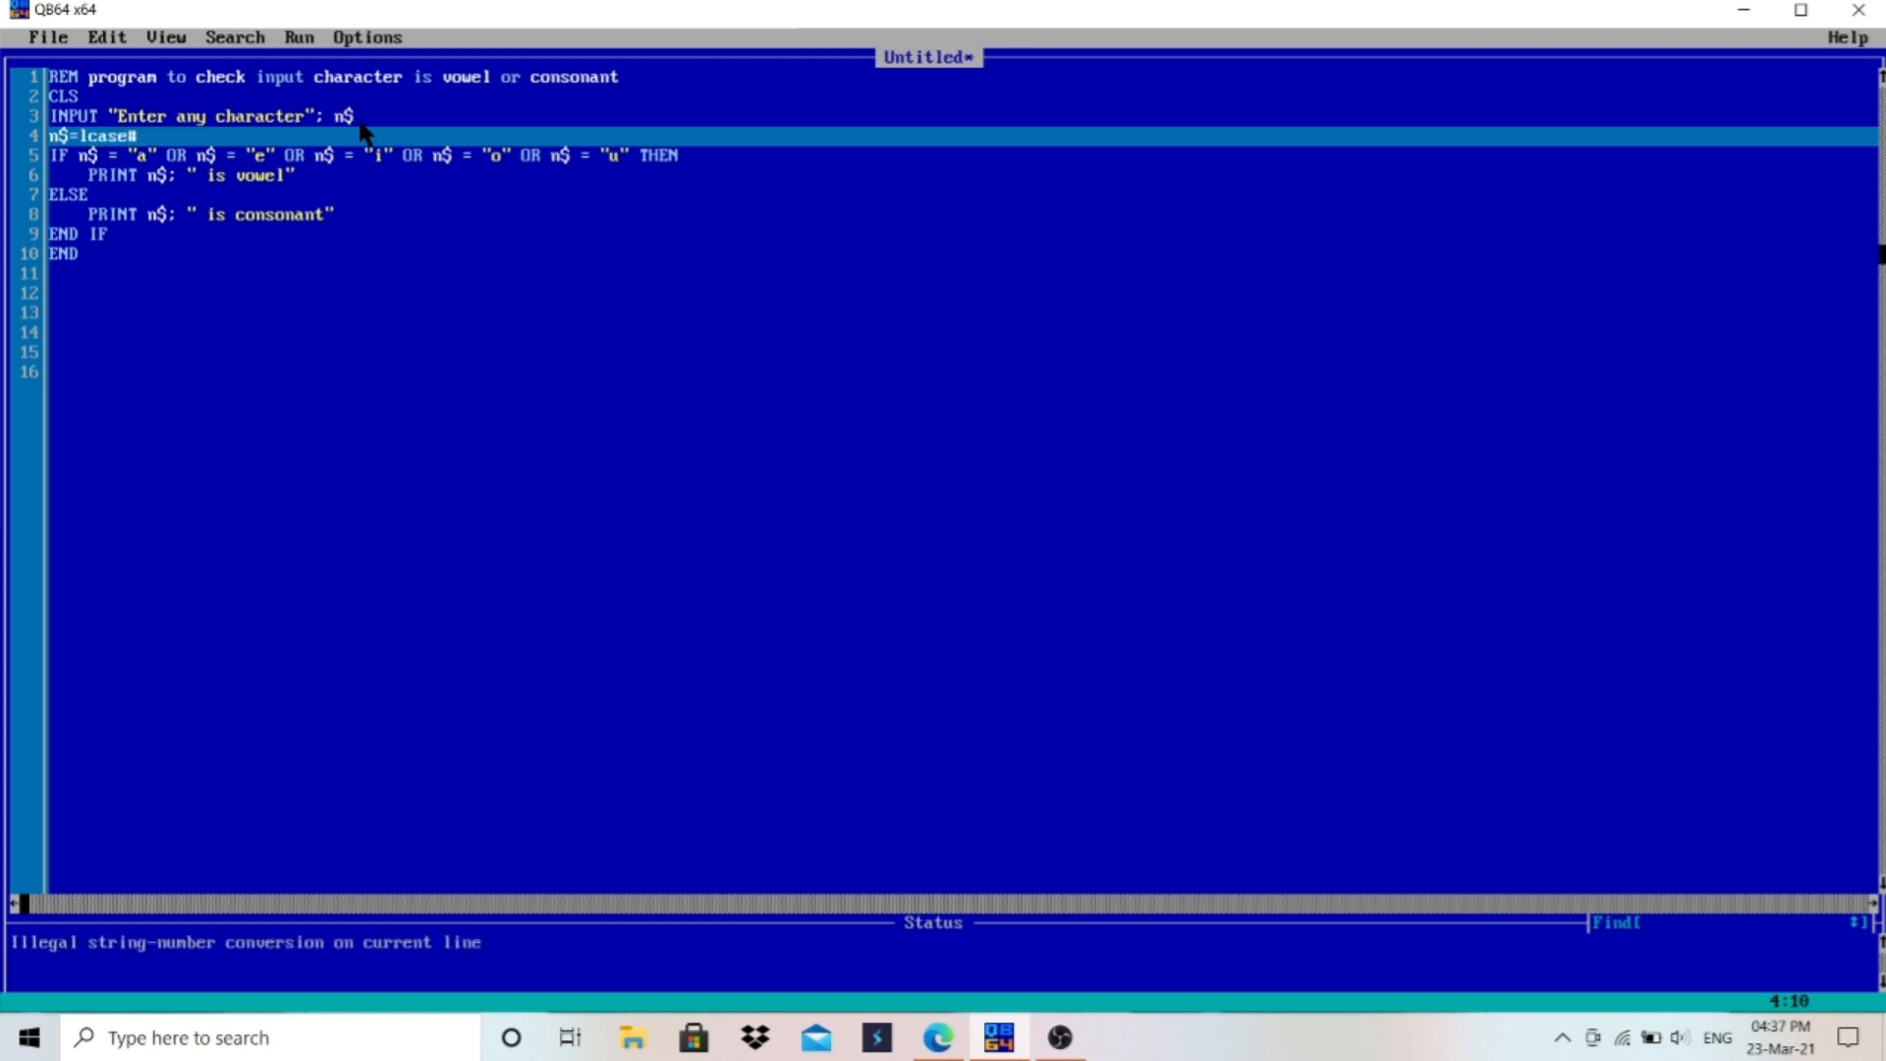
text($()
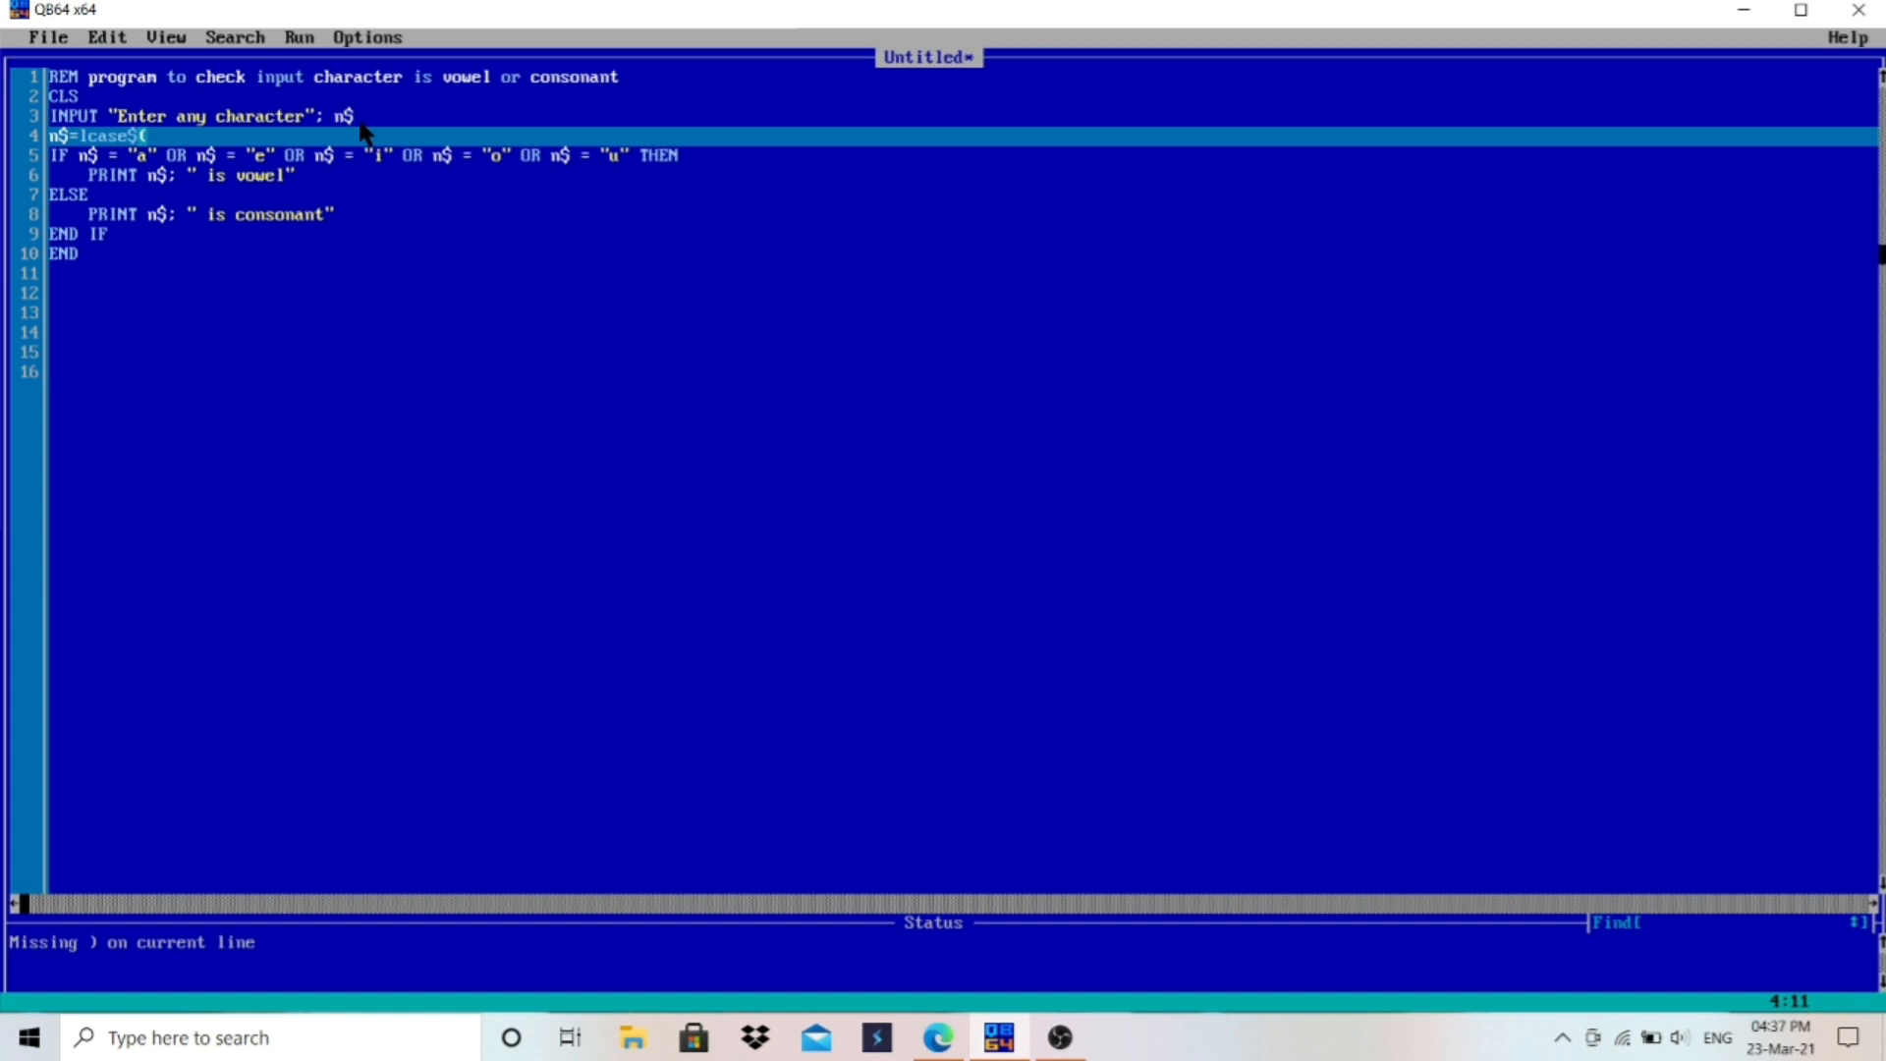
text(n$))
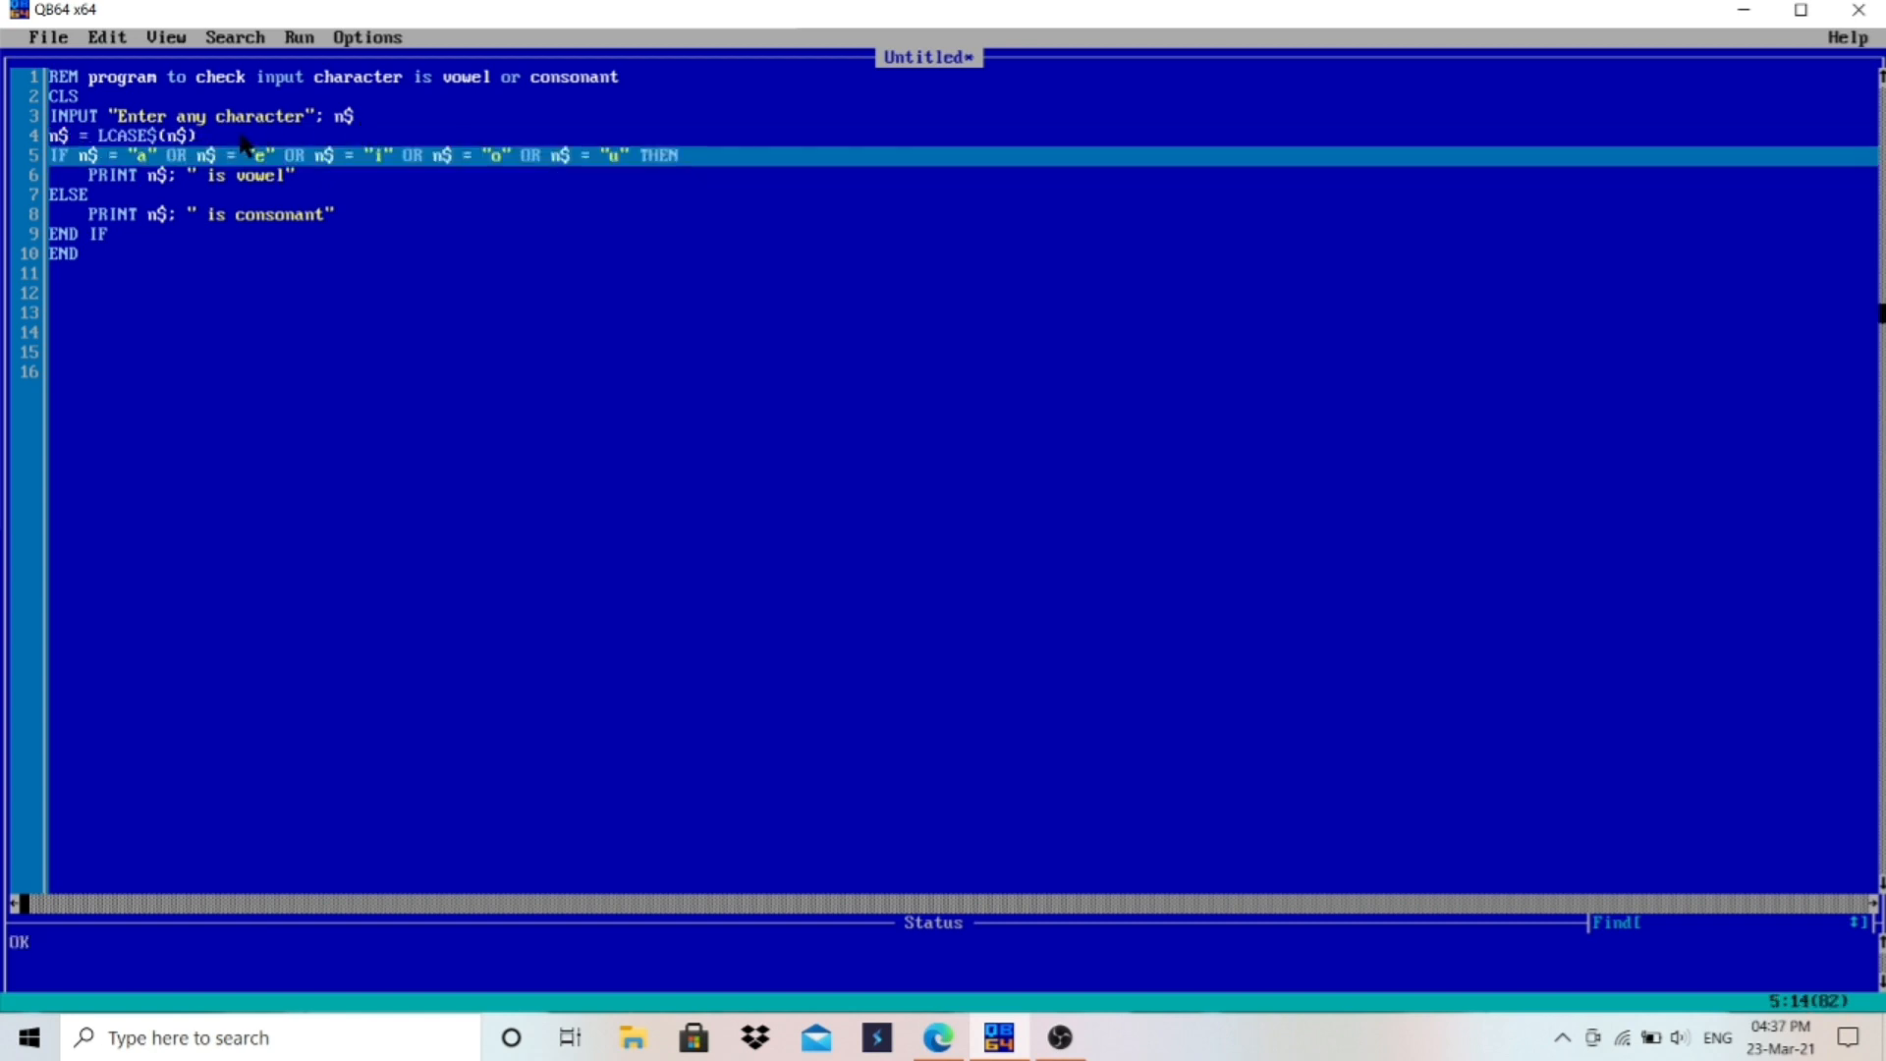
click(349, 116)
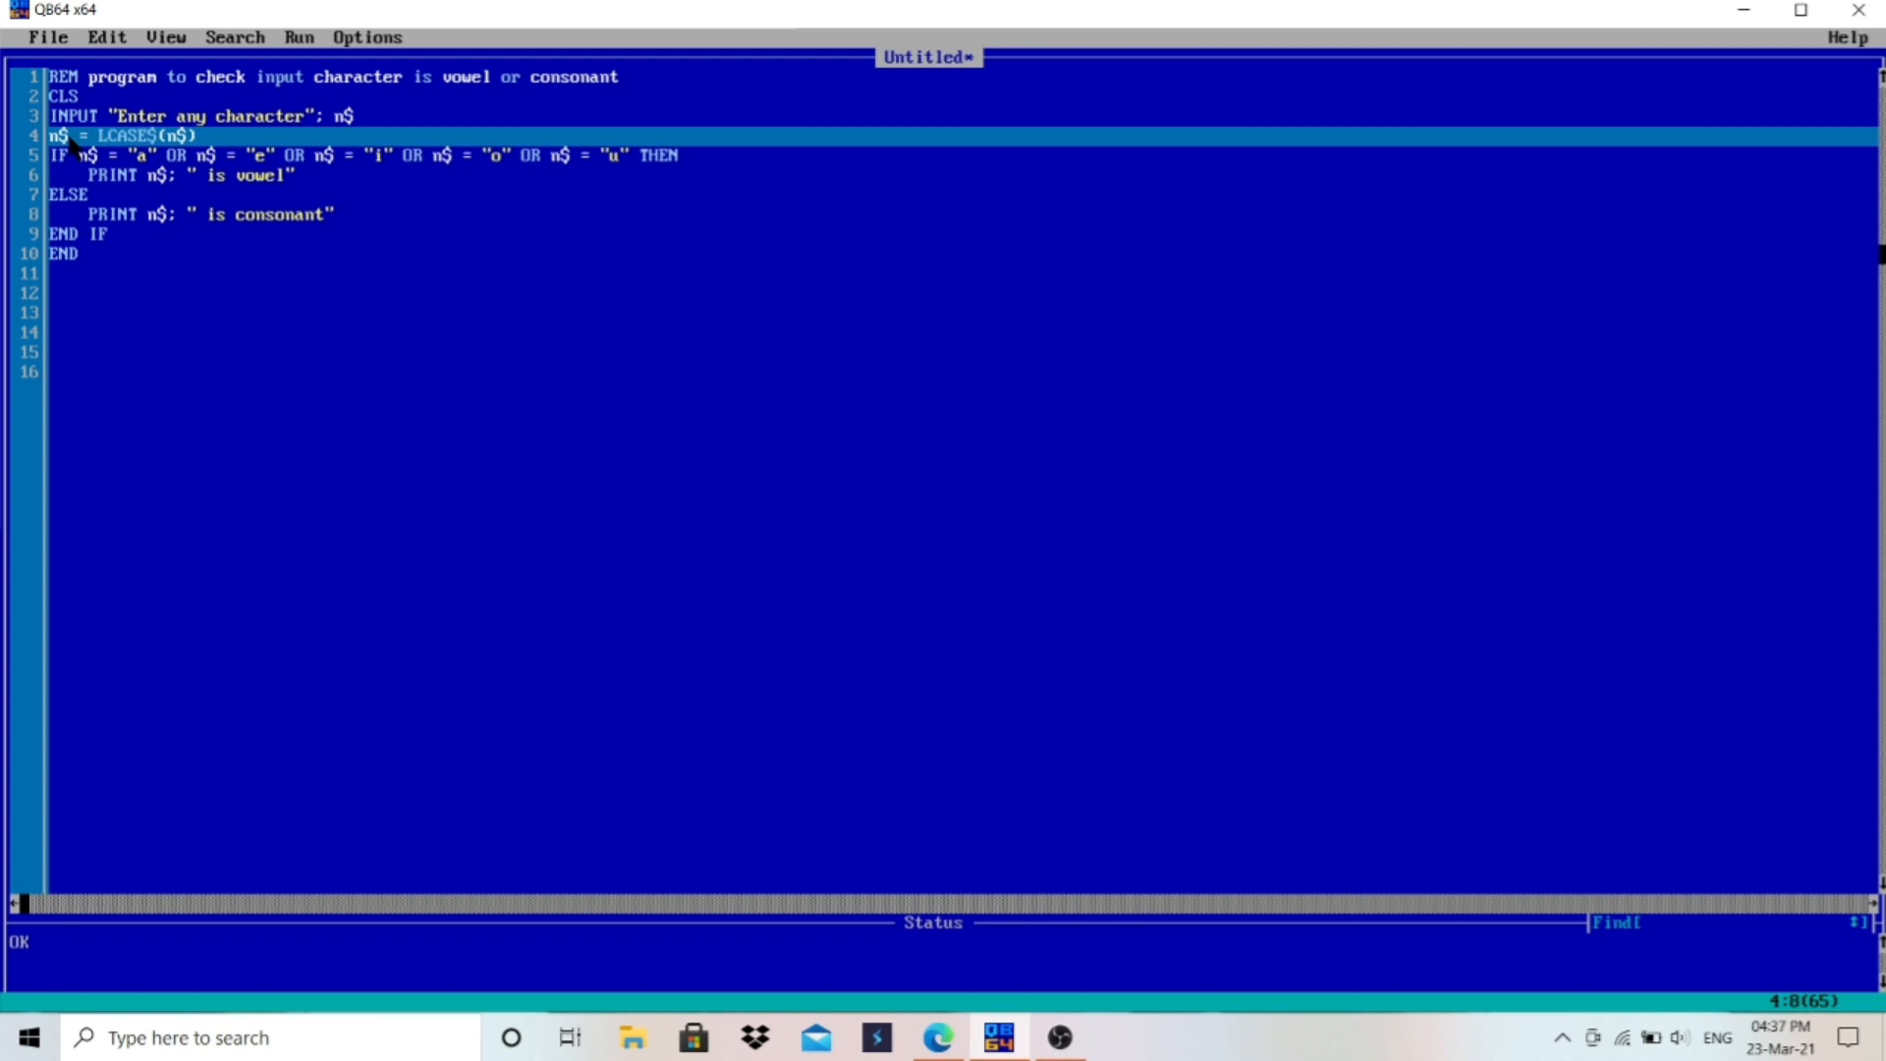
click(181, 174)
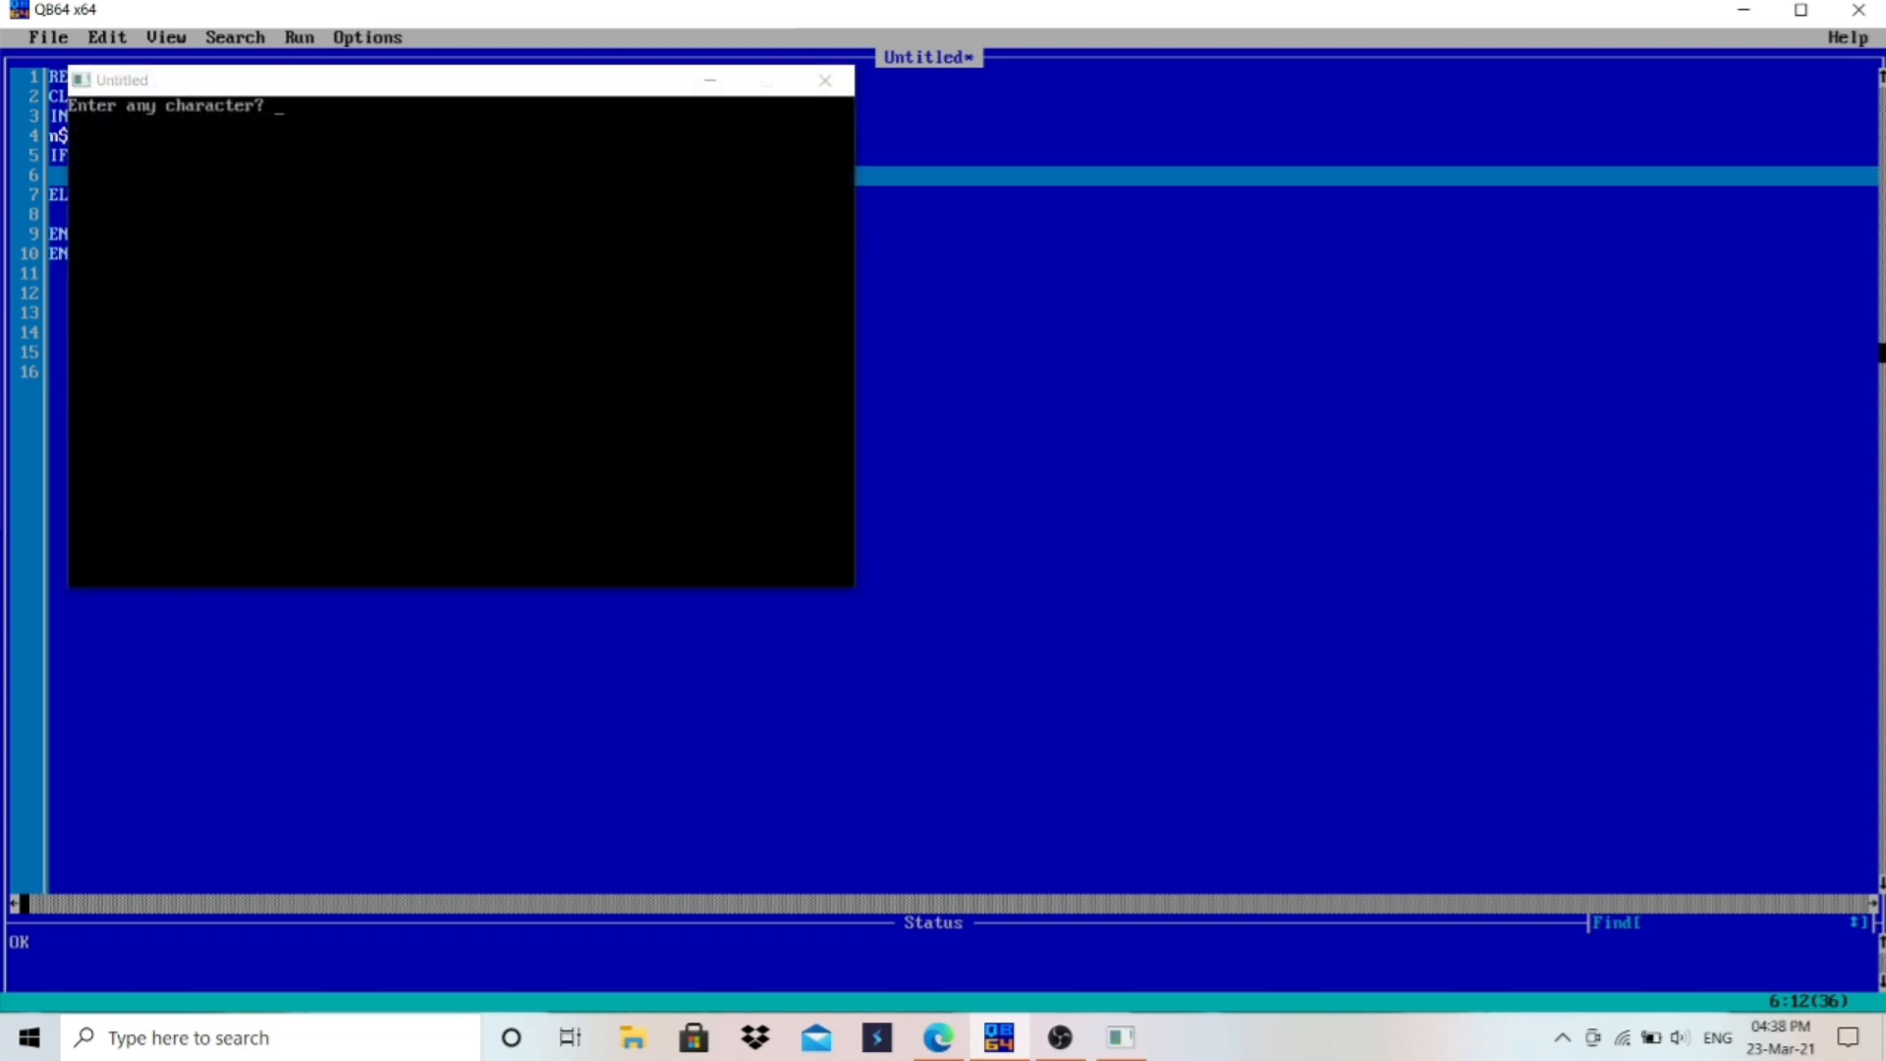
text(E)
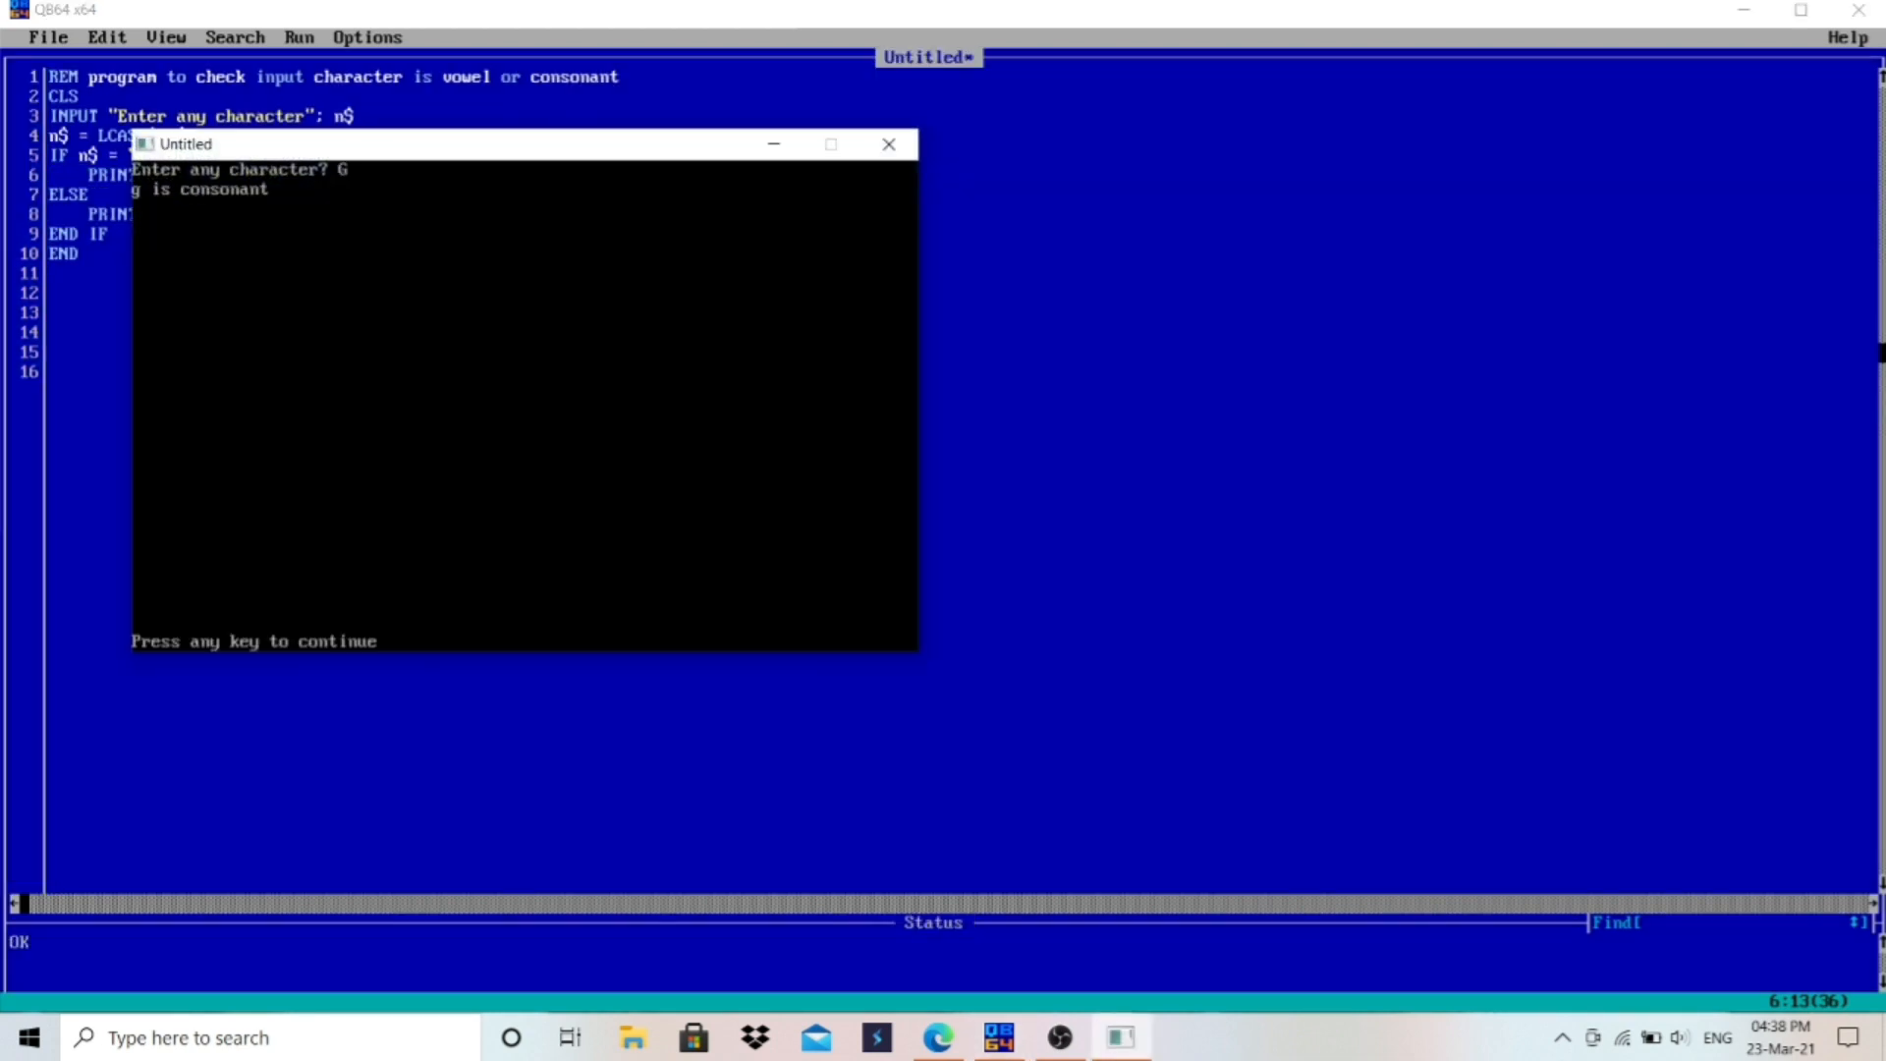
key(enter)
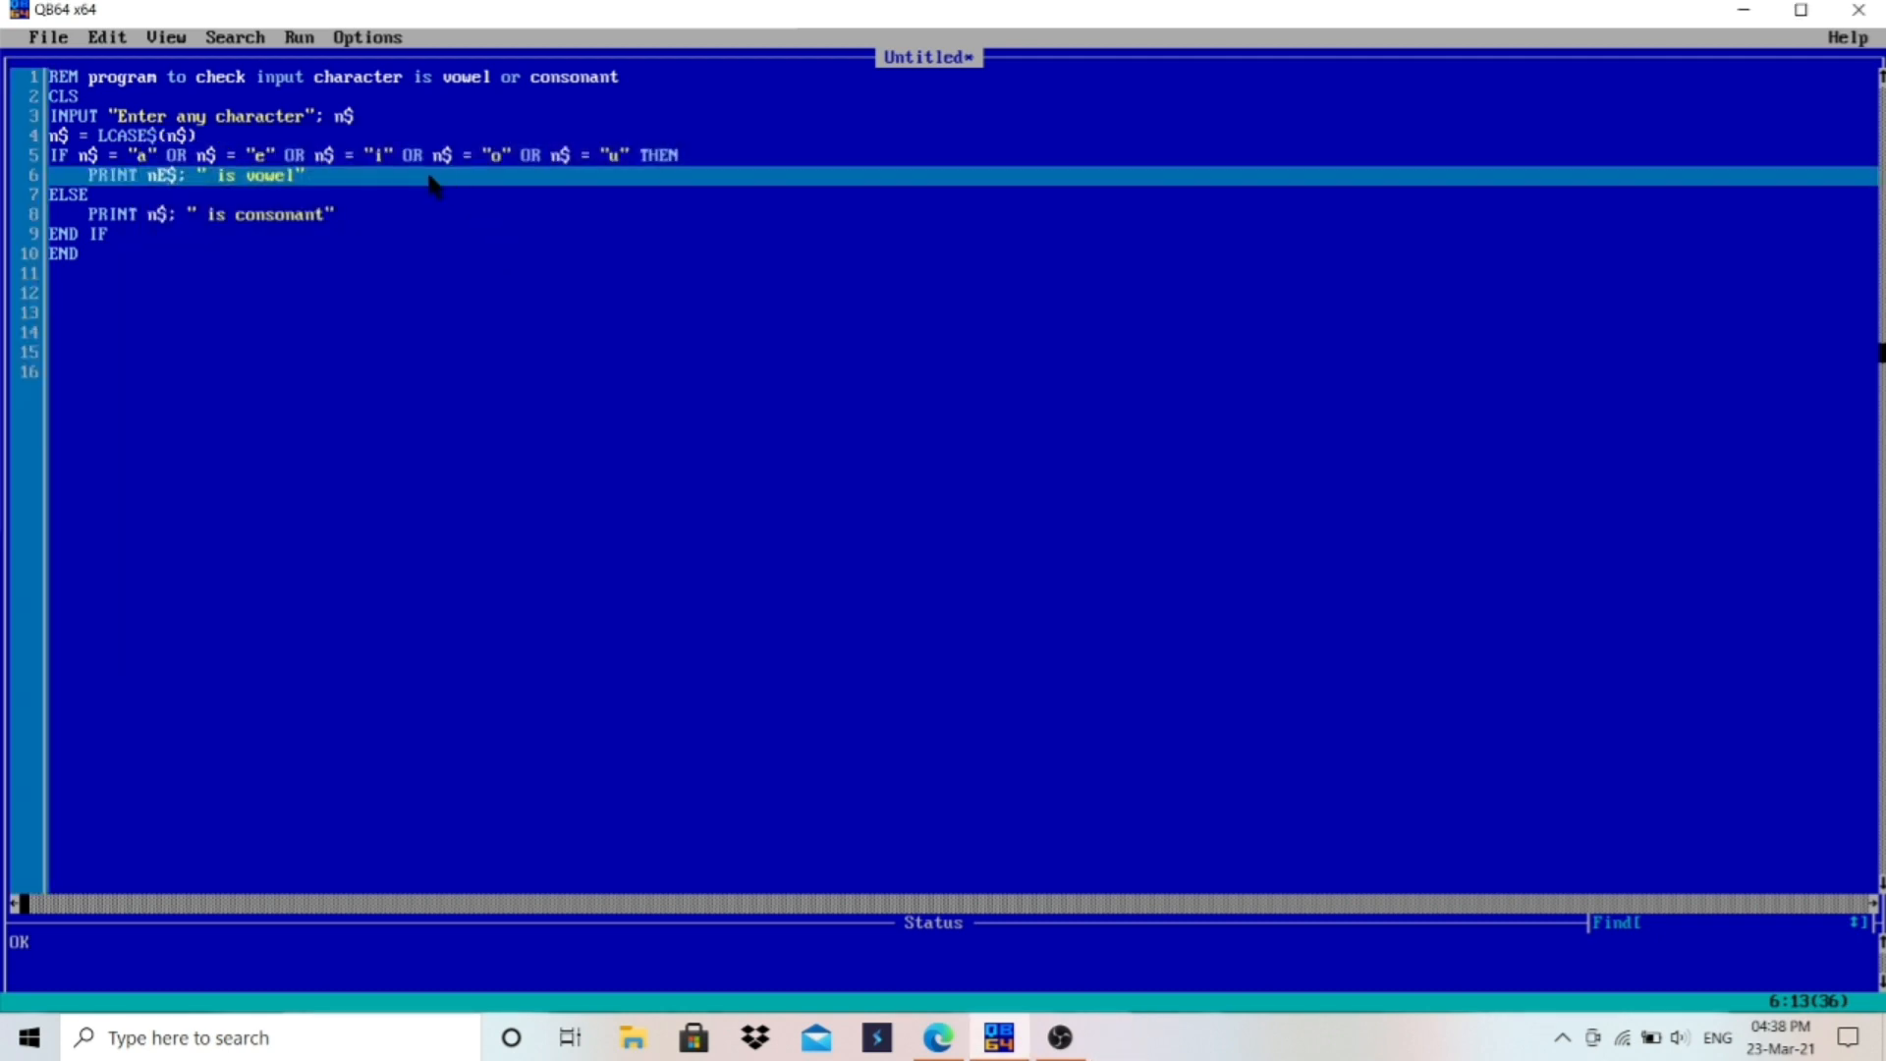